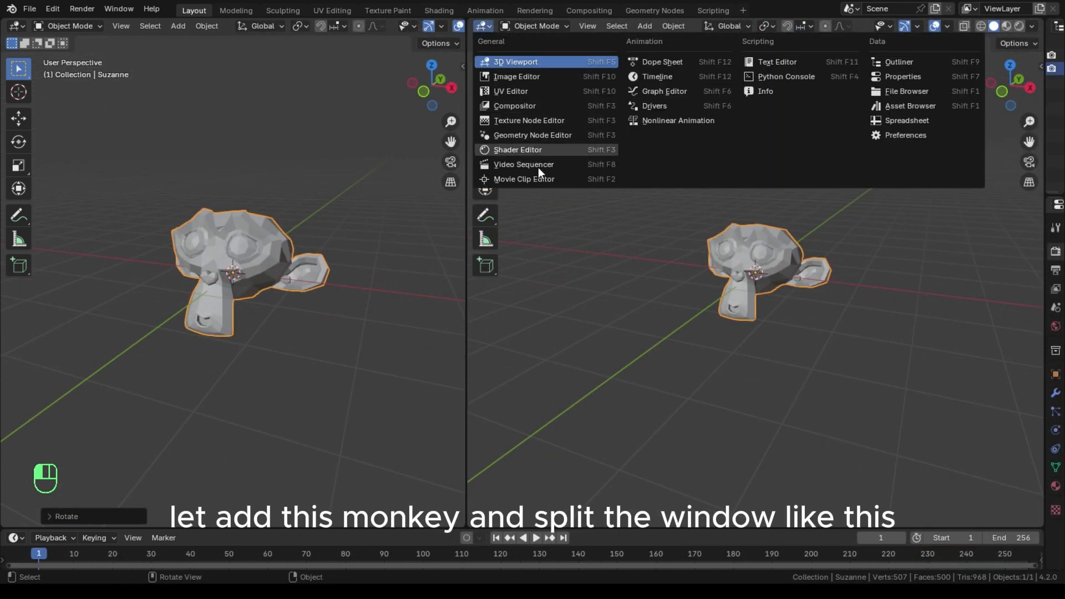
Step: Make the right area a Geometry Node Editor with a new node tree for Suzanne
{"action": "left_click", "coordinate": [518, 150]}
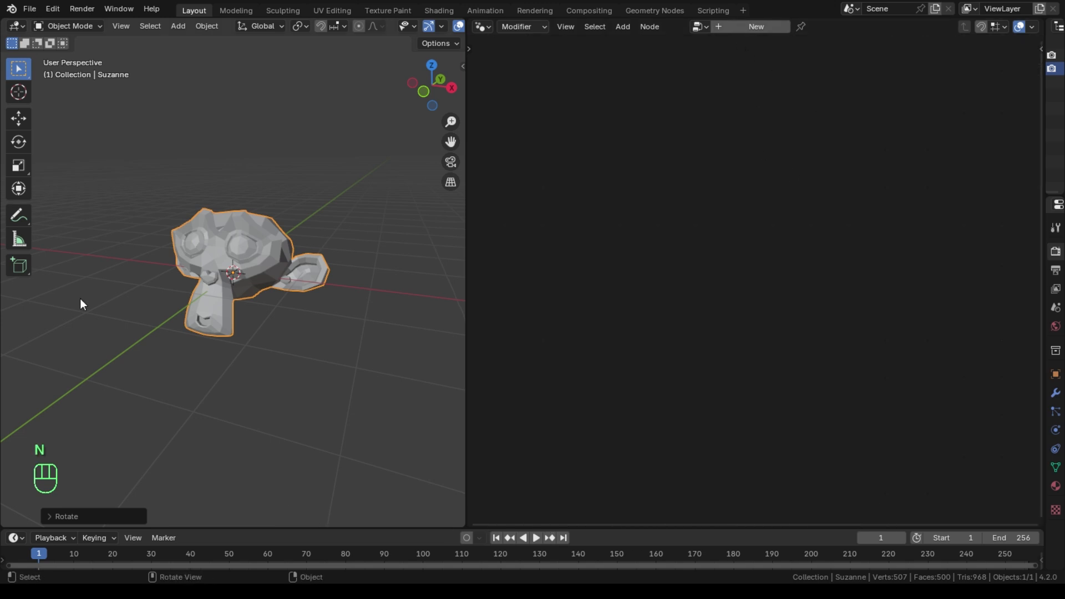
{"action": "left_click", "coordinate": [754, 26]}
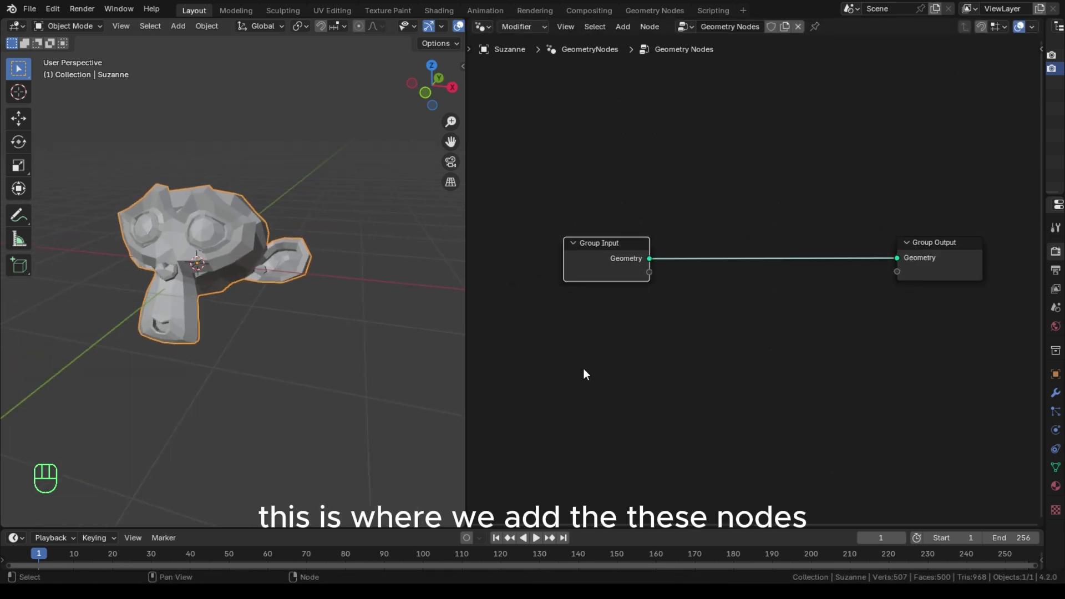
Step: Add a Transform Geometry node after Group Input and duplicate it for a second copy
{"action": "type", "text": "transi"}
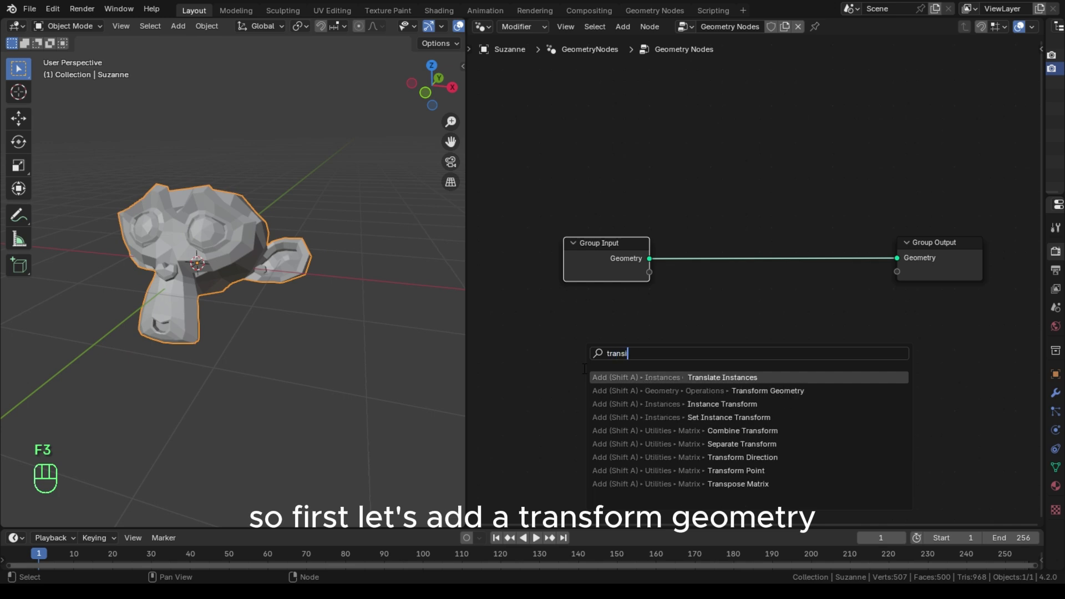
{"action": "key", "text": "backspace"}
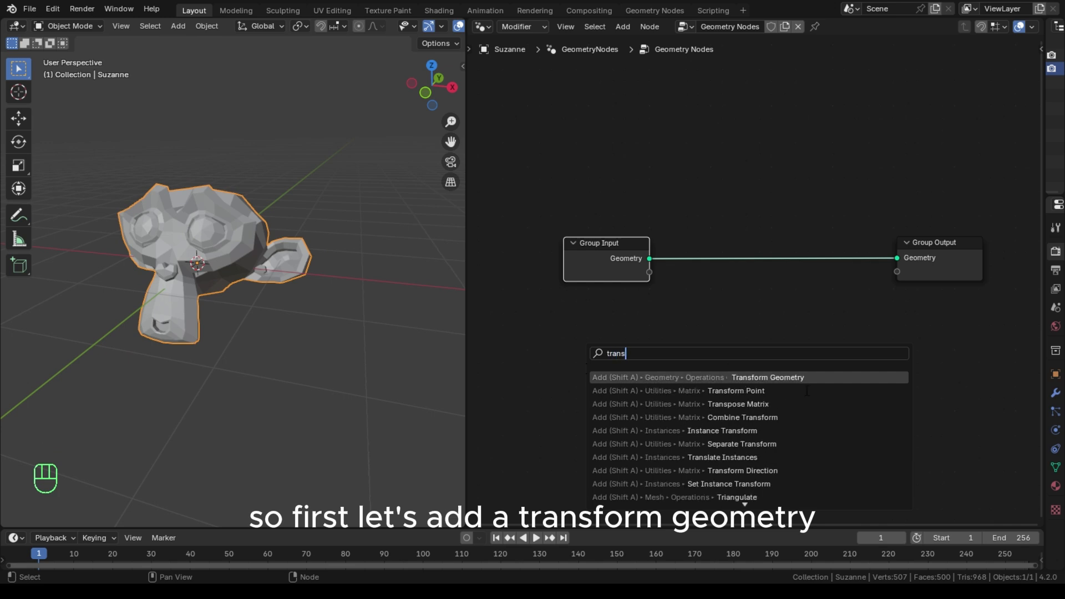
{"action": "left_click", "coordinate": [767, 377]}
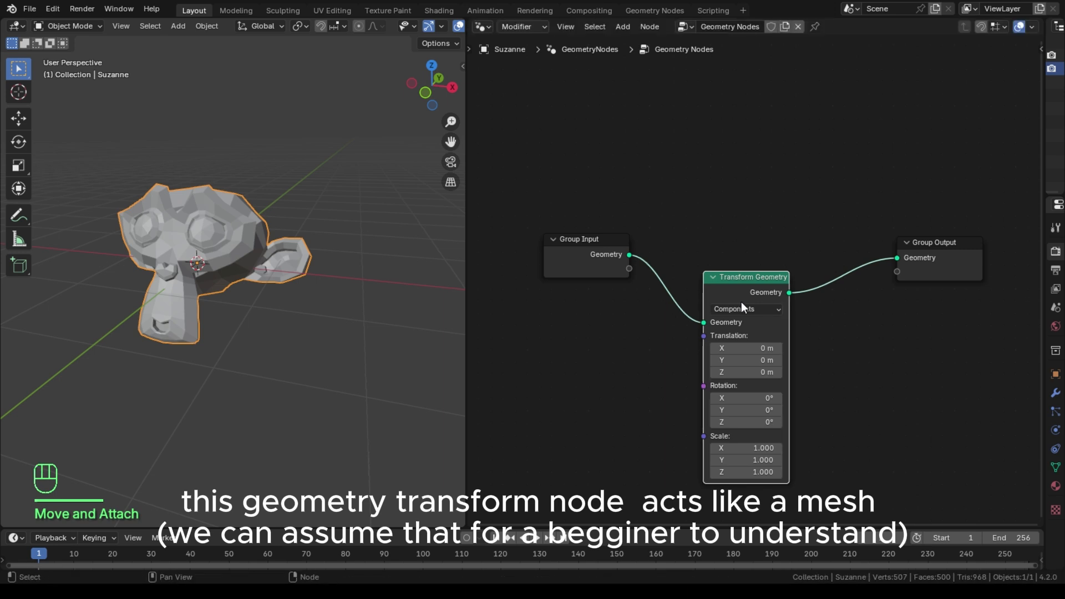
{"action": "key", "text": "shift+d"}
{"action": "type", "text": "join"}
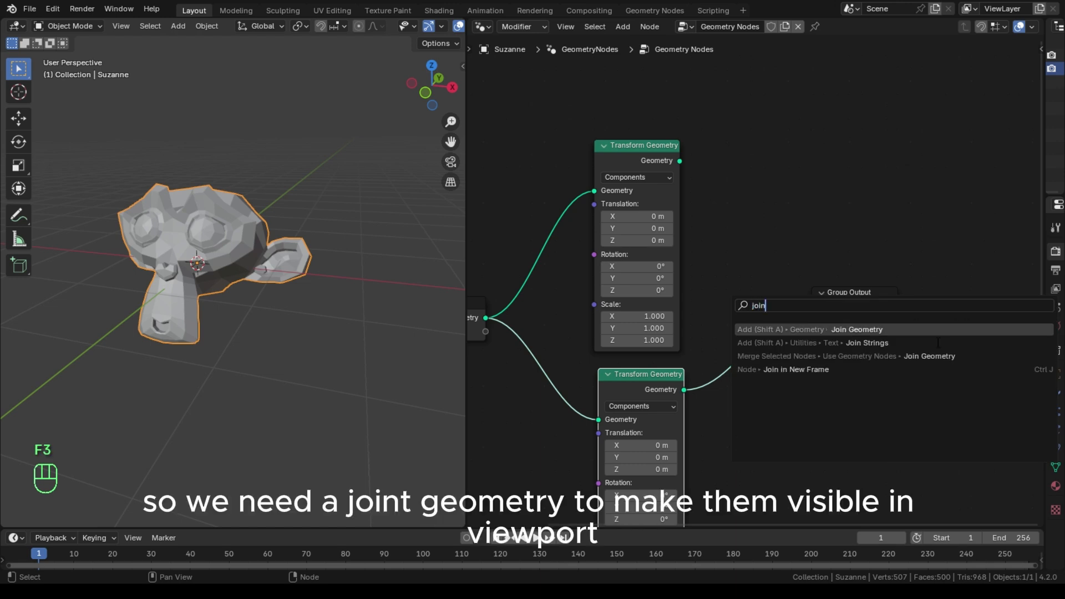
Step: Join both copies, offsetting the second by X 2.8 m with a slight rotation, removing the extra third copy
{"action": "left_click", "coordinate": [857, 329]}
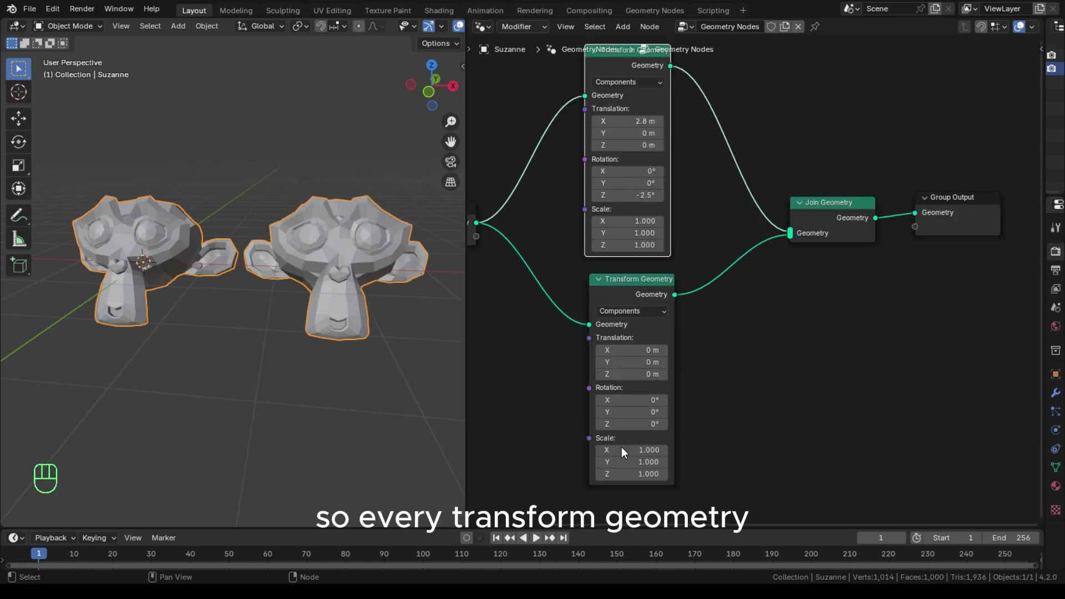
{"action": "left_click", "coordinate": [630, 411]}
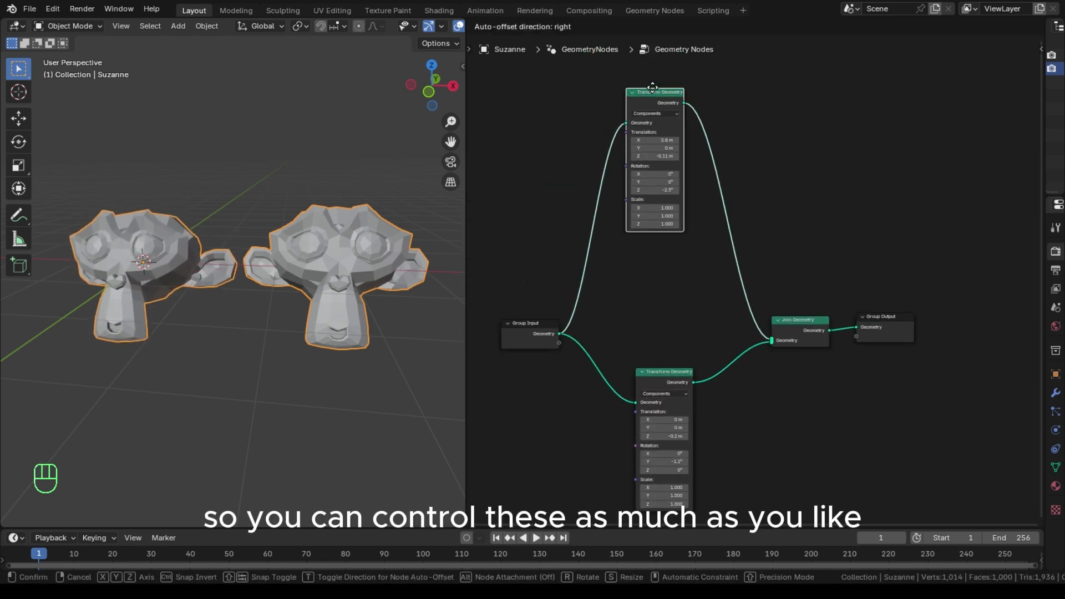
{"action": "key", "text": "shift+d"}
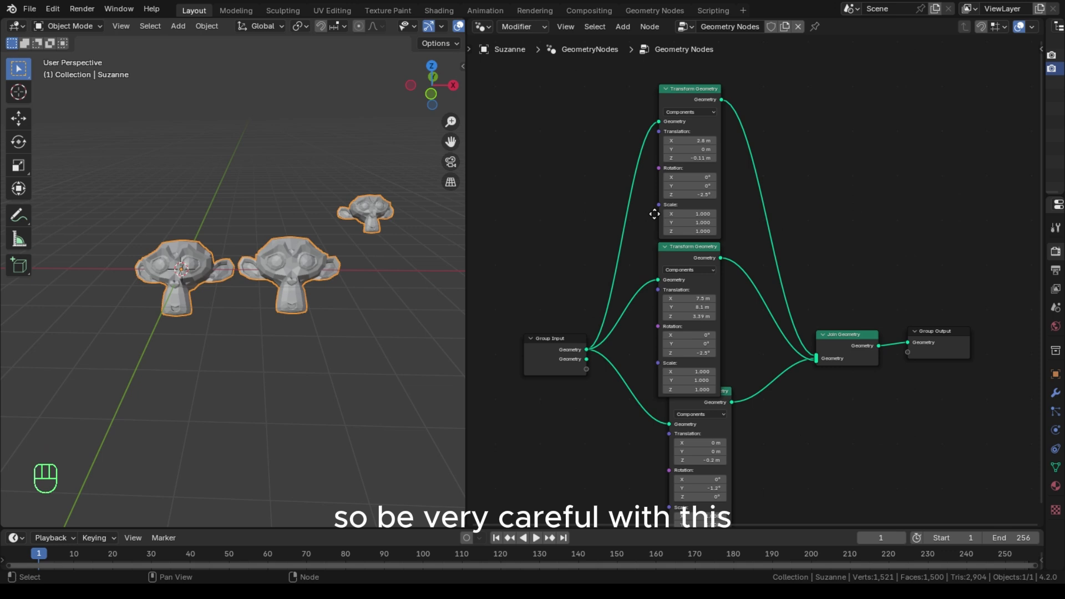
{"action": "key", "text": "ctrl+z"}
{"action": "type", "text": "convex"}
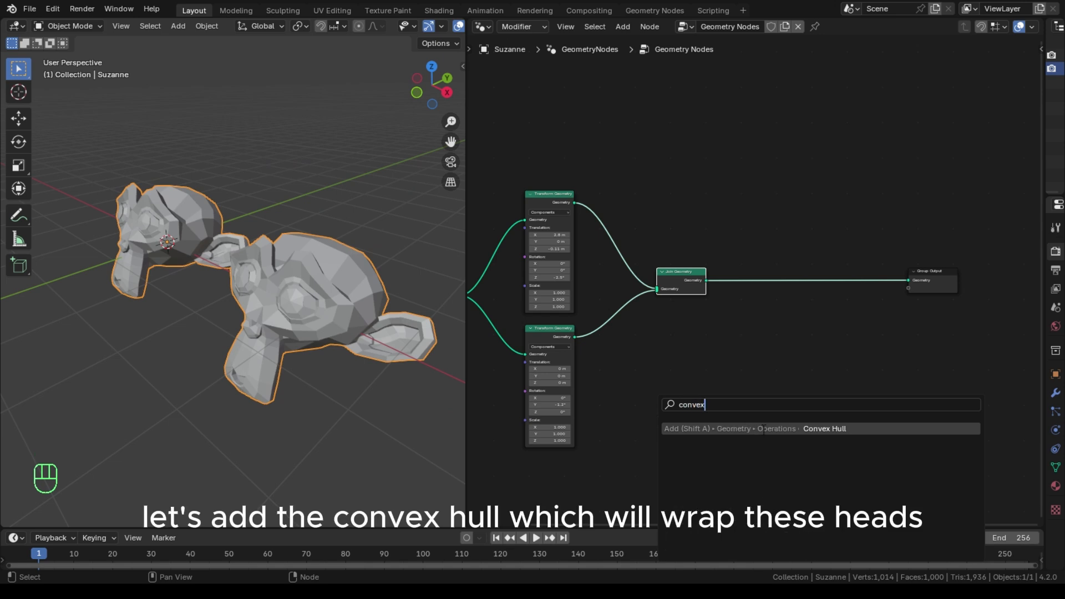
Step: Add a Convex Hull node after Join Geometry and position it in the tree
{"action": "left_click", "coordinate": [824, 428]}
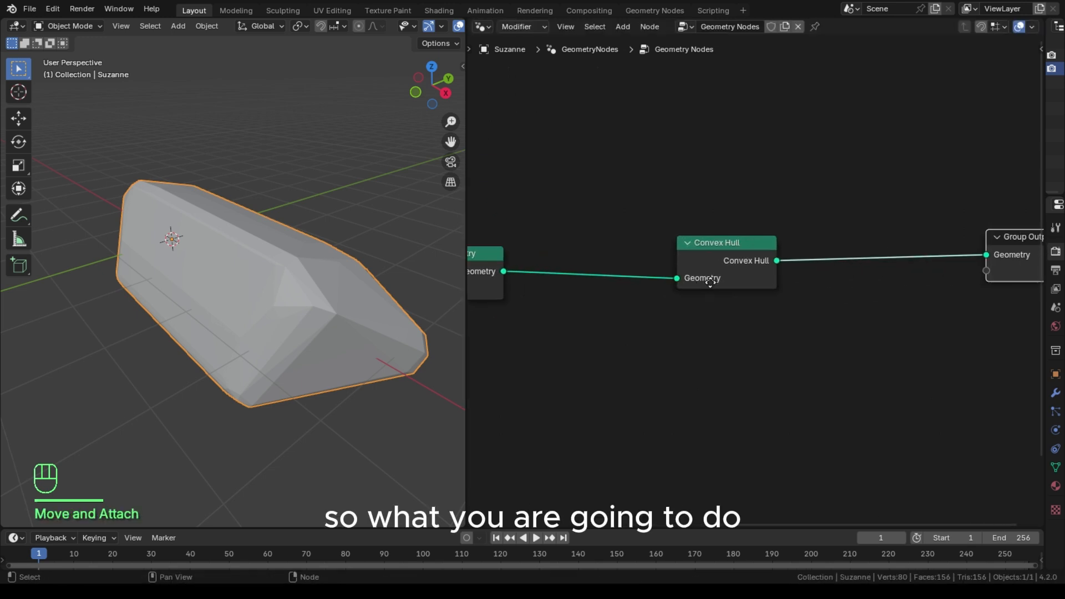
{"action": "left_click_drag", "start_coordinate": [716, 243], "coordinate": [598, 242]}
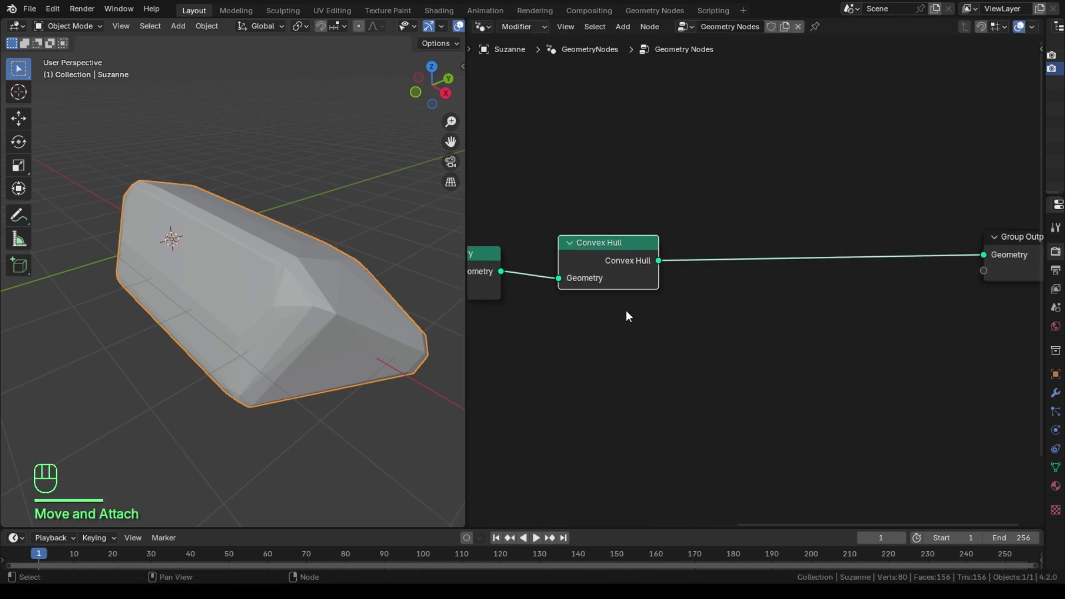
{"action": "type", "text": "c"}
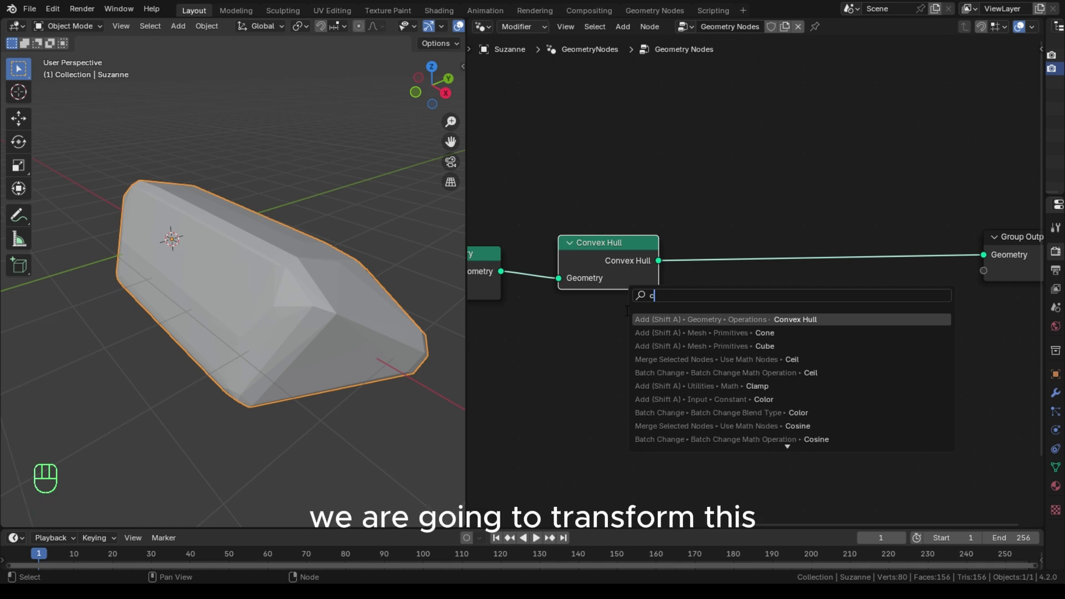
Step: Chain Mesh to Curve and Curve to Mesh after the hull so only its edges remain
{"action": "type", "text": "mesh to curve"}
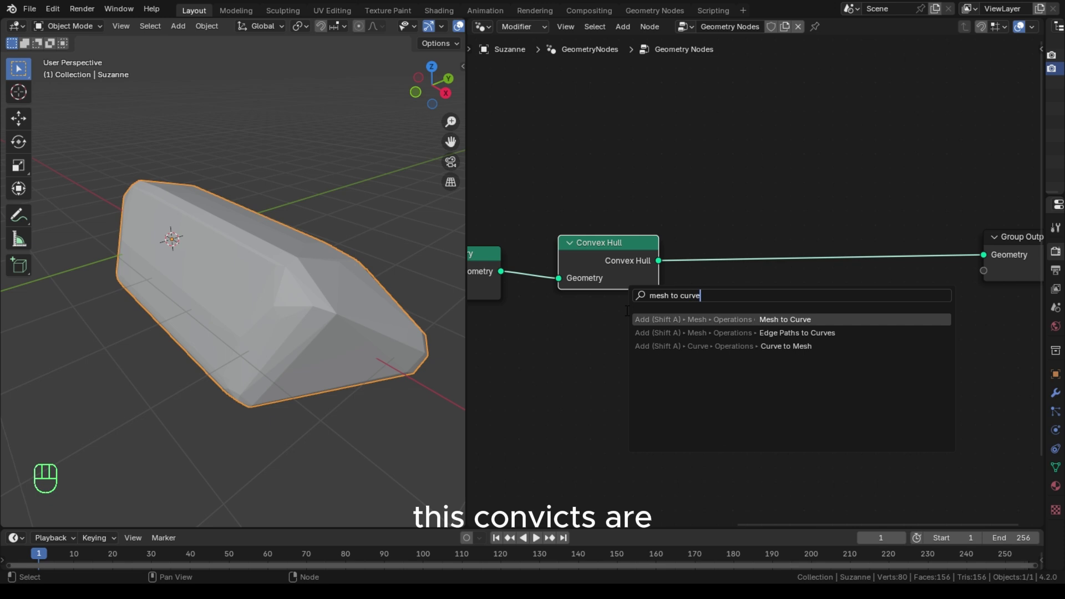
{"action": "left_click", "coordinate": [784, 320]}
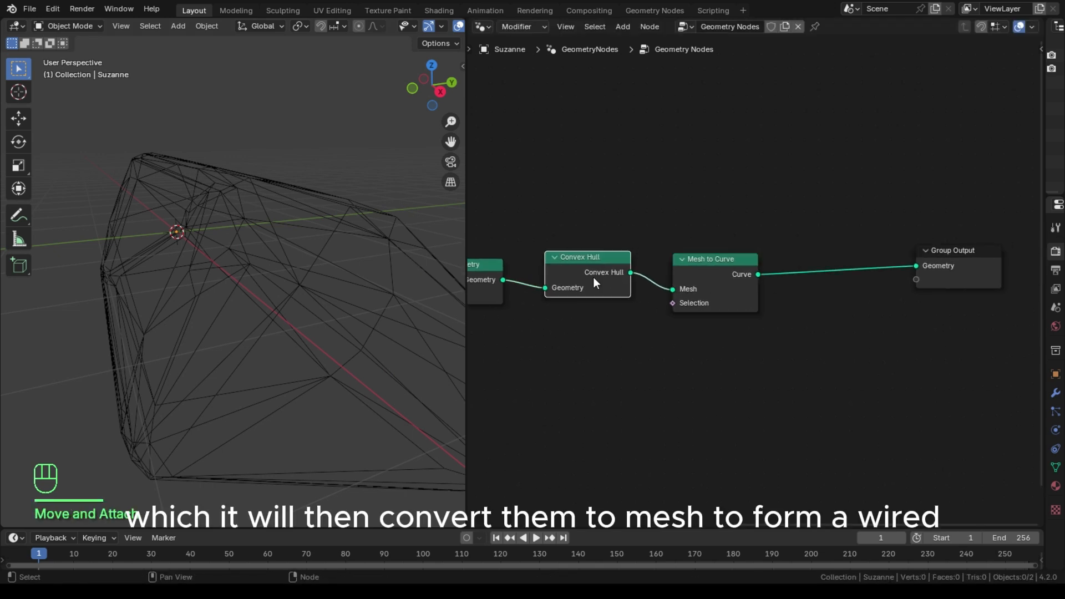
{"action": "key", "text": "f3"}
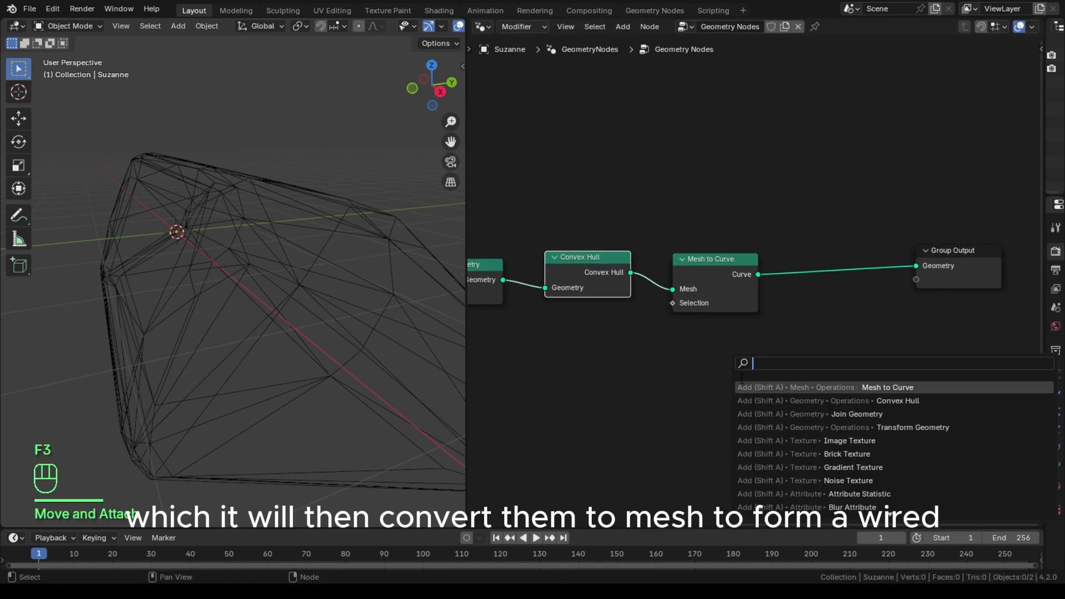
{"action": "key", "text": "Backspace"}
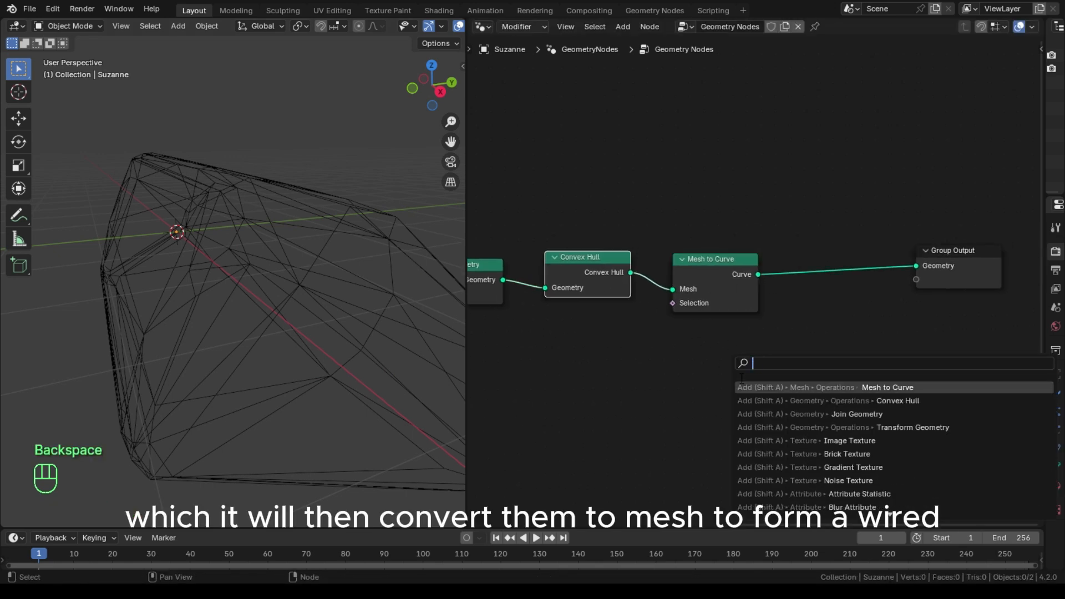
{"action": "type", "text": "curve to"}
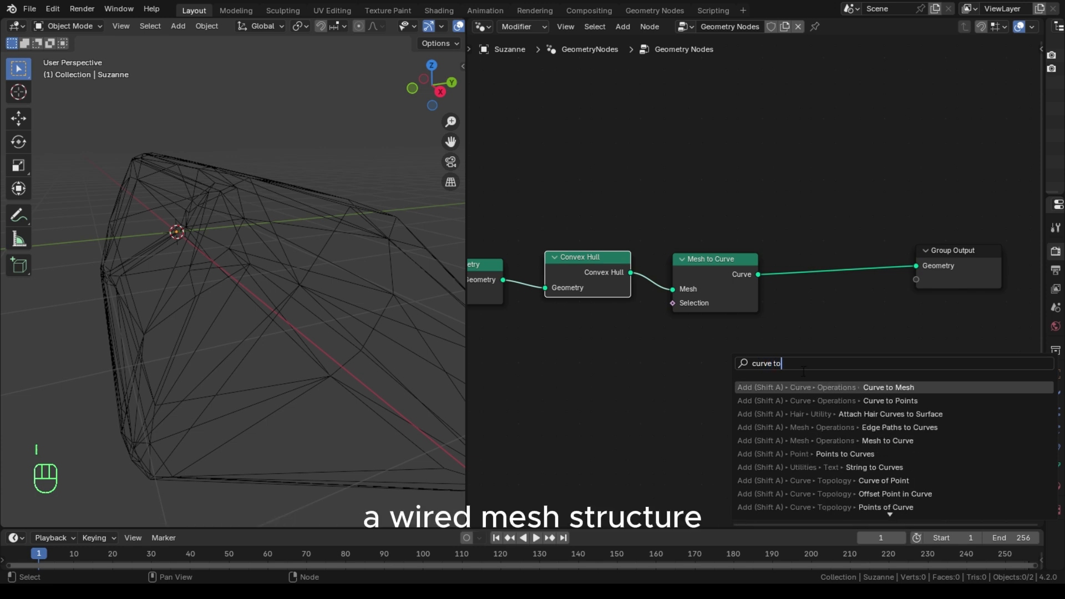
{"action": "left_click", "coordinate": [888, 387]}
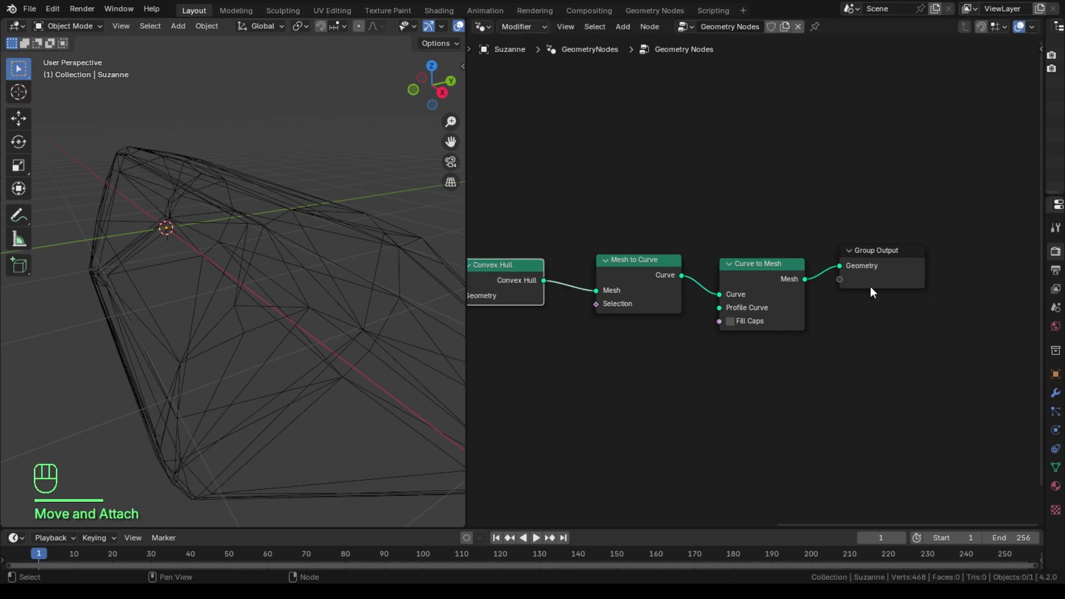
{"action": "key", "text": "f3"}
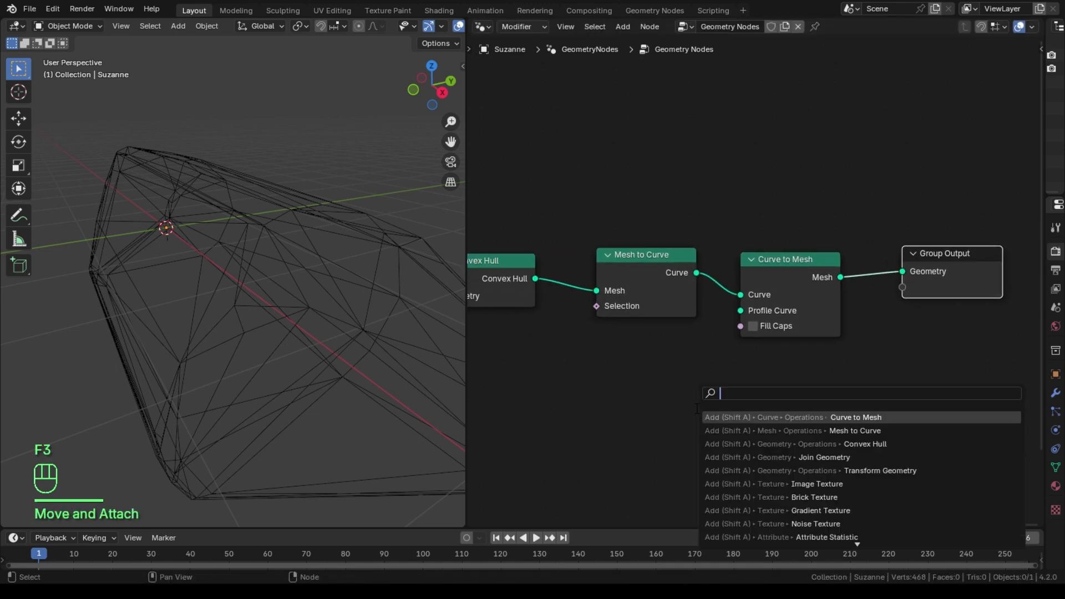
Step: Feed a Curve Circle profile of radius 0.005 m into Curve to Mesh for thin tube wires
{"action": "type", "text": "curve cir"}
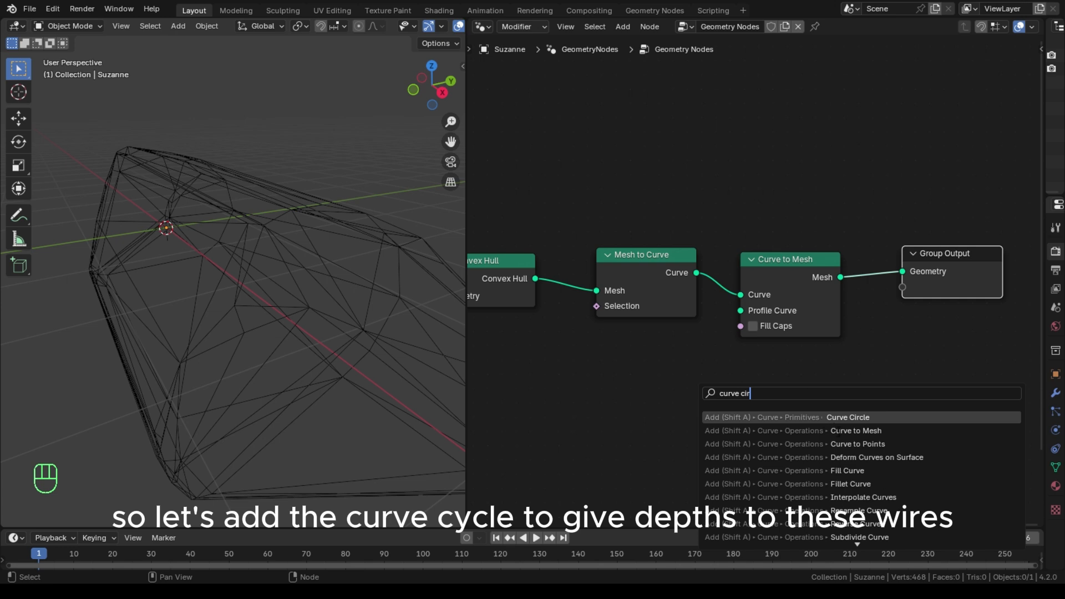
{"action": "left_click", "coordinate": [846, 416]}
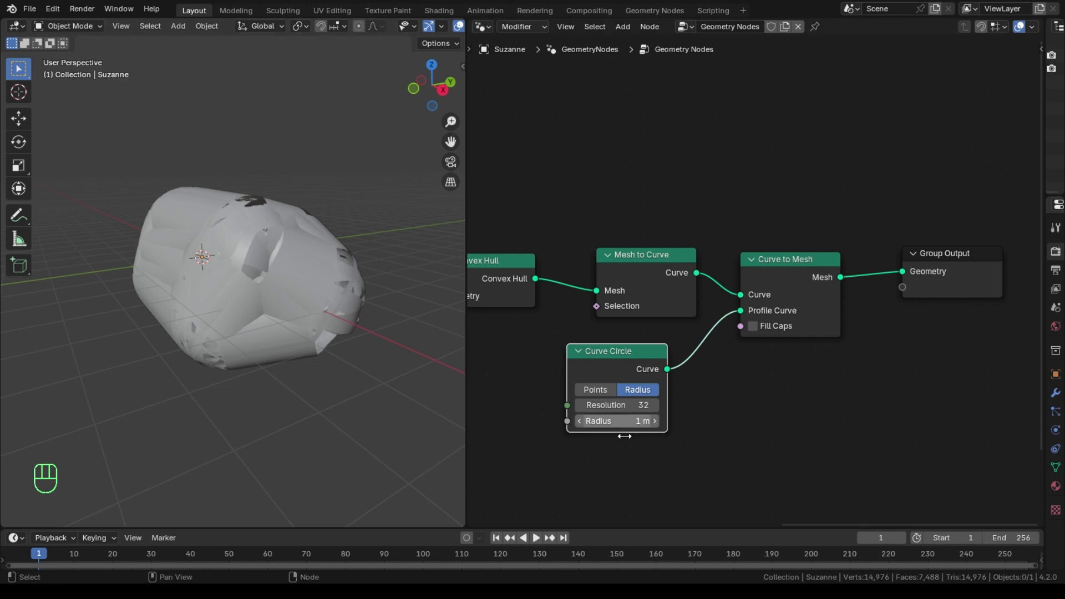
{"action": "left_click_drag", "start_coordinate": [616, 420], "coordinate": [621, 396]}
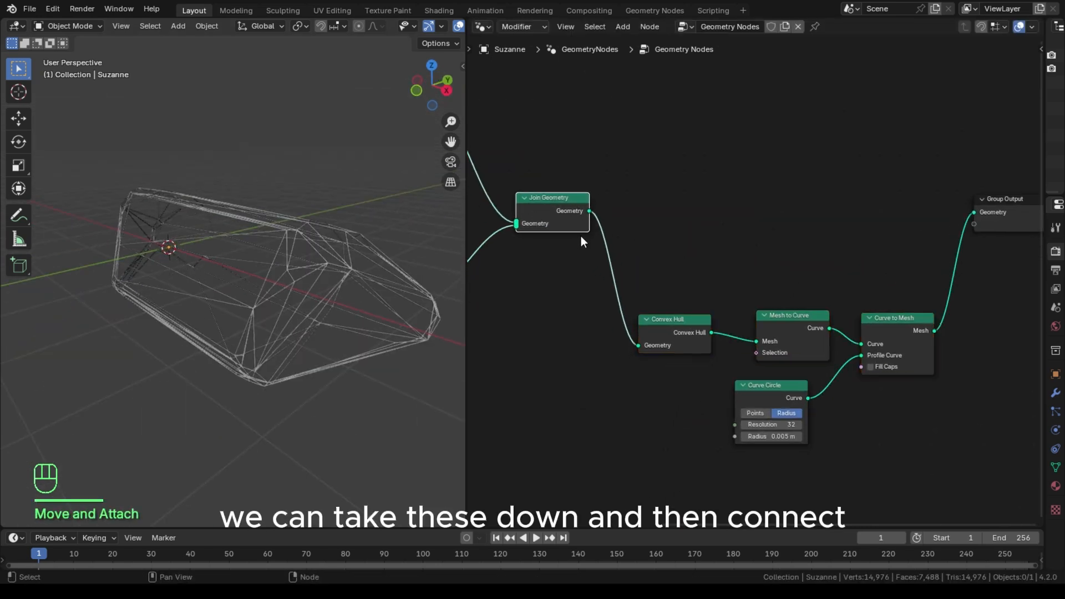
Step: Duplicate Join Geometry to merge the solid heads with the 0.003 m wire hull
{"action": "left_click_drag", "start_coordinate": [587, 211], "coordinate": [973, 212]}
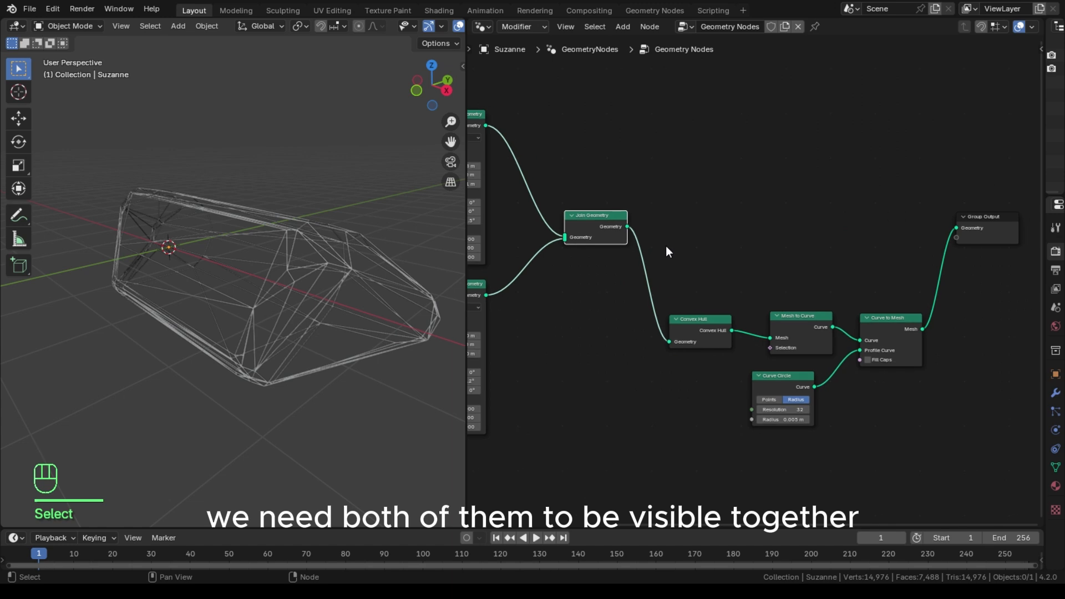
{"action": "key", "text": "shift+d"}
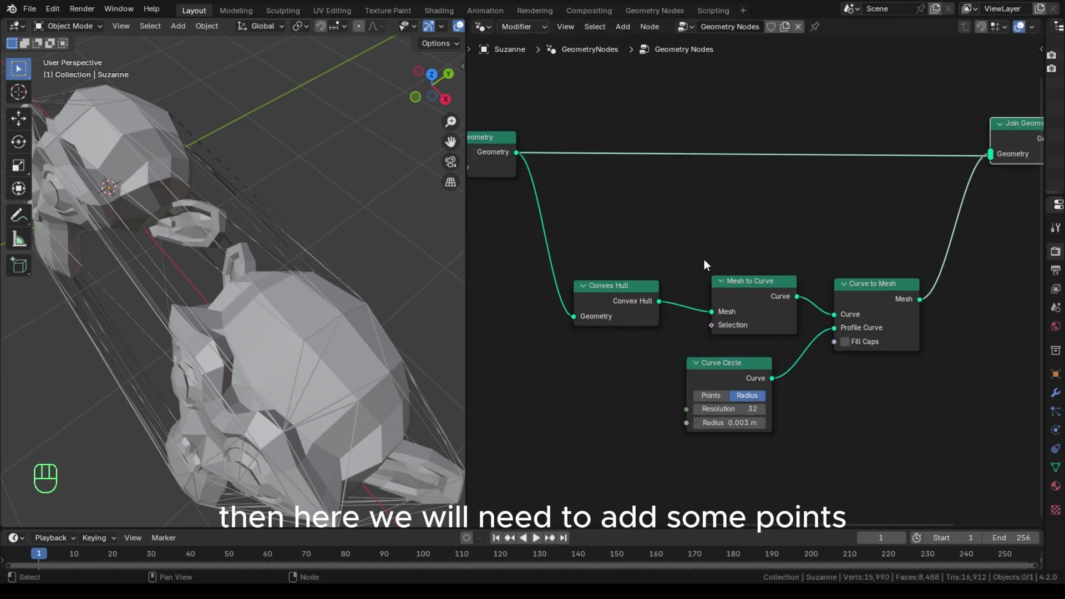
Step: Add an Instance on Points node linked to the hull's points
{"action": "type", "text": "ins"}
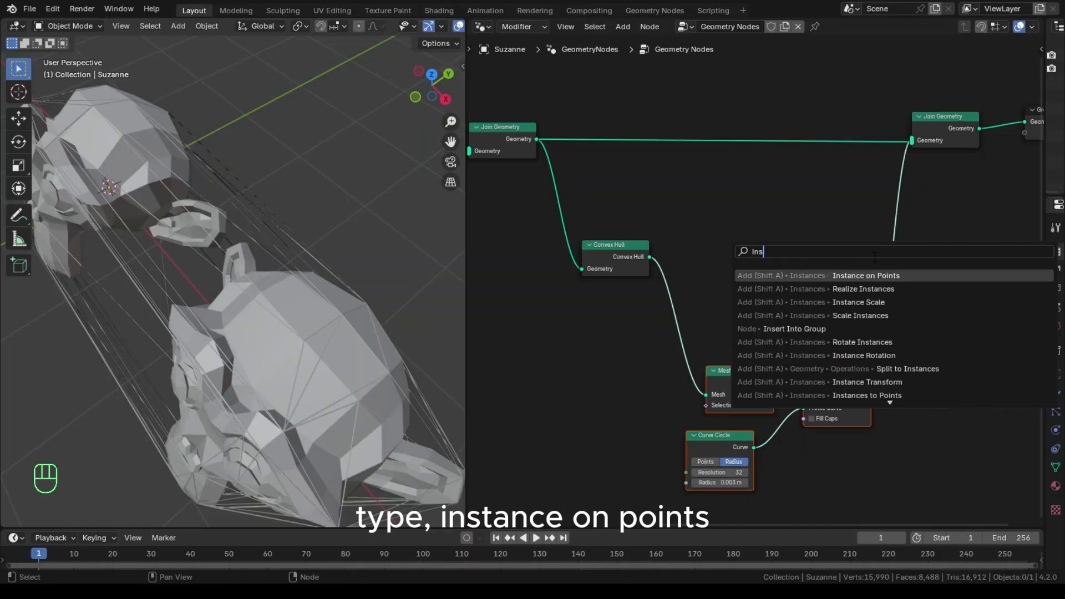
{"action": "left_click", "coordinate": [865, 275]}
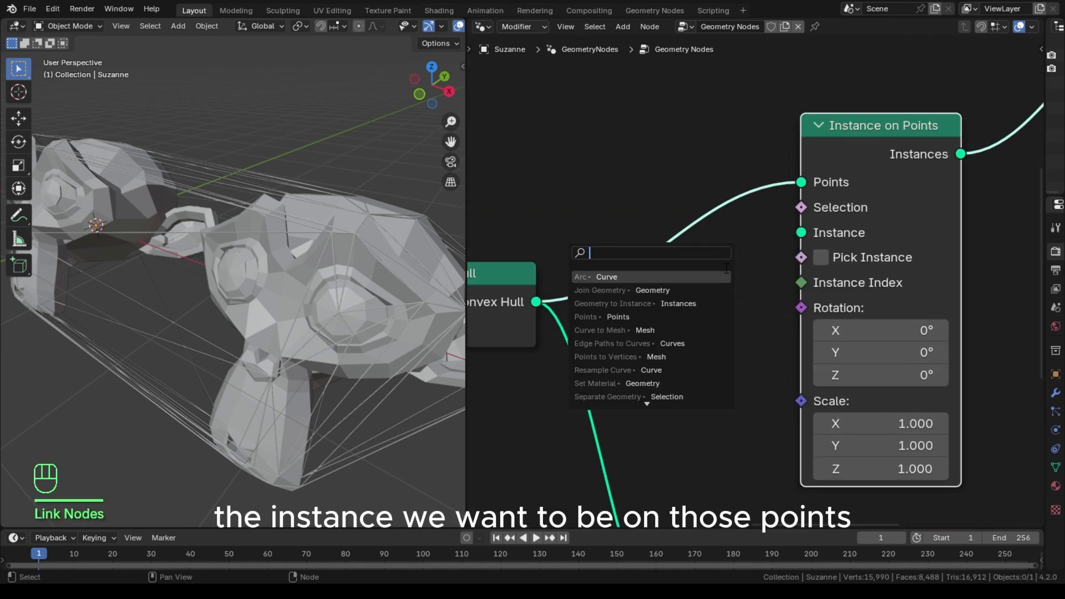
Step: Instance small UV Spheres at every hull vertex as joints of the wire cage
{"action": "key", "text": "backspace"}
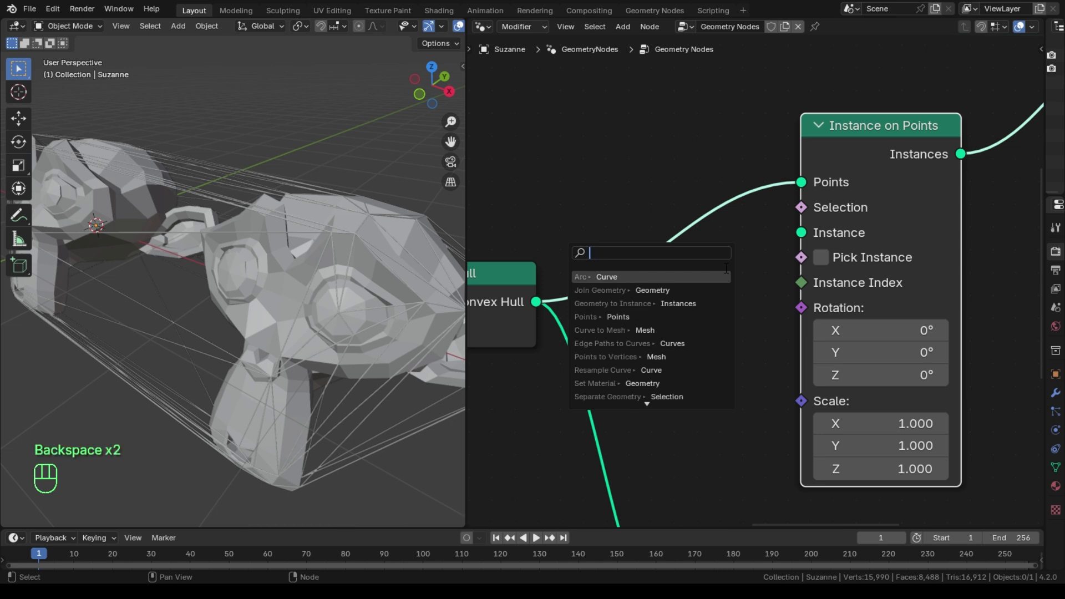
{"action": "type", "text": "uv sp"}
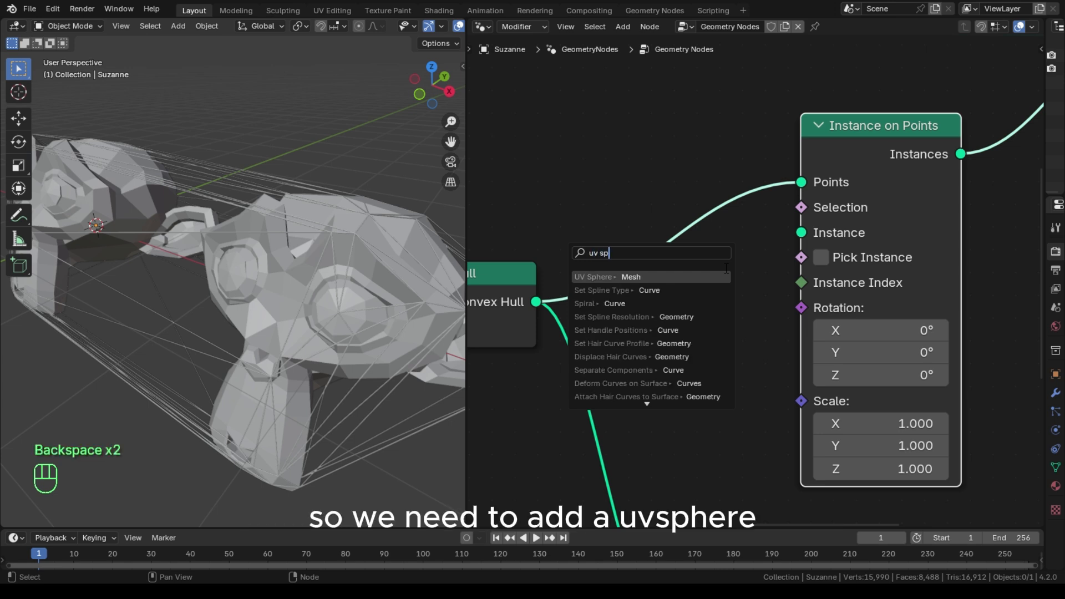
{"action": "type", "text": "h"}
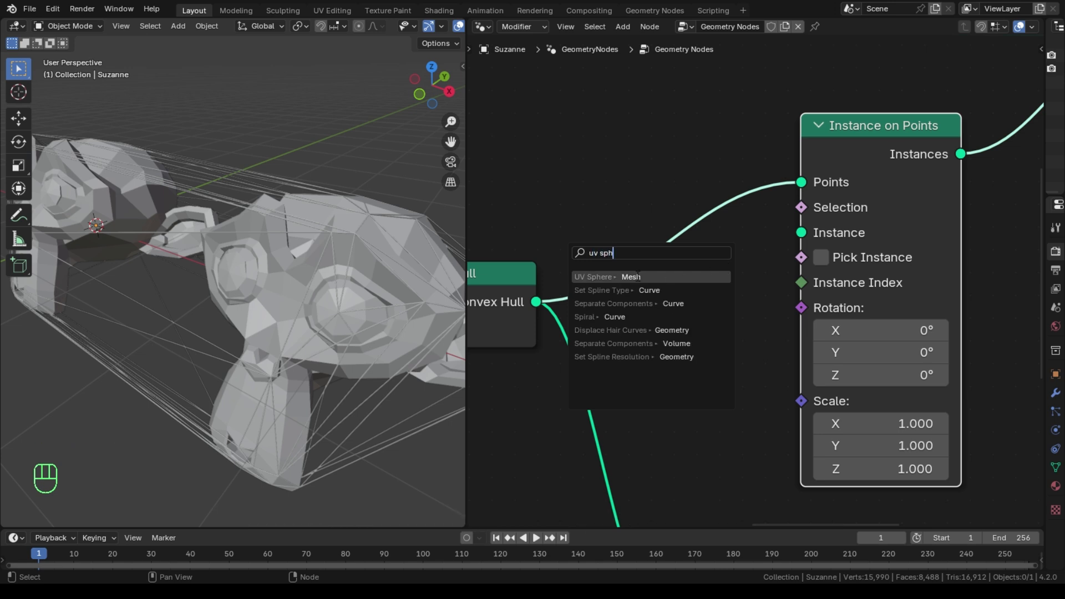
{"action": "left_click", "coordinate": [596, 276]}
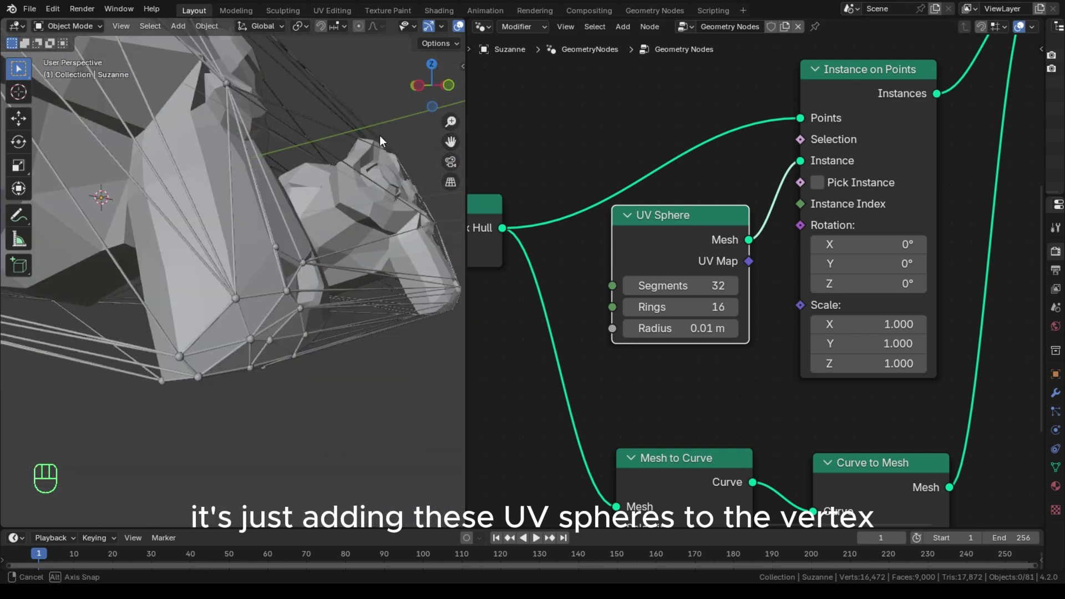
{"action": "double_click", "coordinate": [678, 328]}
{"action": "type", "text": "5"}
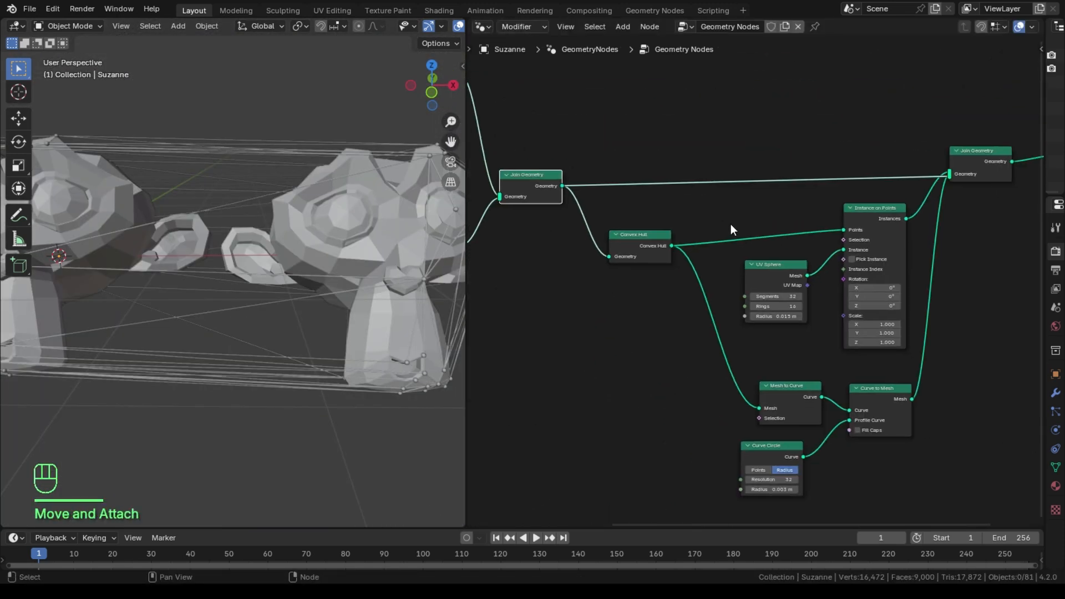
Step: Insert a Subdivision Surface between the hull and instancing and raise its level for a denser grid
{"action": "key", "text": "f3"}
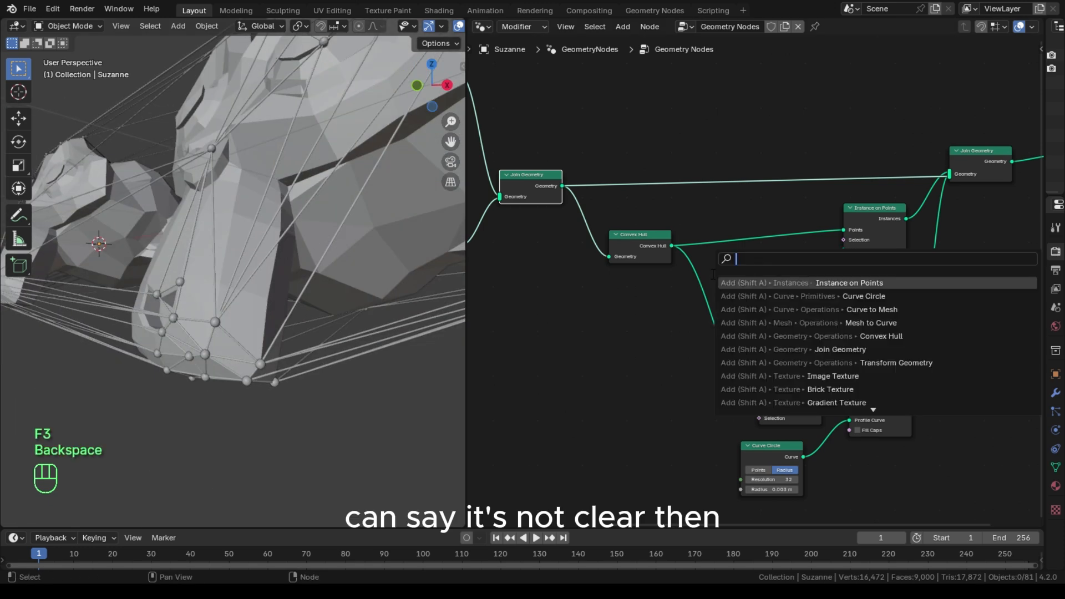
{"action": "key", "text": "Backspace"}
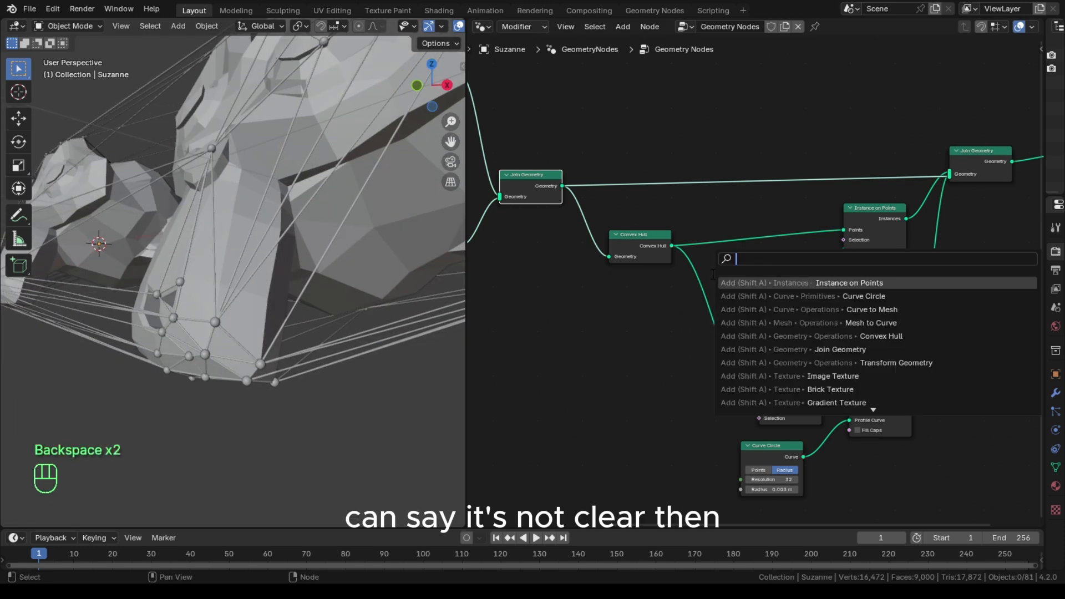
{"action": "type", "text": "subdiviso"}
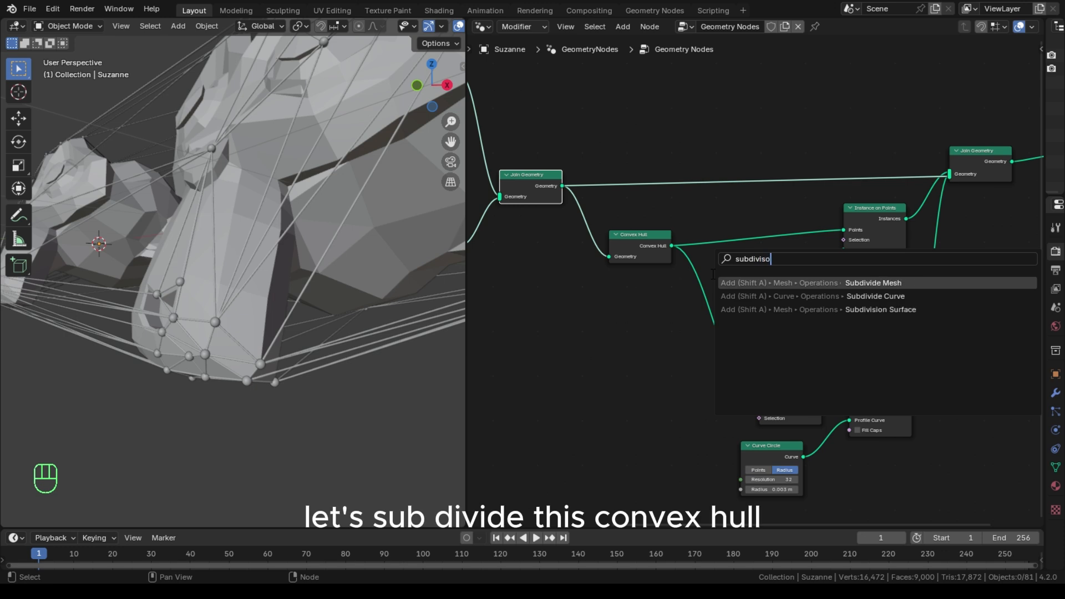
{"action": "key", "text": "Backspace"}
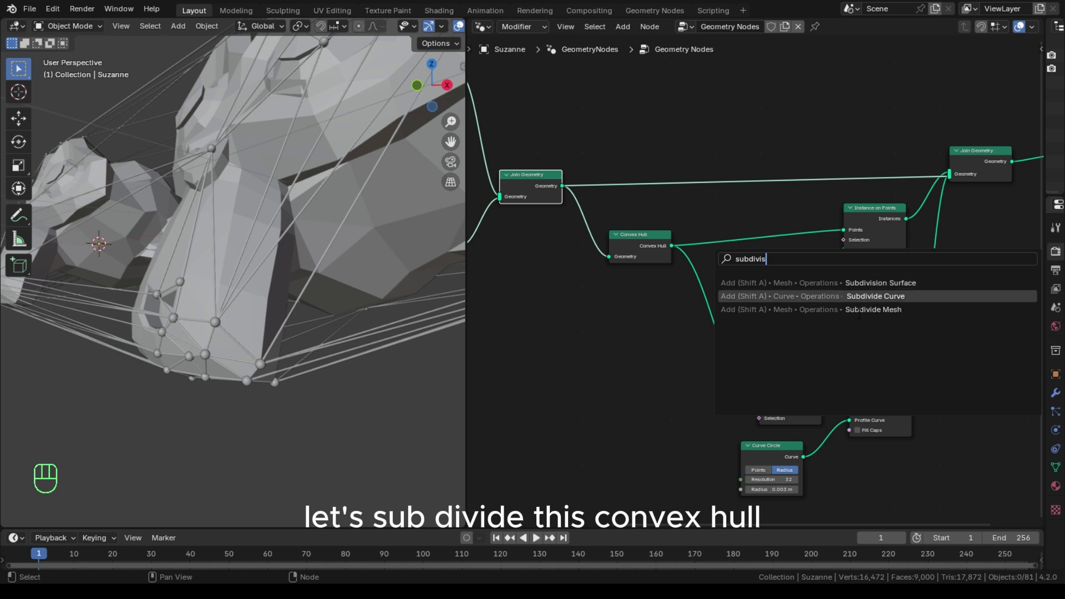
{"action": "left_click", "coordinate": [880, 283]}
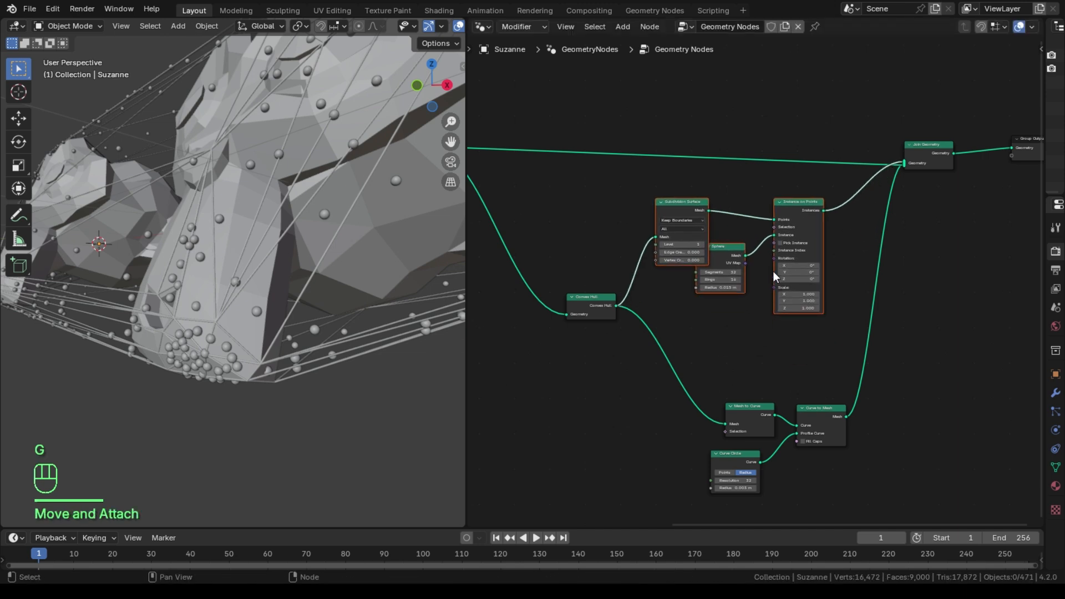
{"action": "left_click_drag", "start_coordinate": [591, 298], "coordinate": [528, 247]}
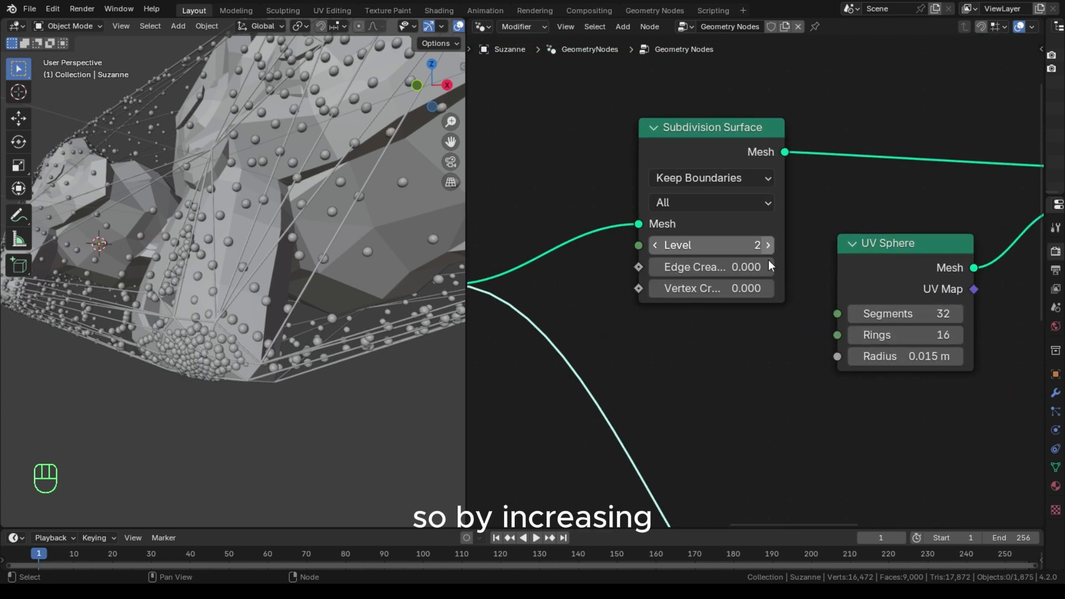
{"action": "left_click", "coordinate": [767, 245]}
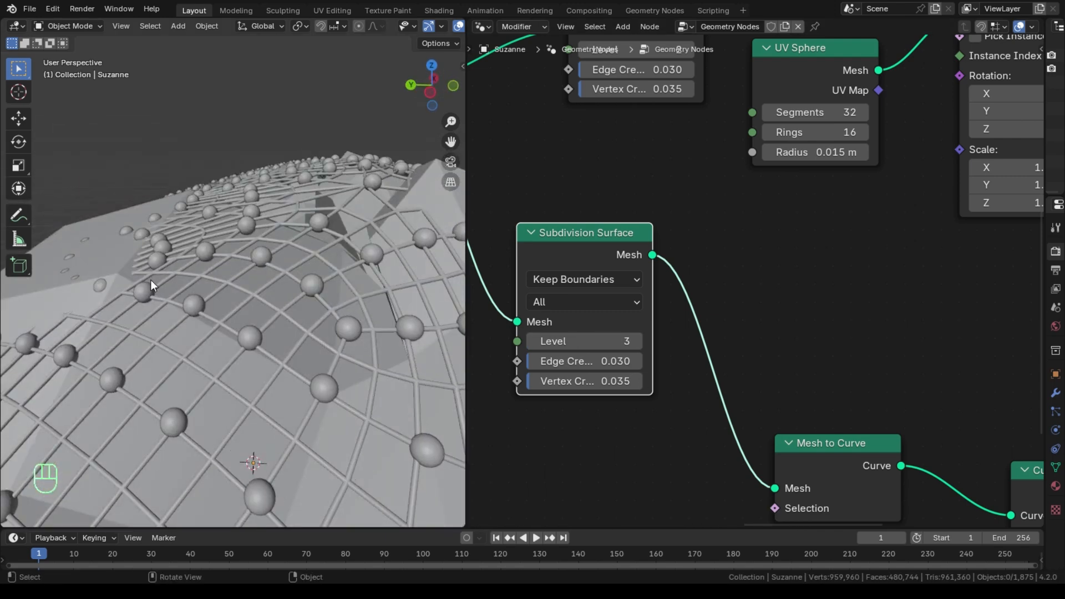
{"action": "left_click_drag", "start_coordinate": [150, 285], "coordinate": [336, 264]}
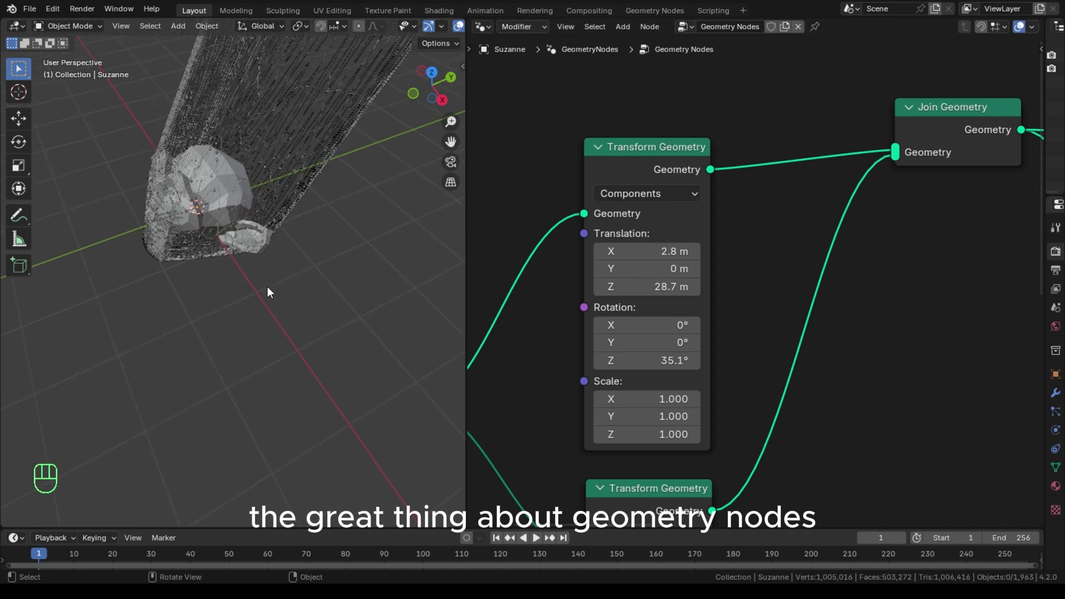
Step: Adjust the Transform Geometry offset and route the Convex Hull directly into Join Geometry
{"action": "key", "text": "ctrl+z"}
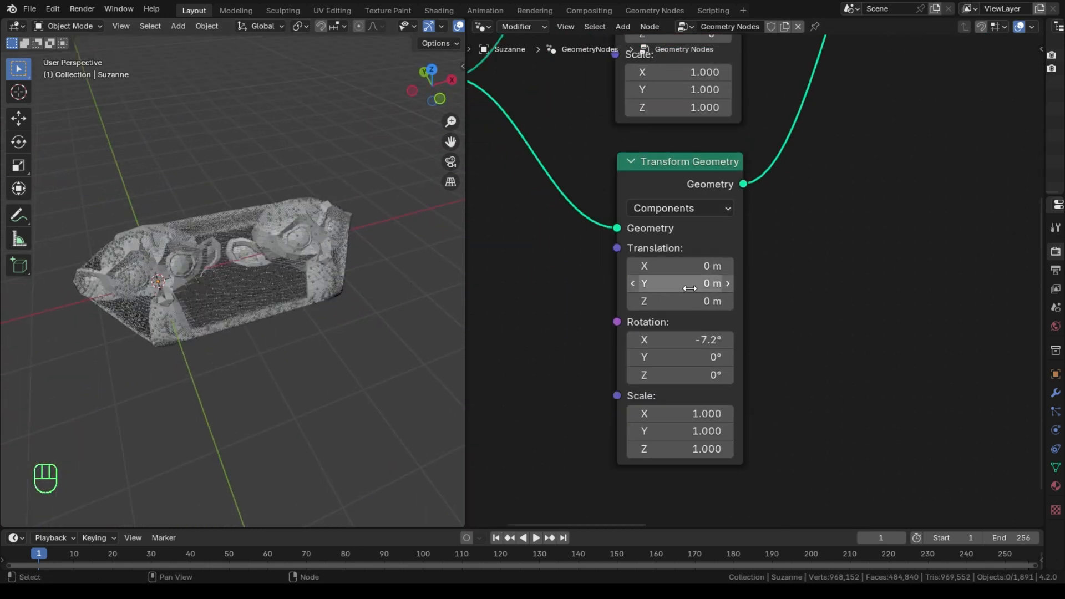
{"action": "left_click_drag", "start_coordinate": [679, 265], "coordinate": [652, 265]}
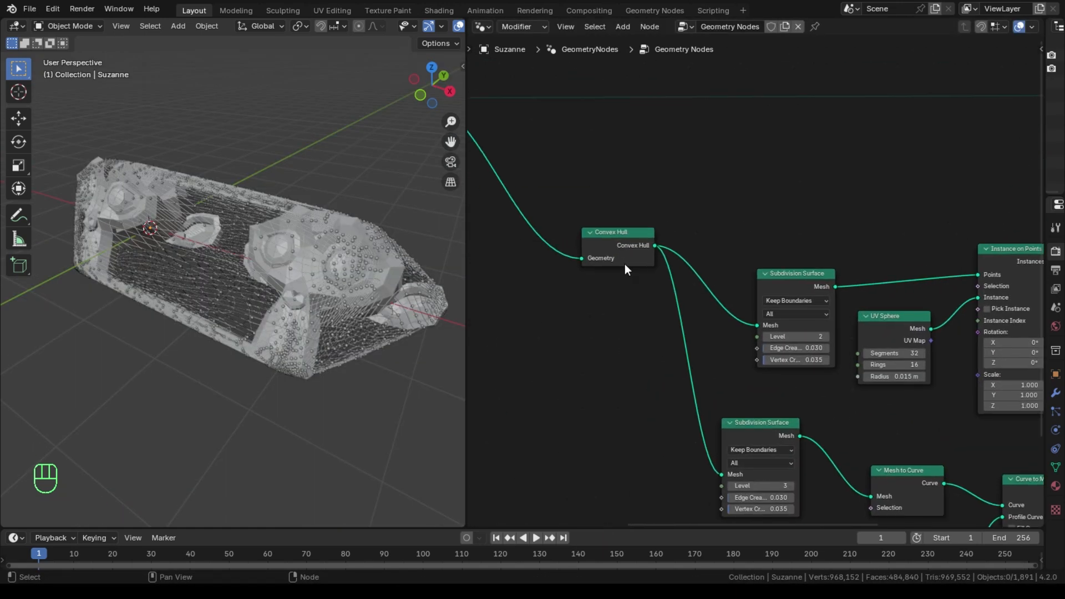
{"action": "key", "text": "g"}
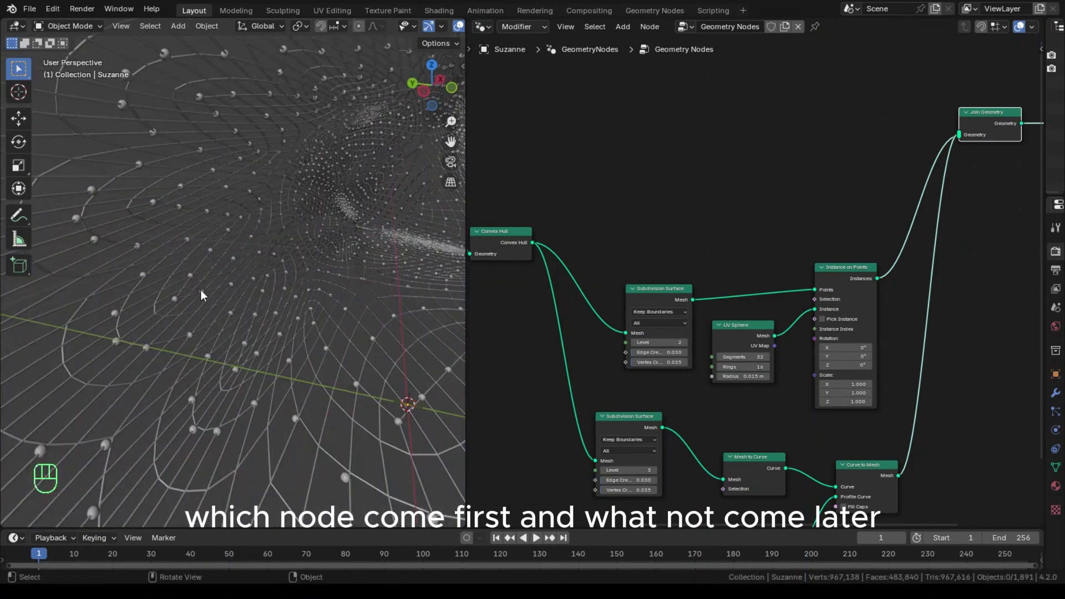
{"action": "left_click_drag", "start_coordinate": [204, 295], "coordinate": [163, 346]}
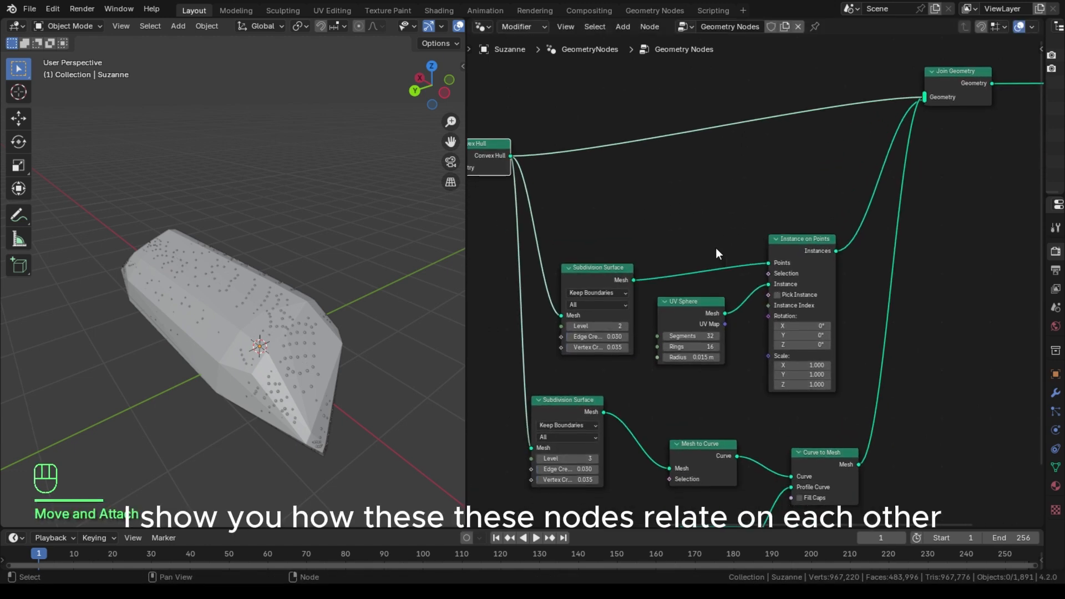
{"action": "mouse_move", "coordinate": [924, 106]}
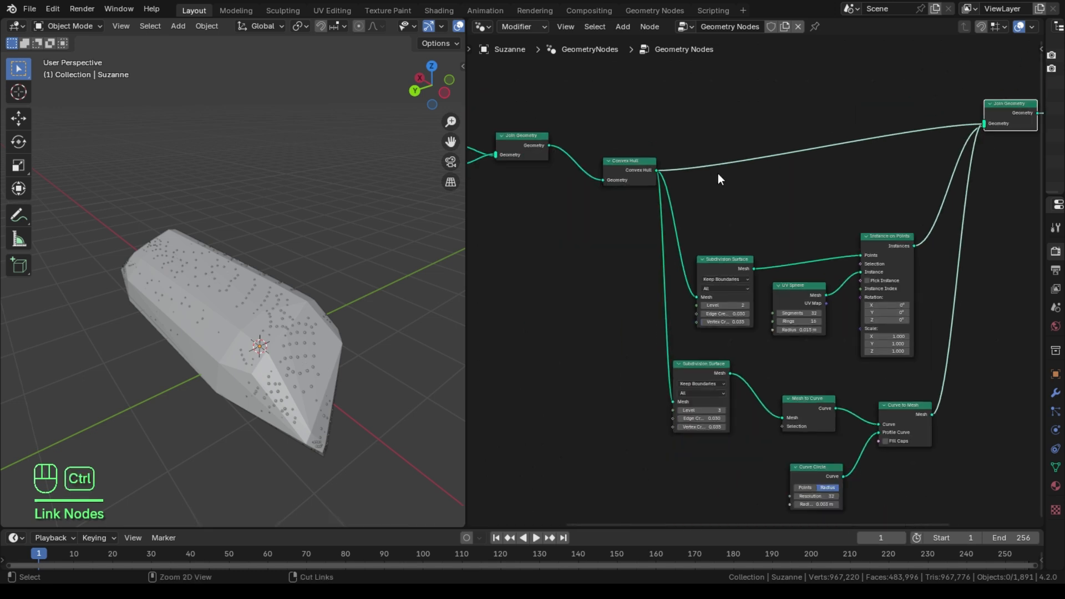
Step: Undo back through the node edits until the dense wire cage result returns
{"action": "key", "text": "ctrl+z"}
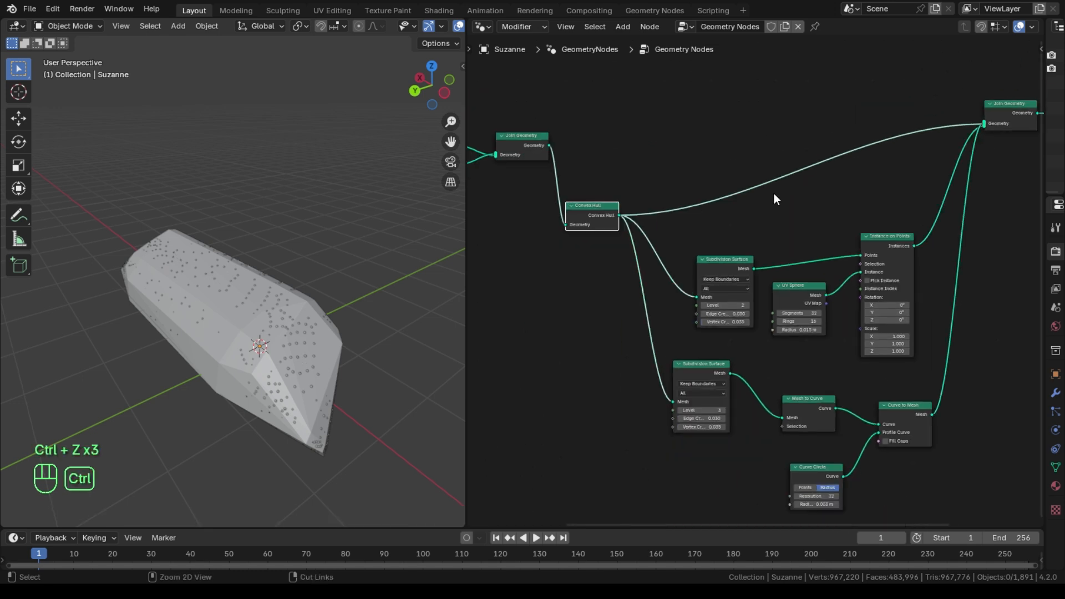
{"action": "key", "text": "ctrl+z"}
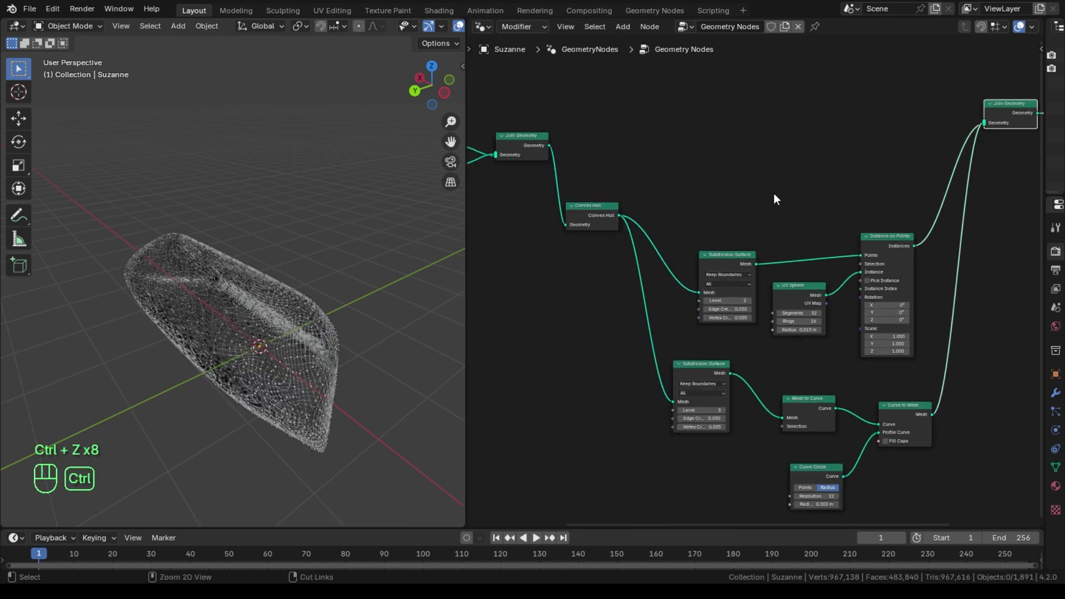
{"action": "key", "text": "ctrl+z"}
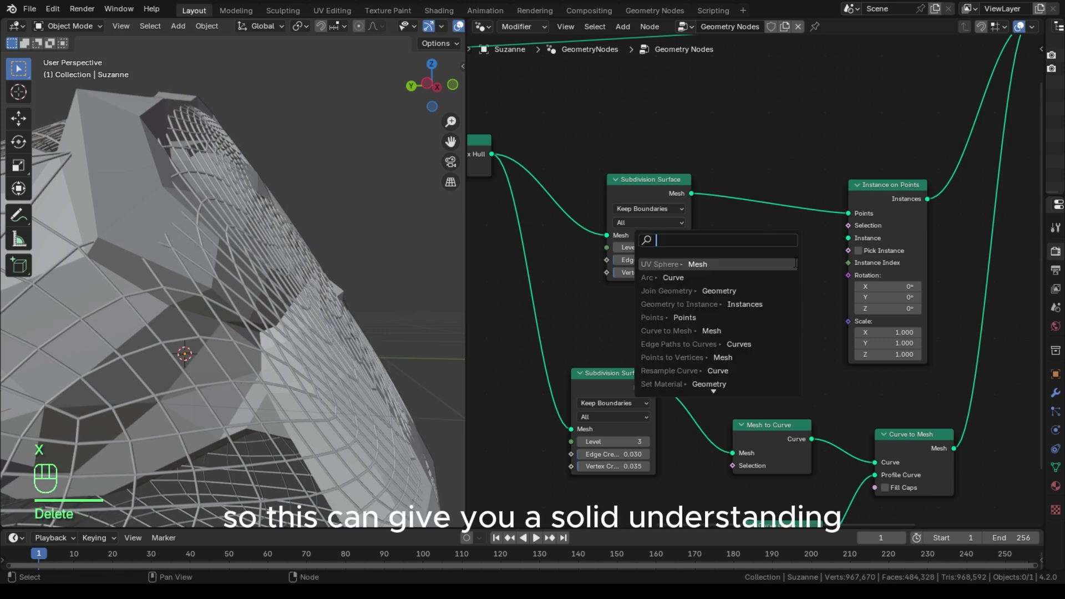
Step: Instance a Cube node of size 0.01 m on the joint points
{"action": "type", "text": "cube"}
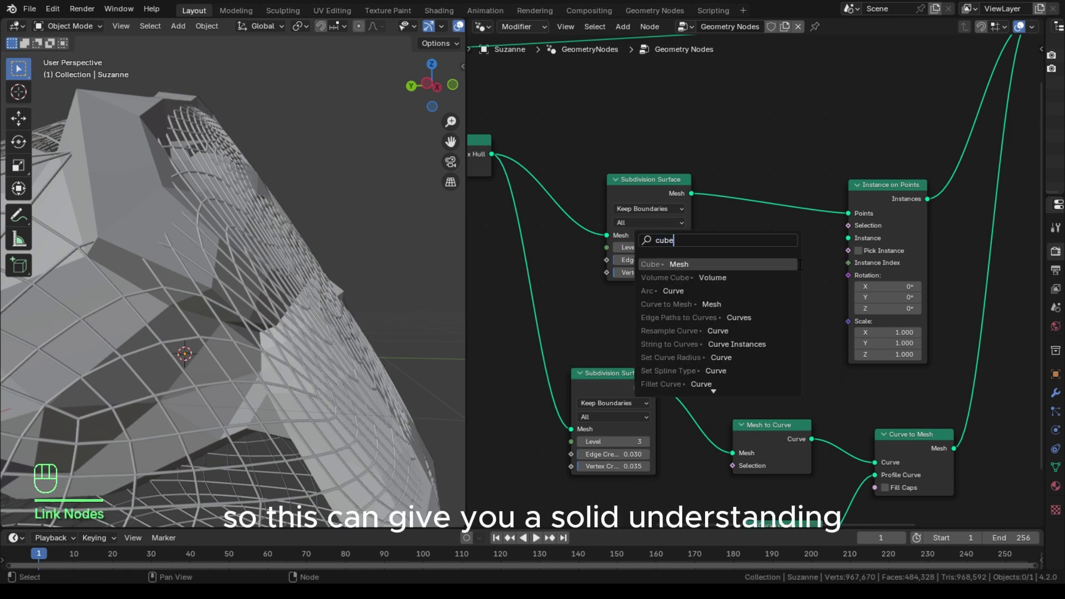
{"action": "left_click", "coordinate": [651, 264]}
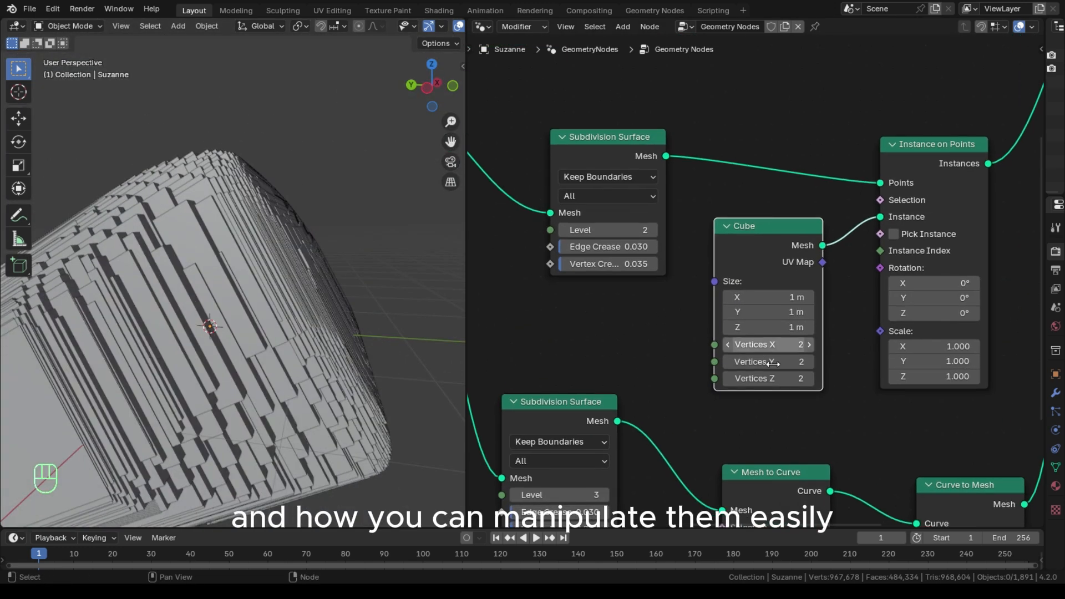
{"action": "double_click", "coordinate": [768, 297]}
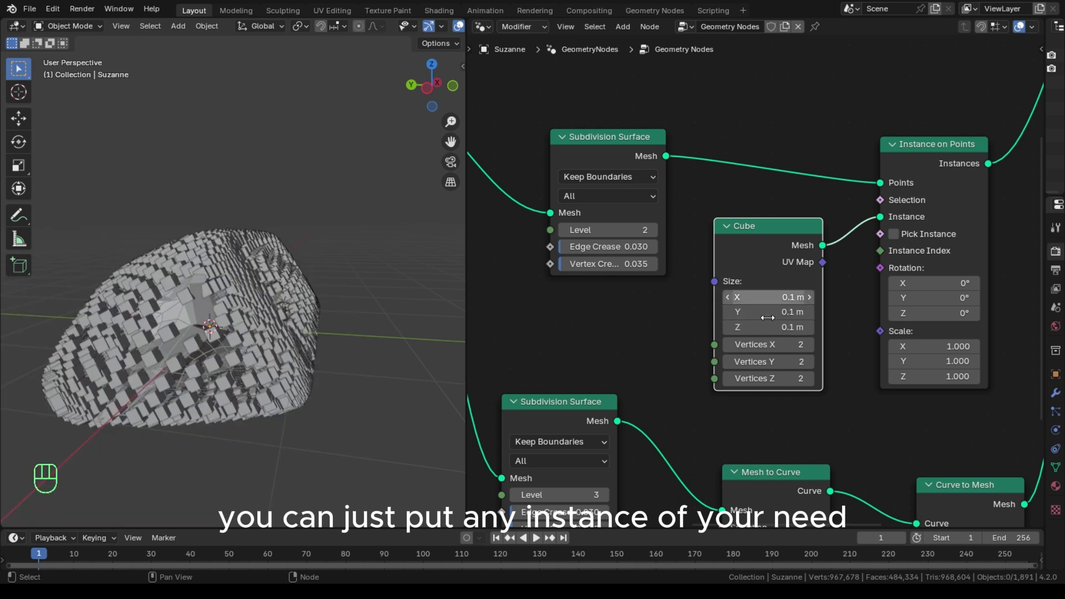
{"action": "type", "text": "0.01"}
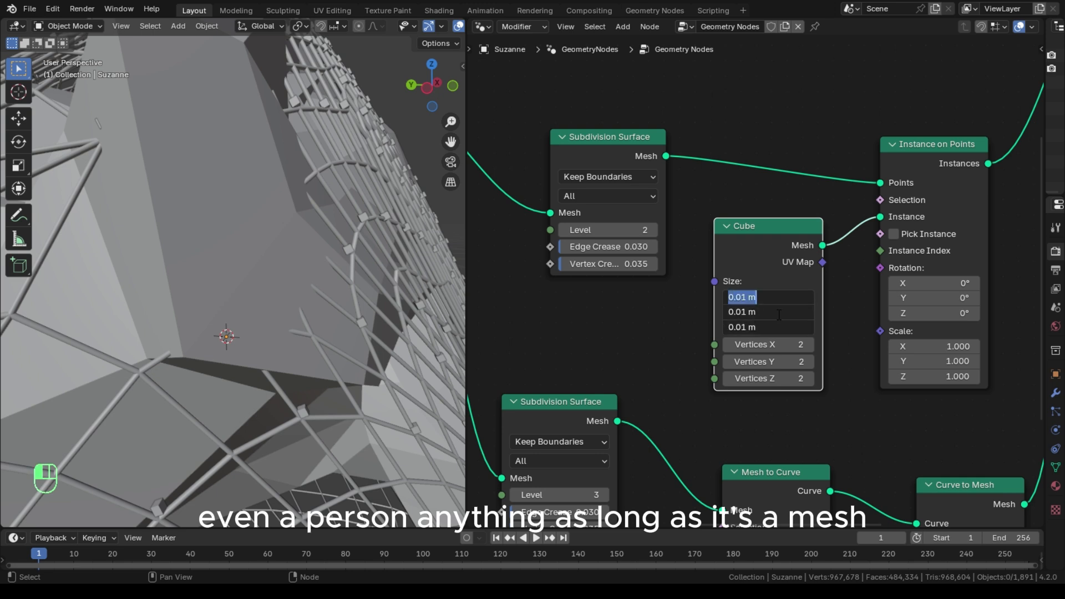
Step: Try joint sizes 0.015 and 0.017 before settling on small UV spheres
{"action": "type", "text": "0.015"}
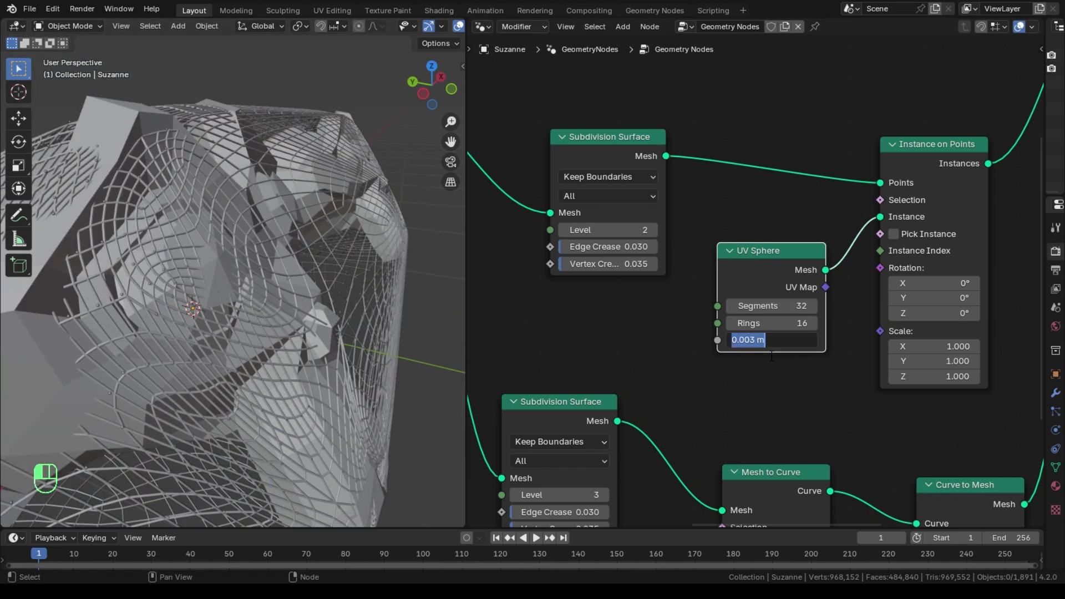
{"action": "type", "text": "0.017"}
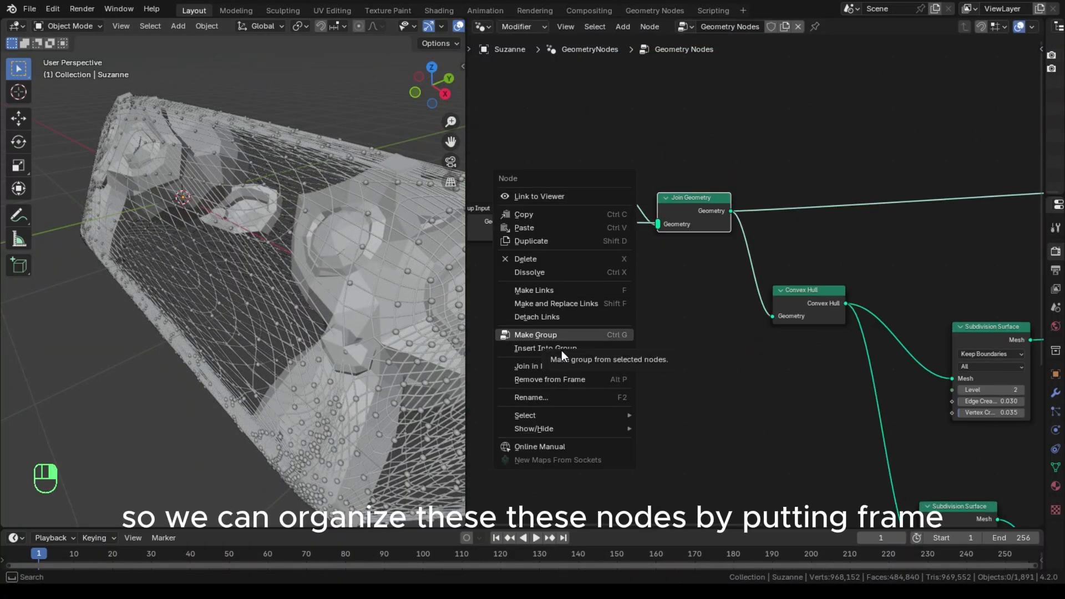
{"action": "mouse_move", "coordinate": [587, 329]}
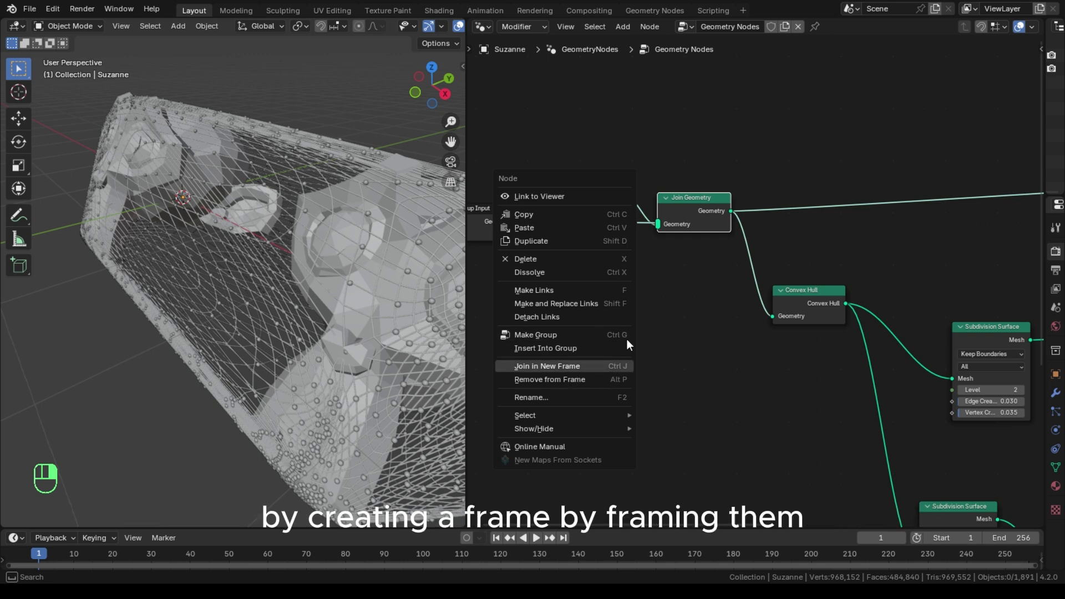
Step: Frame the mesh nodes as 'Main meshes' and the instance nodes as 'For instances'
{"action": "left_click", "coordinate": [545, 365]}
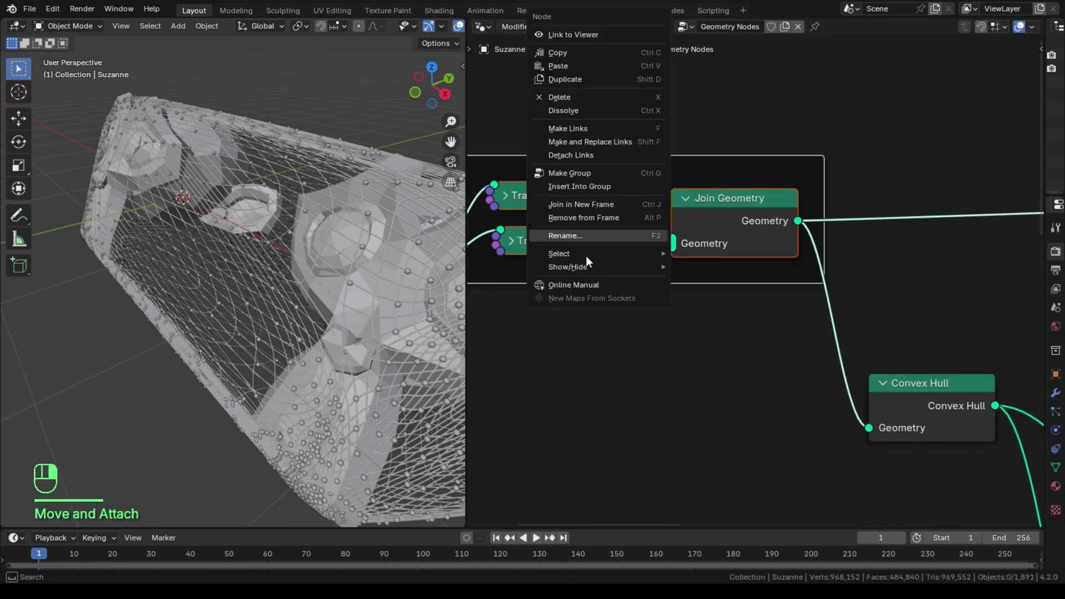
{"action": "left_click", "coordinate": [563, 236]}
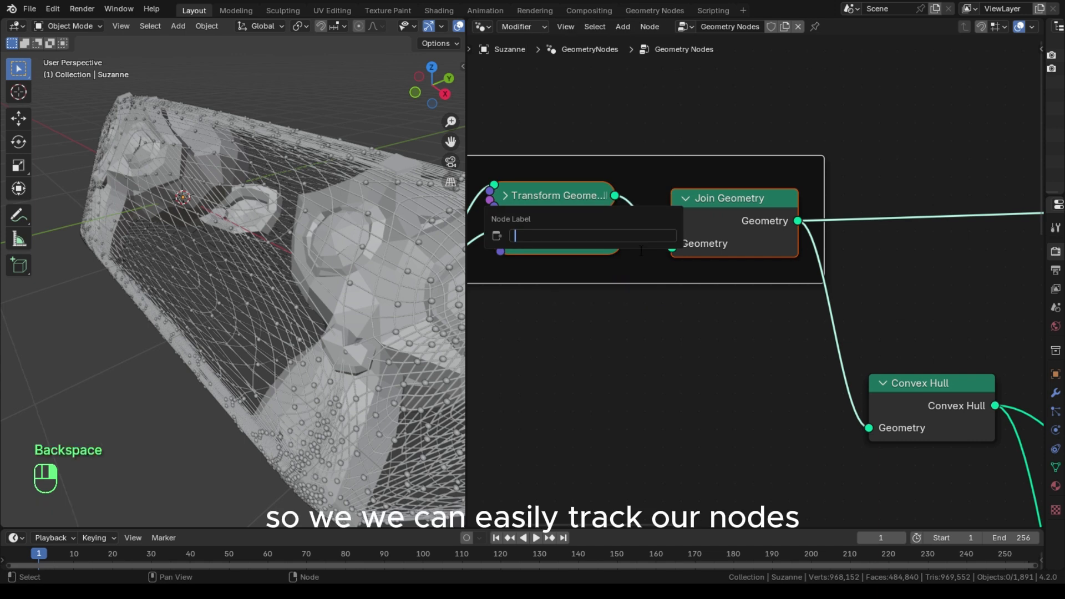
{"action": "type", "text": "Main mesh"}
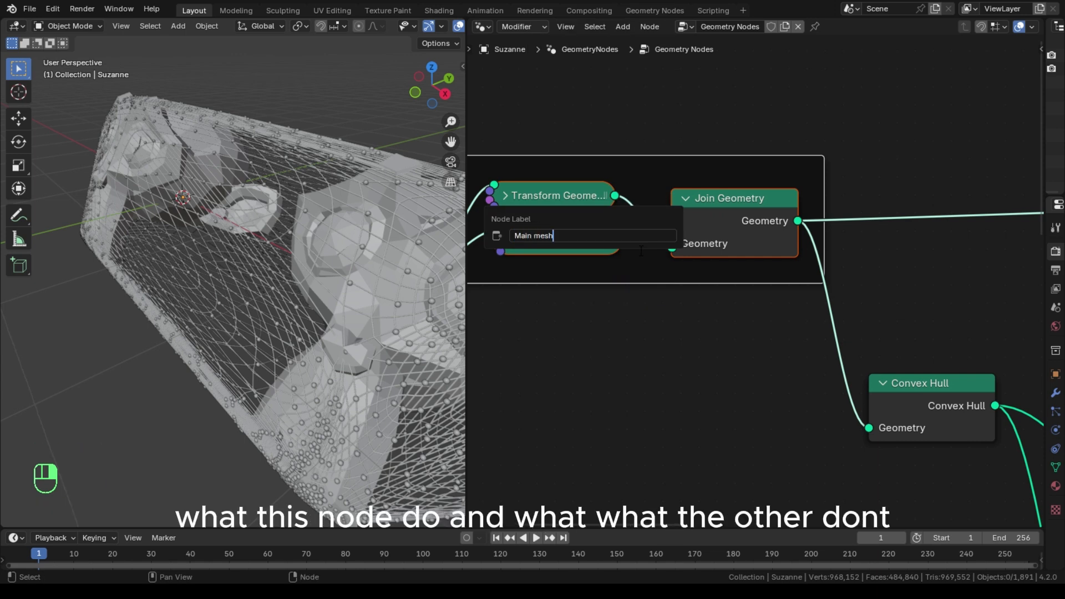
{"action": "key", "text": "Return"}
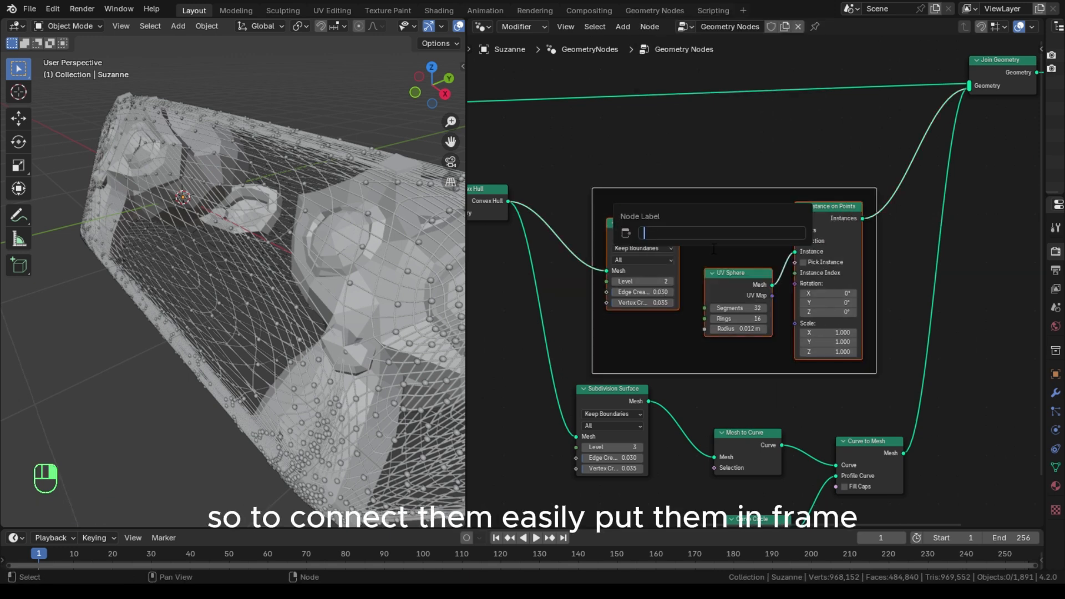
{"action": "type", "text": "For Instances"}
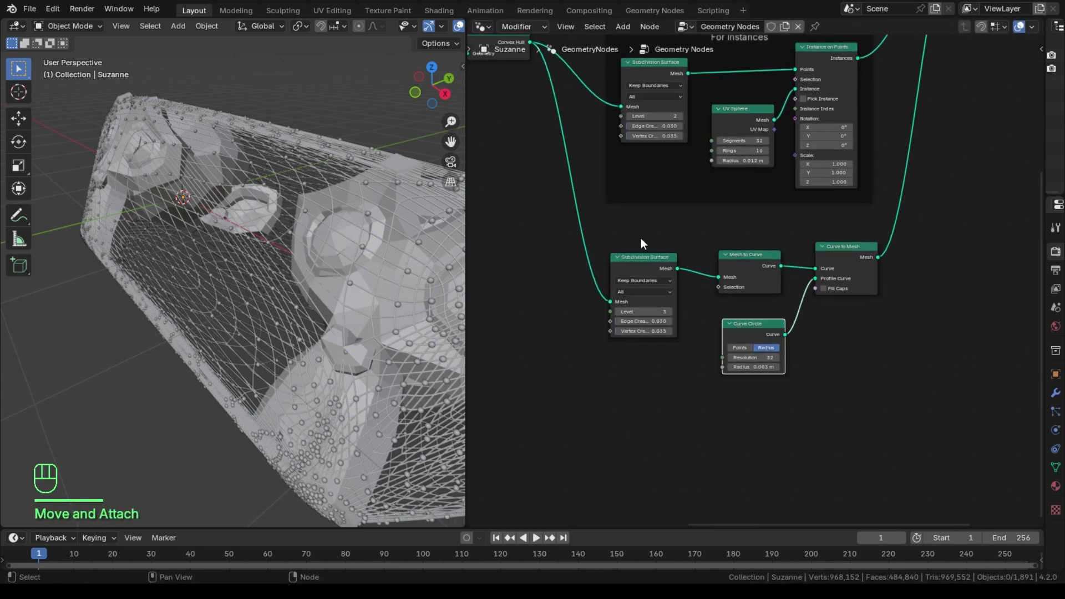
Step: Frame the wireframe group as 'for wireframe look' and the Convex Hull node as 'for c...'
{"action": "right_click", "coordinate": [643, 243]}
{"action": "type", "text": "for maki"}
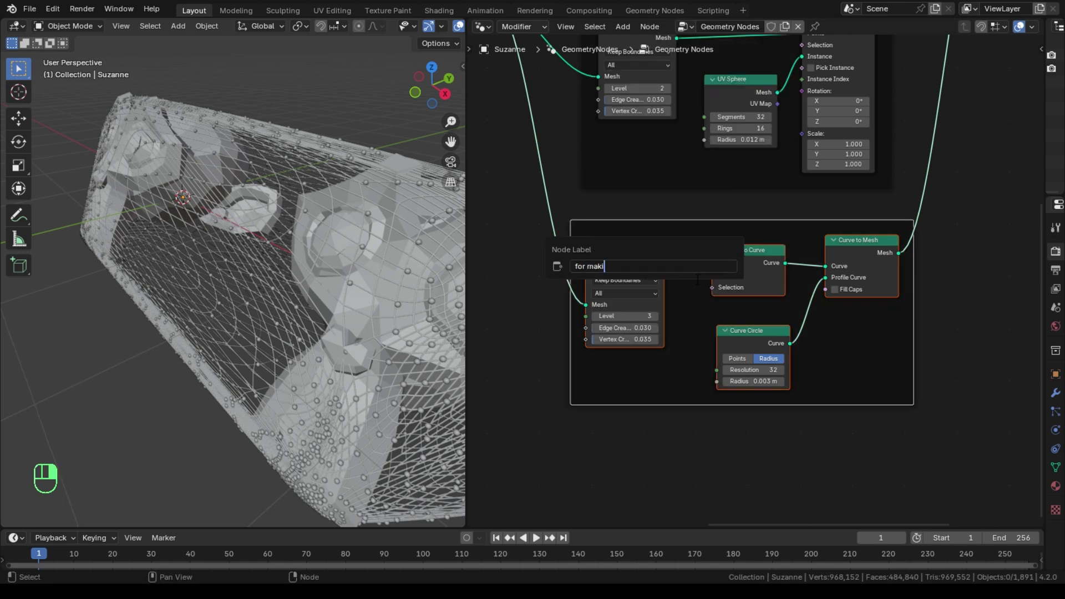
{"action": "type", "text": "for wireframe loo"}
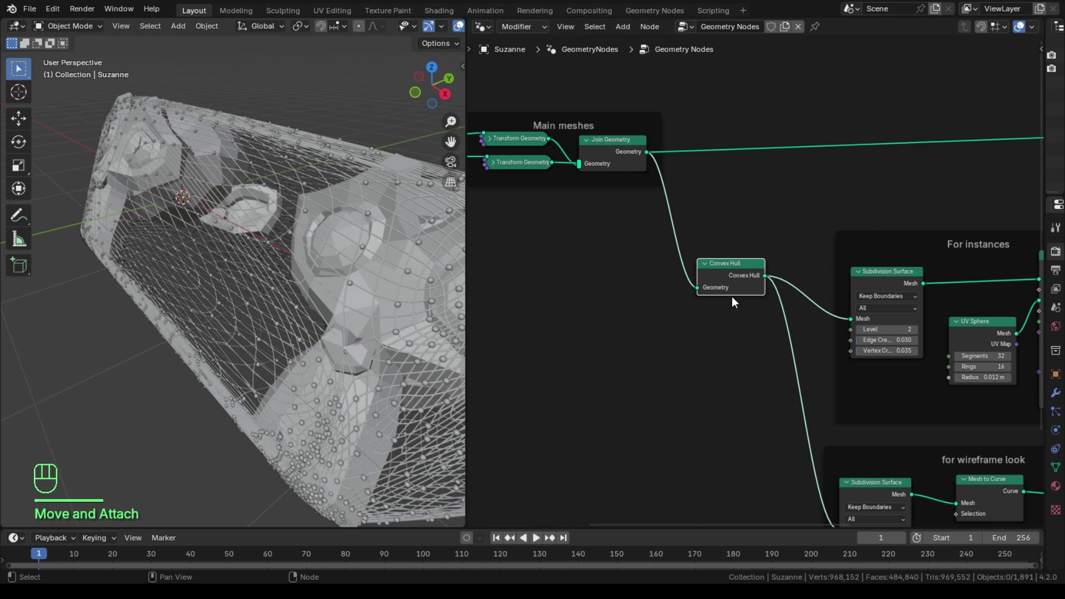
{"action": "left_click", "coordinate": [730, 275]}
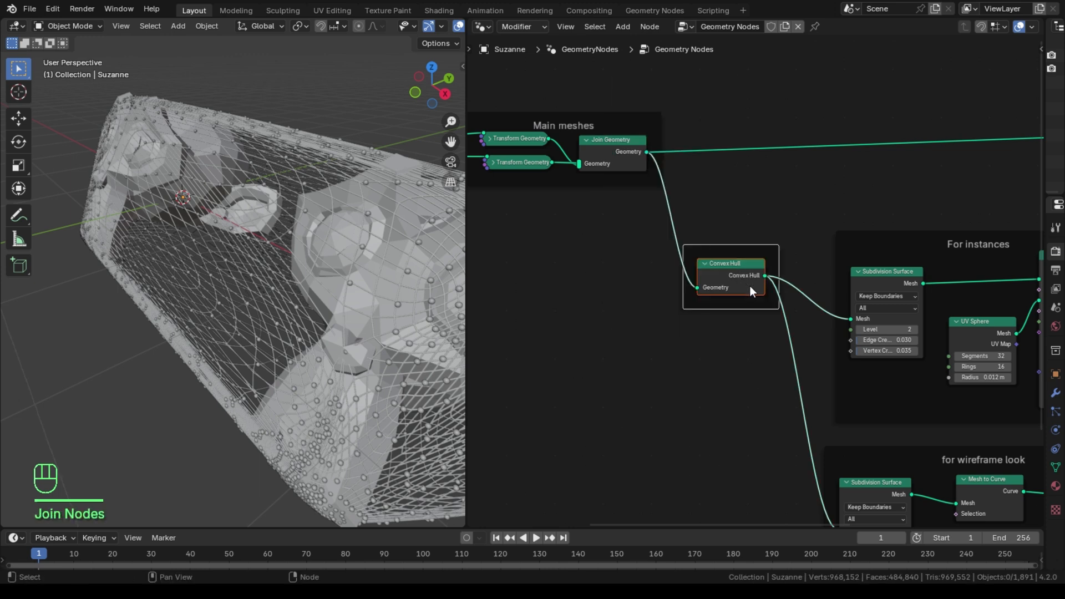
{"action": "type", "text": "for c"}
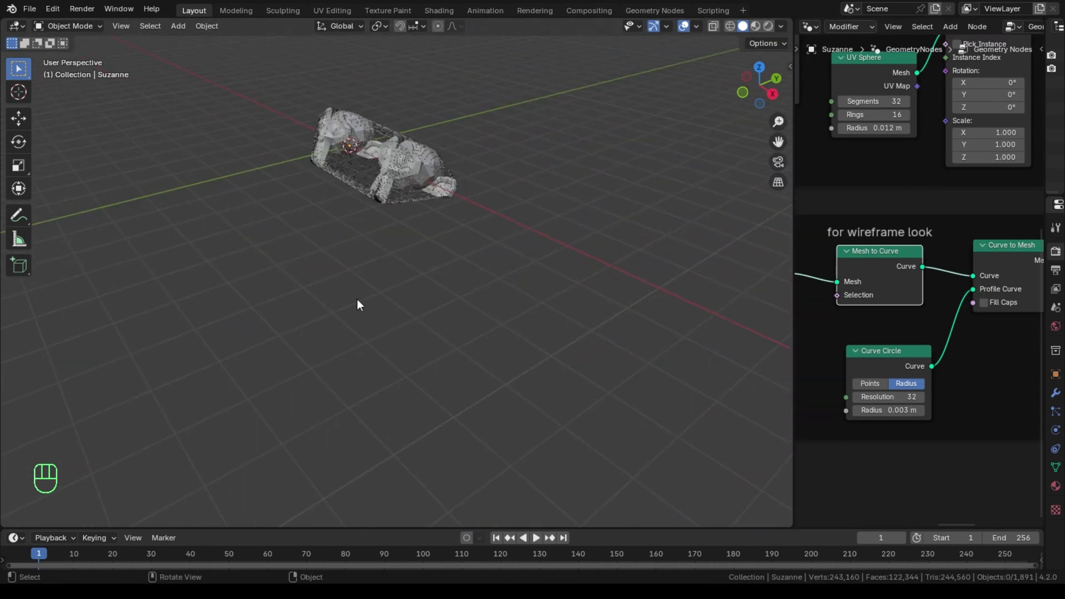
Step: Add a cube with a new Geometry Nodes tree and insert a Mesh to Curve node
{"action": "key", "text": "shift+a"}
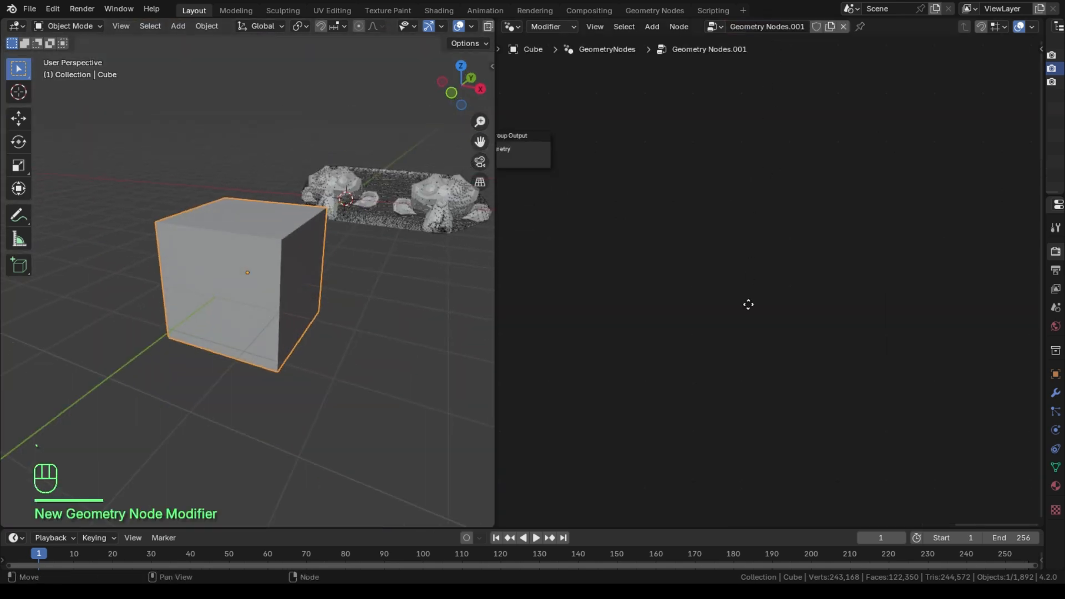
{"action": "key", "text": "f3"}
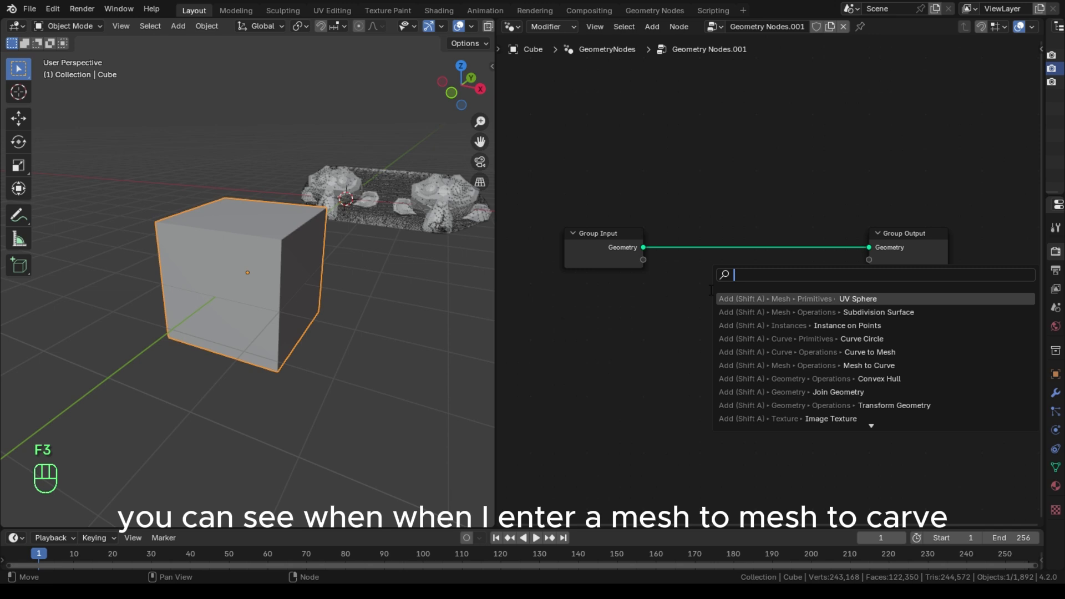
{"action": "type", "text": "mesh t"}
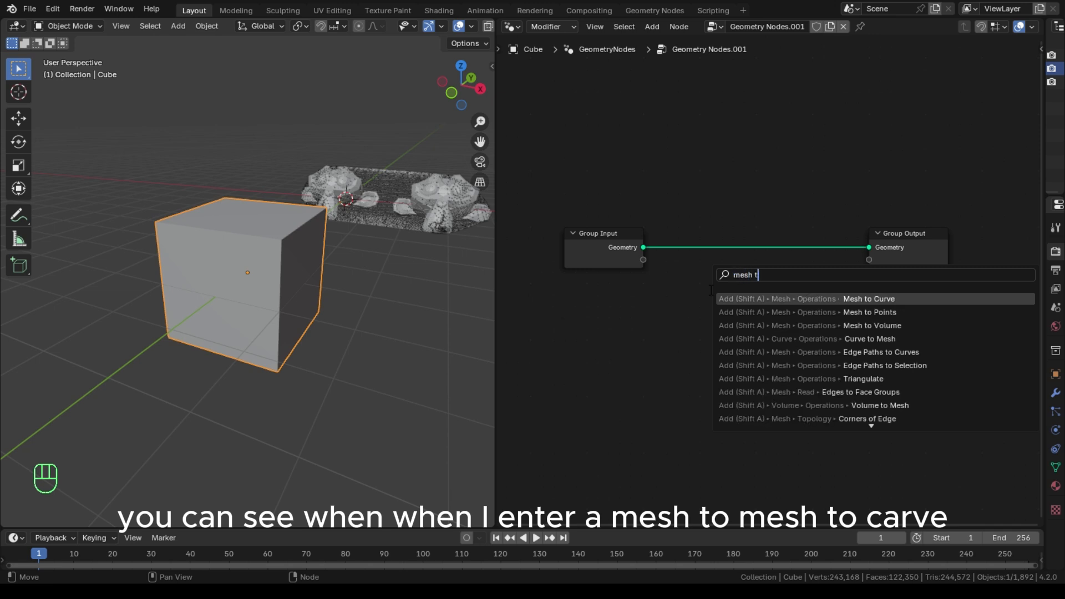
{"action": "type", "text": "o"}
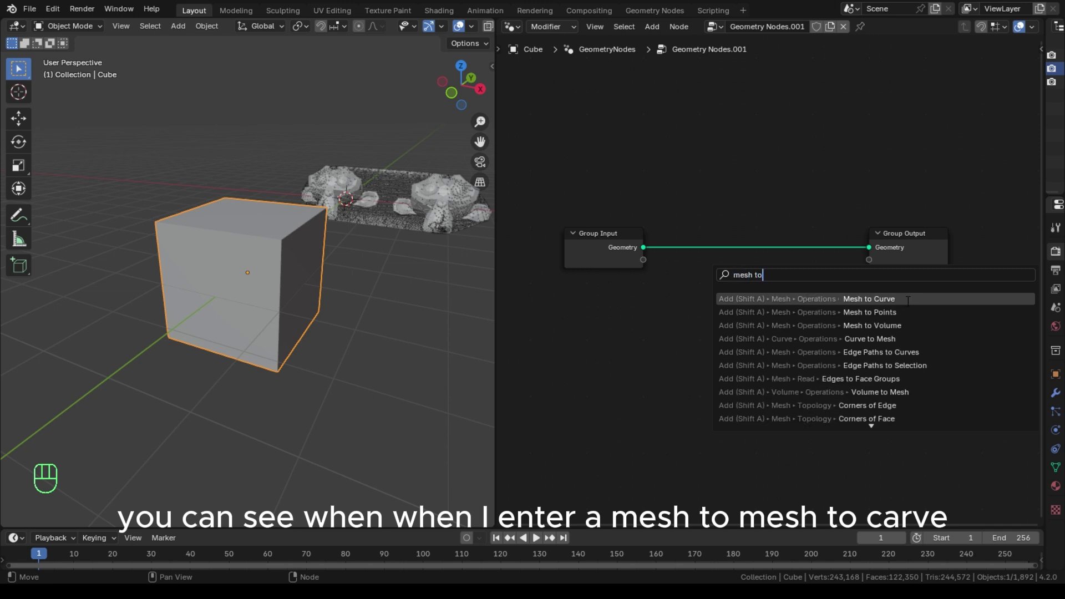
{"action": "left_click", "coordinate": [867, 298]}
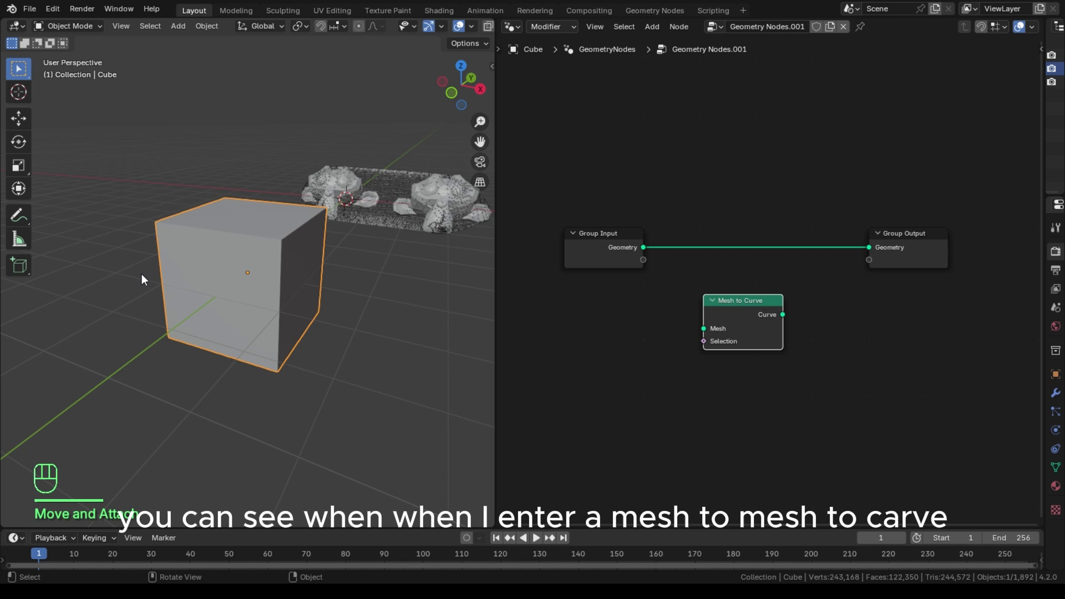
{"action": "key", "text": "Tab"}
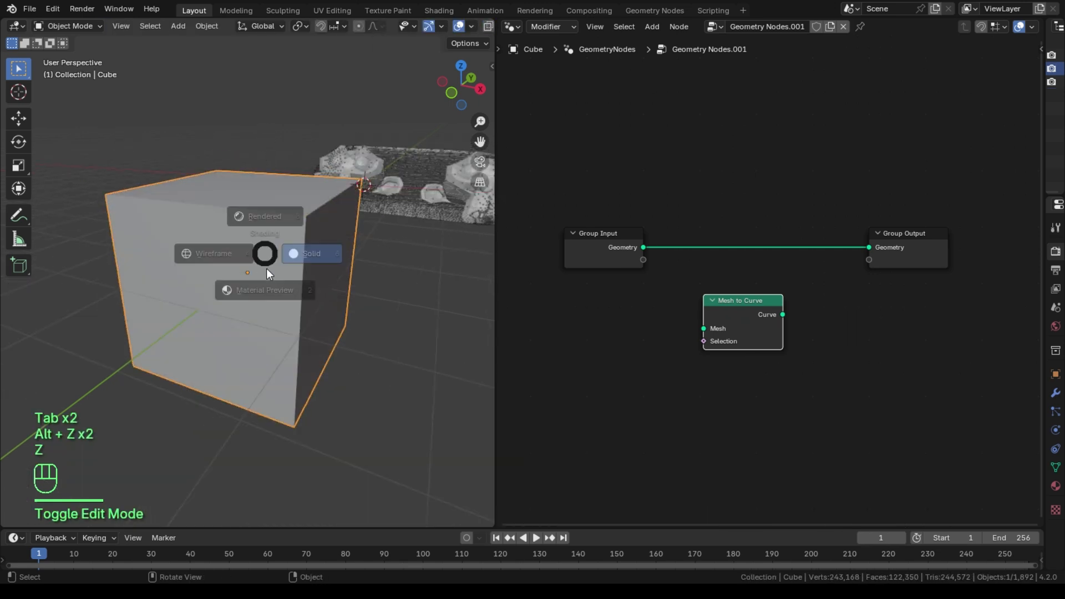
{"action": "left_click", "coordinate": [212, 253]}
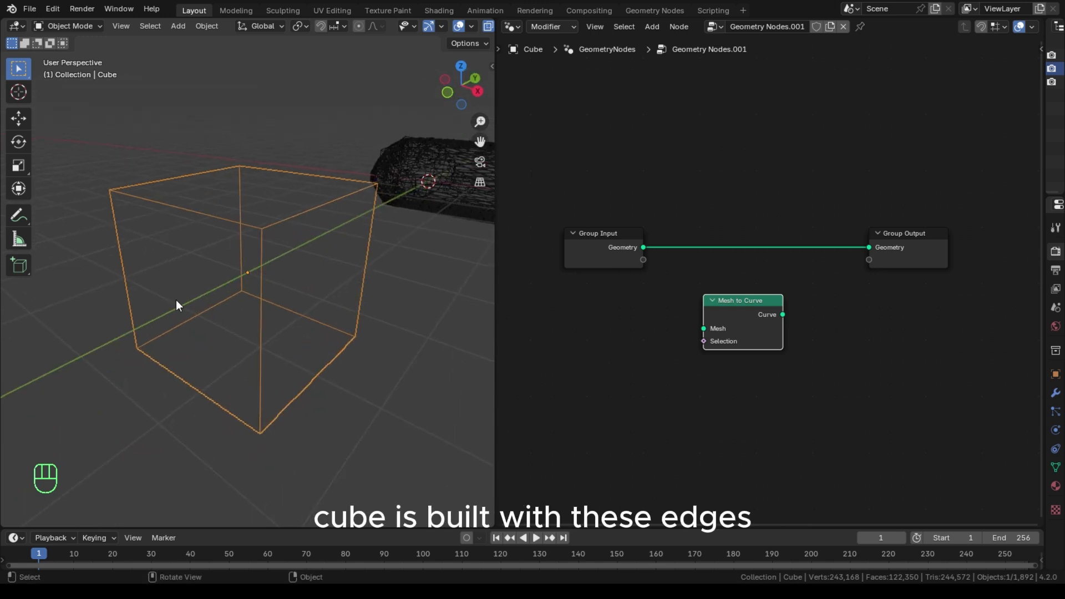
{"action": "key", "text": "alt+z"}
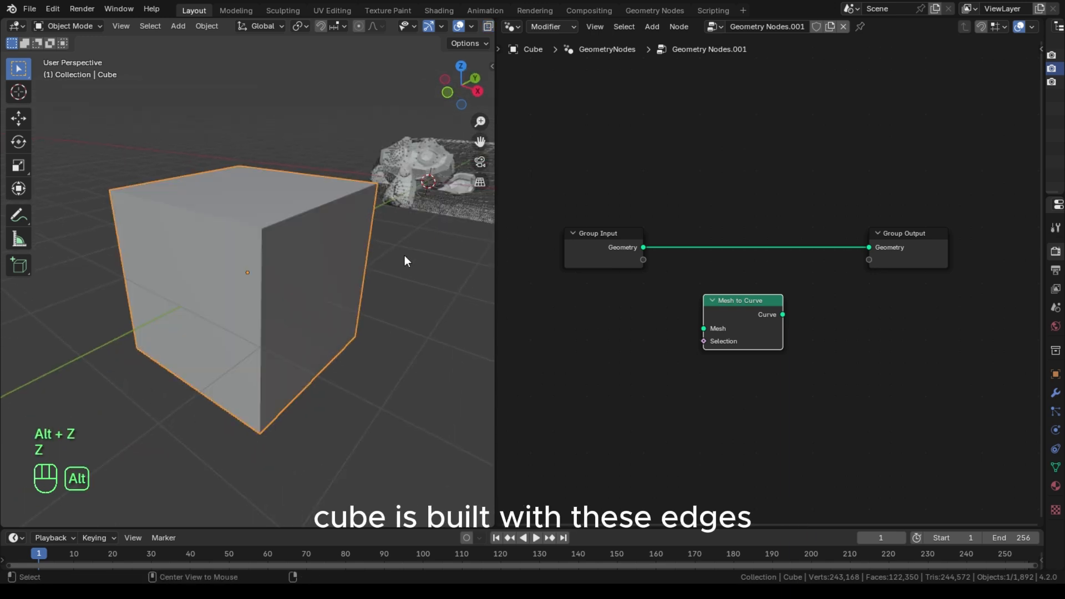
{"action": "left_click_drag", "start_coordinate": [742, 301], "coordinate": [721, 236]}
{"action": "type", "text": "c"}
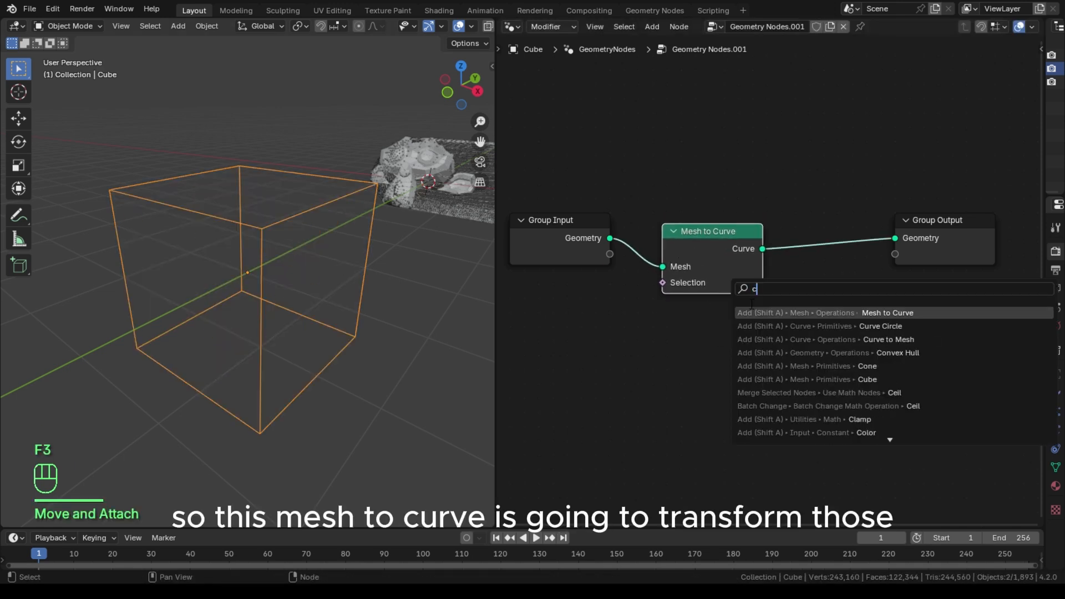
Step: Add Curve to Mesh and a Curve Circle profile node to the cube's tree
{"action": "type", "text": "urve to"}
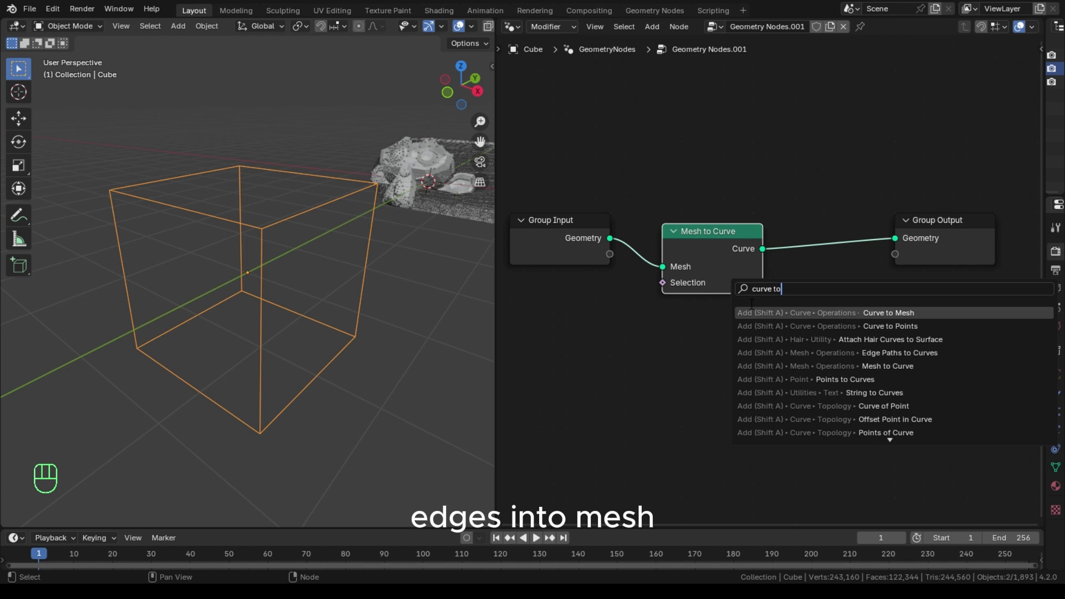
{"action": "left_click", "coordinate": [887, 313]}
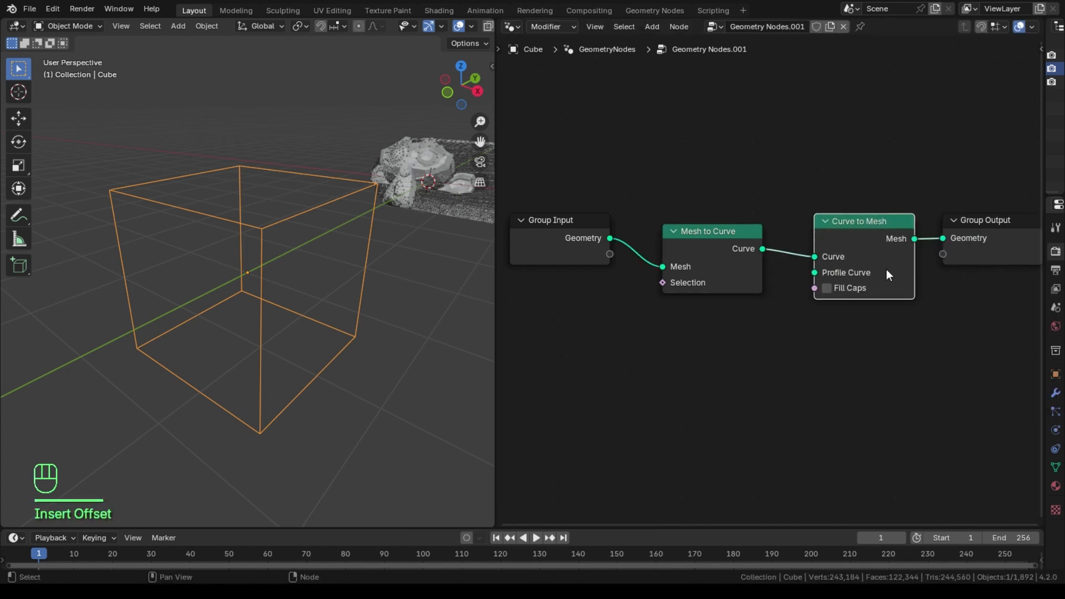
{"action": "key", "text": "f3"}
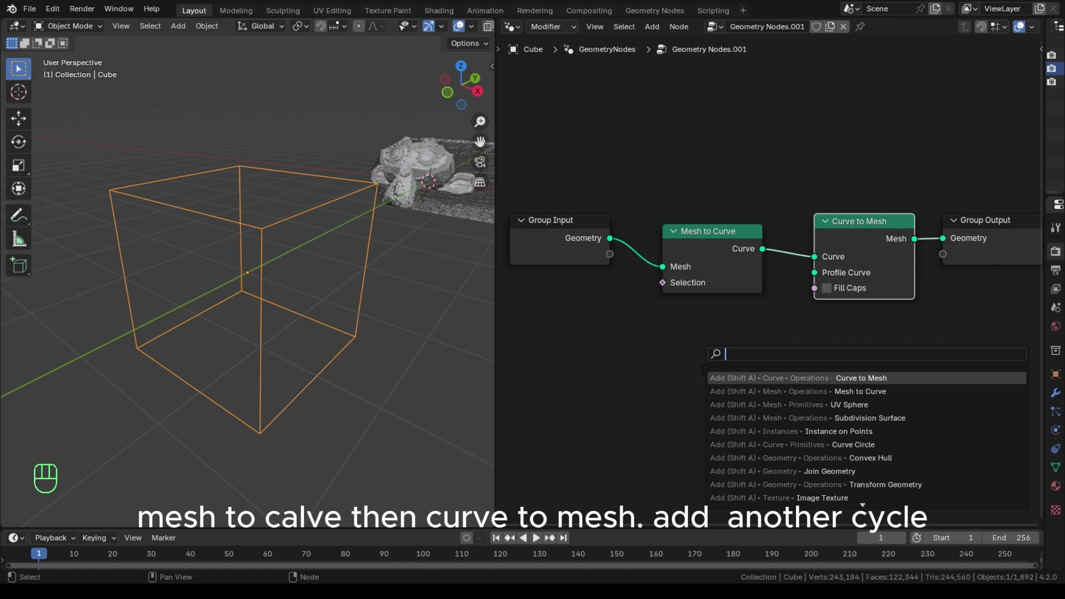
{"action": "type", "text": "curve ci"}
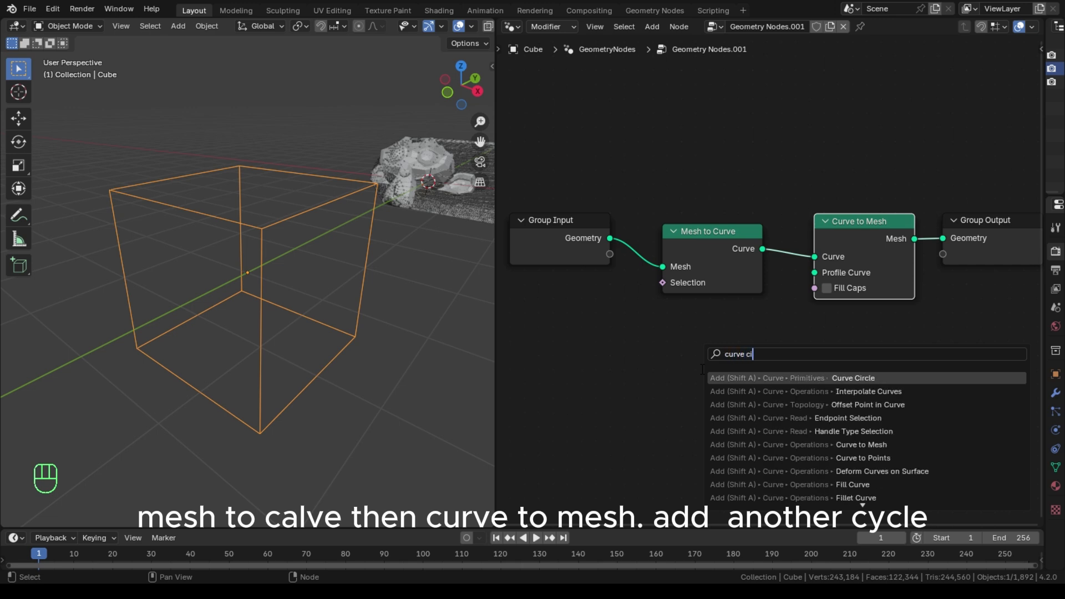
{"action": "left_click", "coordinate": [851, 377]}
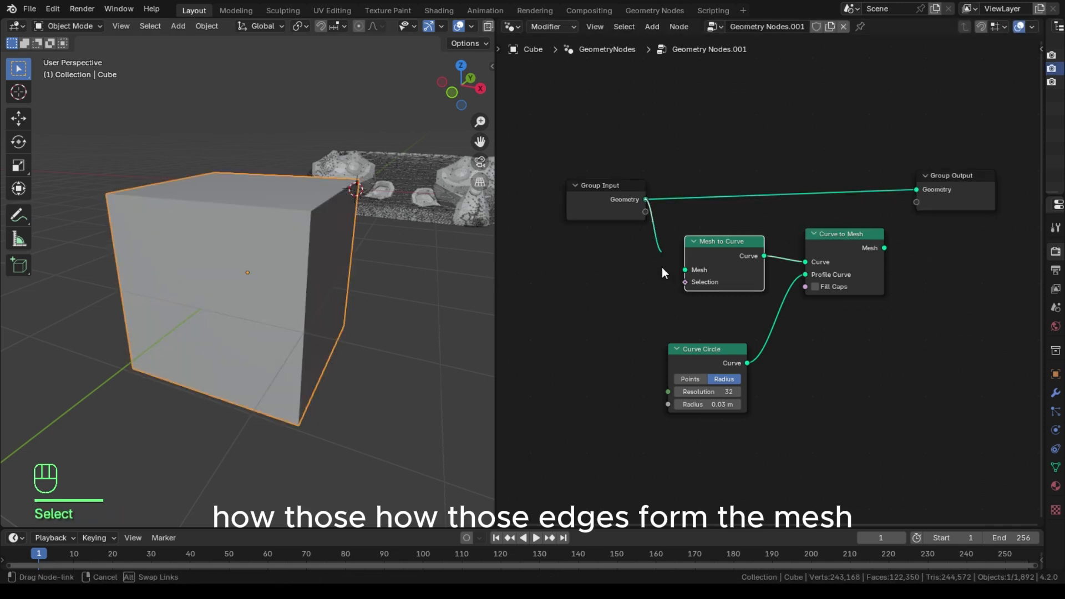
Step: Subdivide all faces of the cube in Edit Mode and return to Object Mode
{"action": "key", "text": "Tab"}
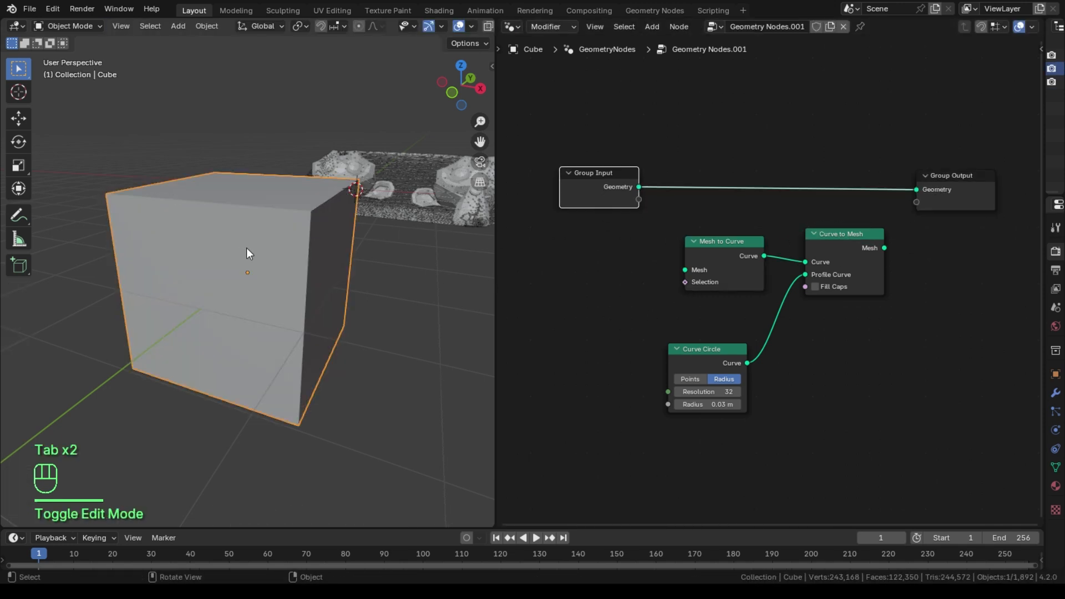
{"action": "key", "text": "Tab"}
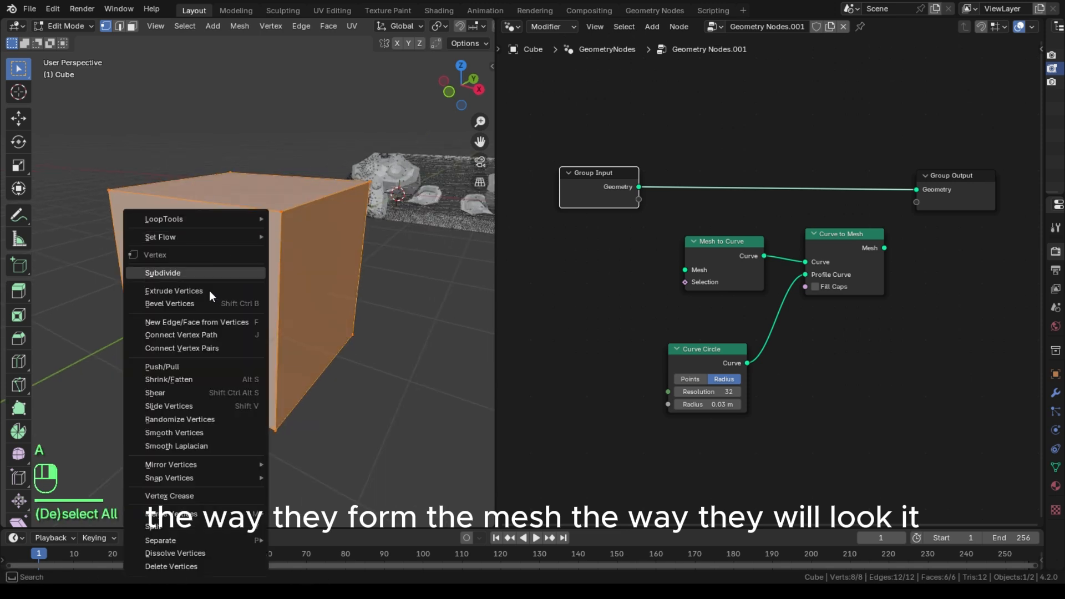
{"action": "left_click", "coordinate": [162, 273]}
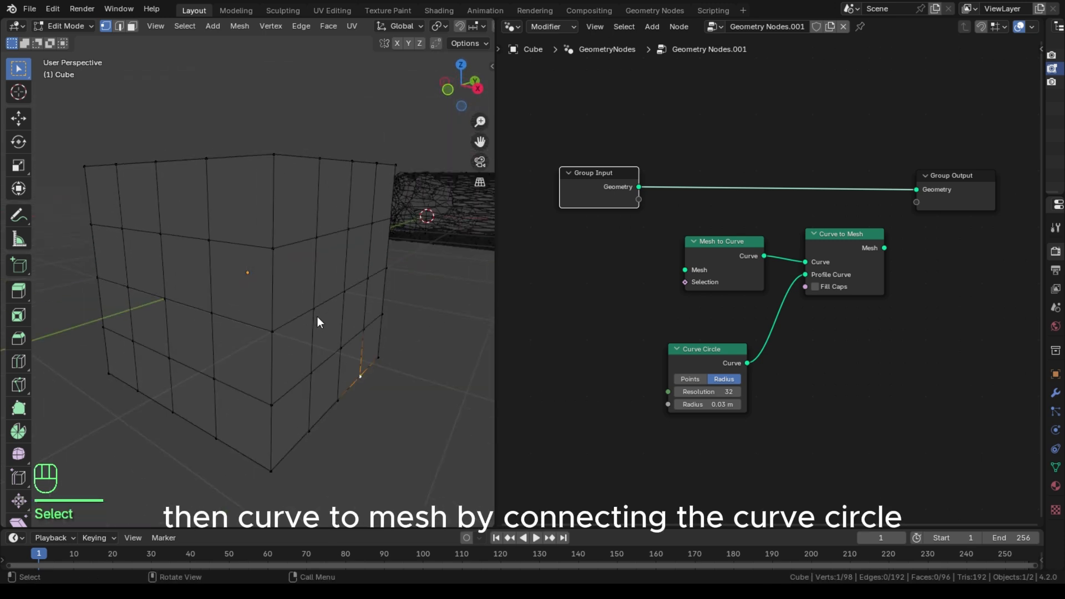
{"action": "key", "text": "Tab"}
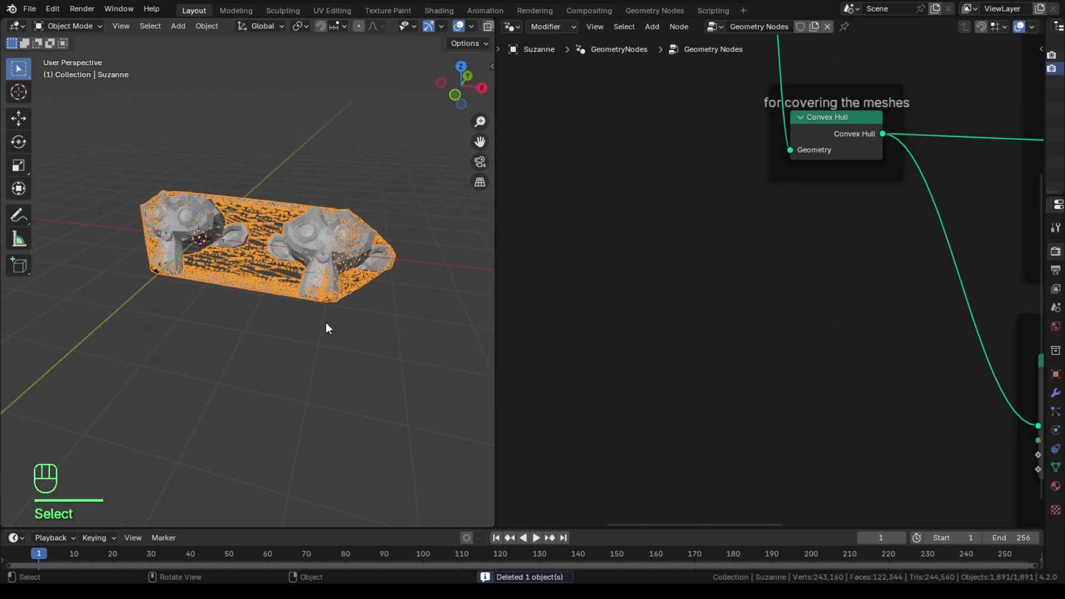
Step: Add a plane primitive beneath the wire-caged Suzanne hull
{"action": "scroll", "scroll_direction": "down", "scroll_amount": 3}
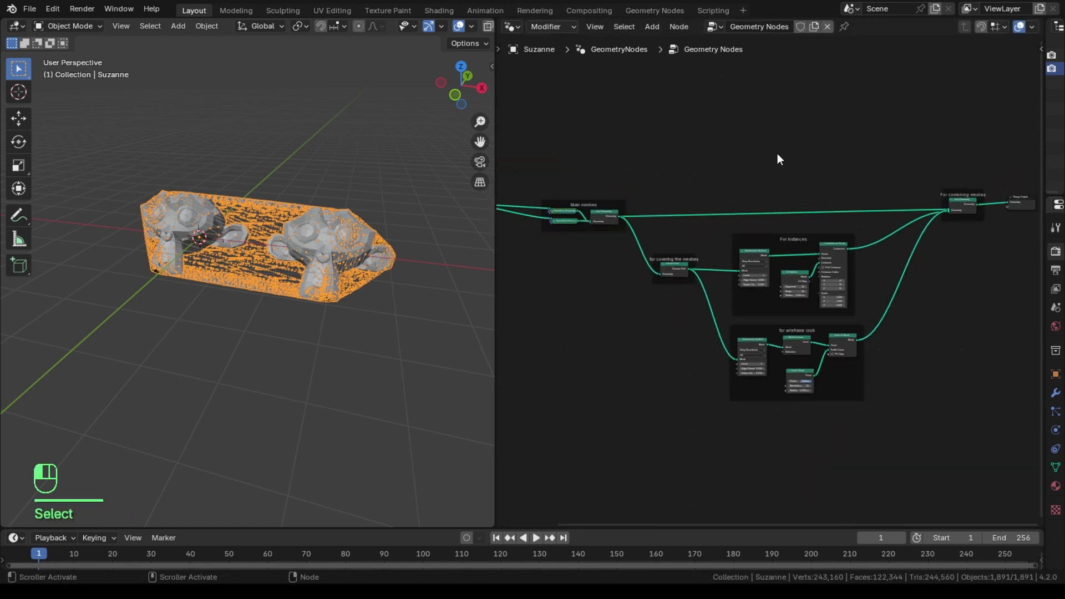
{"action": "left_click_drag", "start_coordinate": [778, 159], "coordinate": [792, 156]}
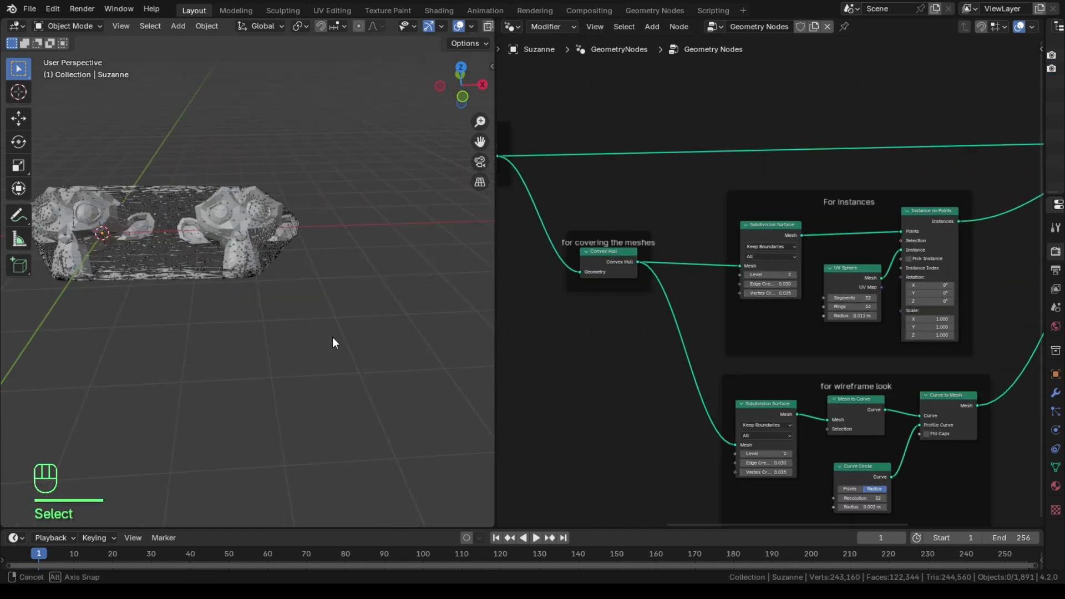
{"action": "left_click", "coordinate": [218, 291]}
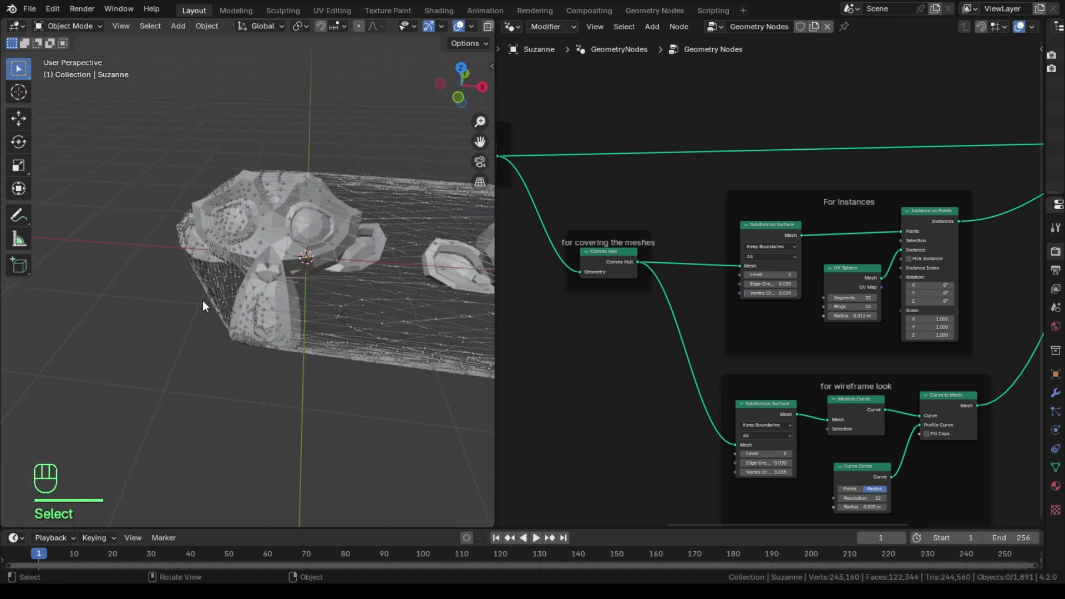
{"action": "left_click", "coordinate": [177, 26]}
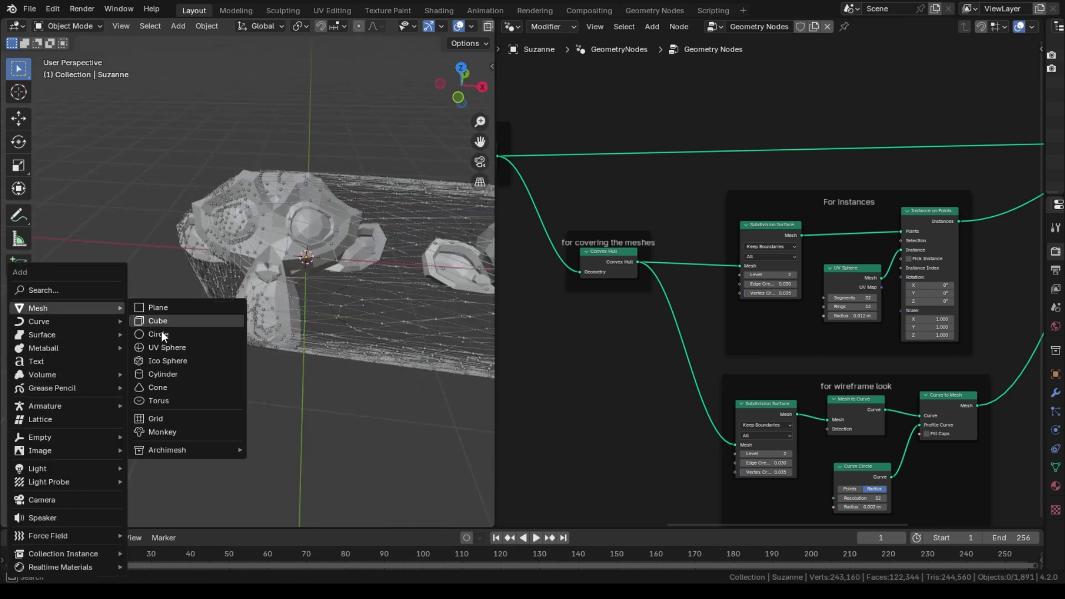
{"action": "left_click", "coordinate": [156, 307]}
{"action": "type", "text": "blue"}
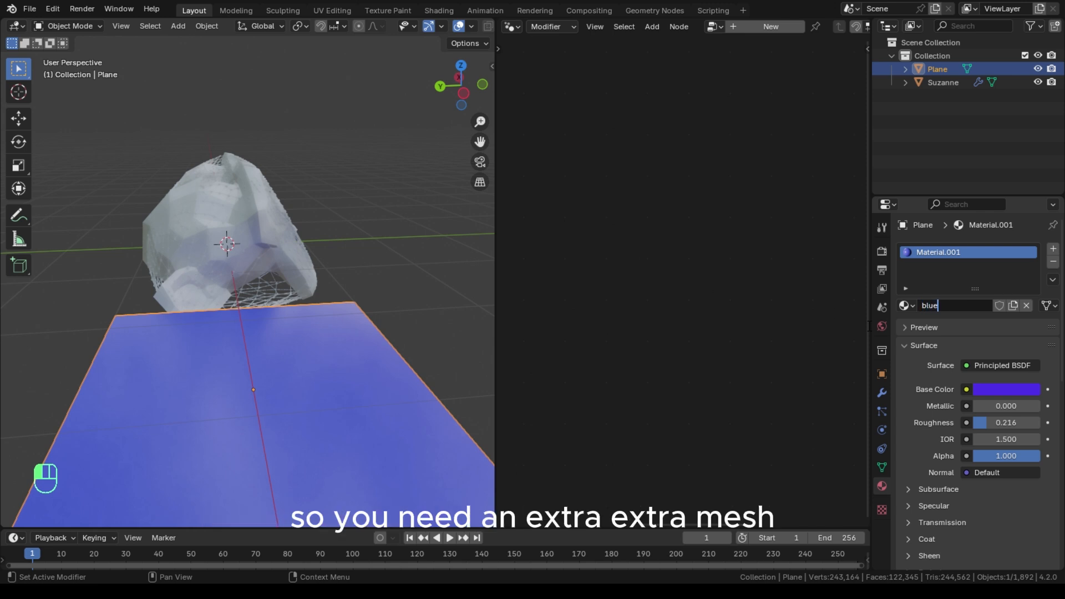
Step: Name the plane's material 'blue', then delete the temporary plane
{"action": "key", "text": "Enter"}
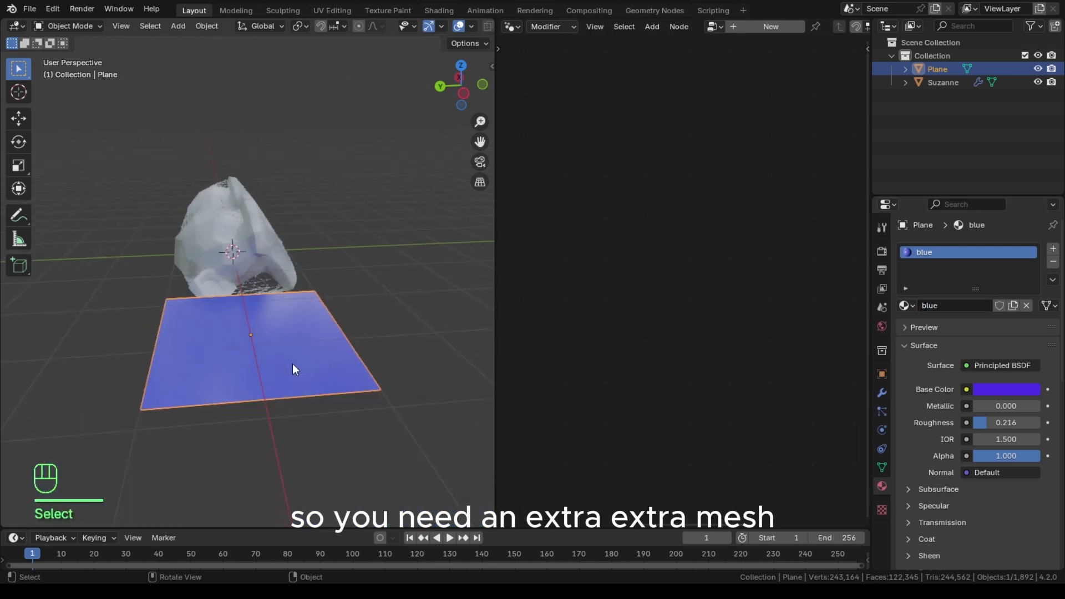
{"action": "key", "text": "x"}
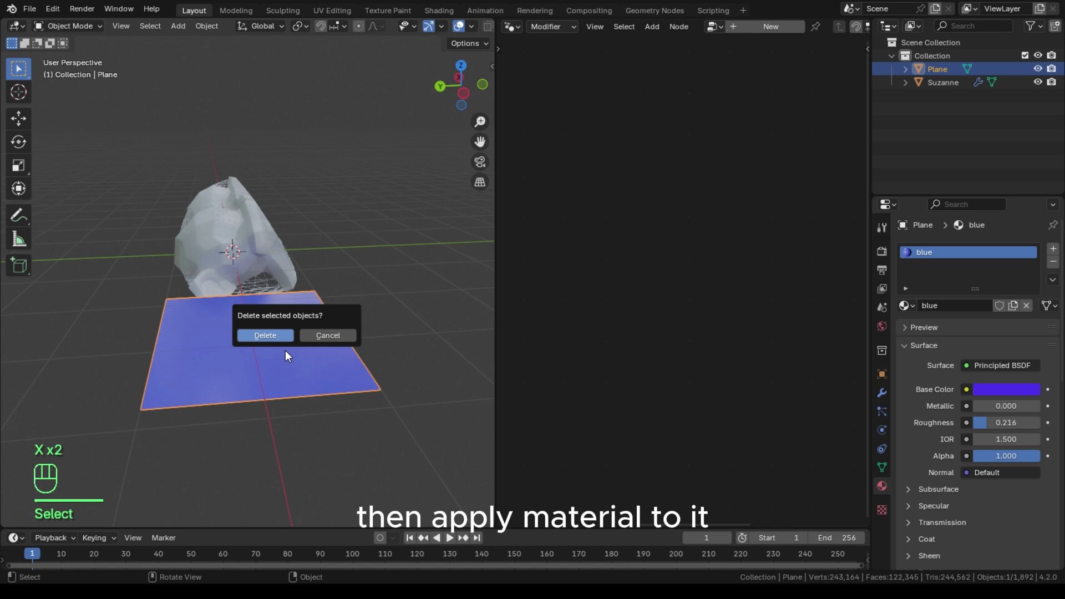
{"action": "left_click", "coordinate": [264, 335]}
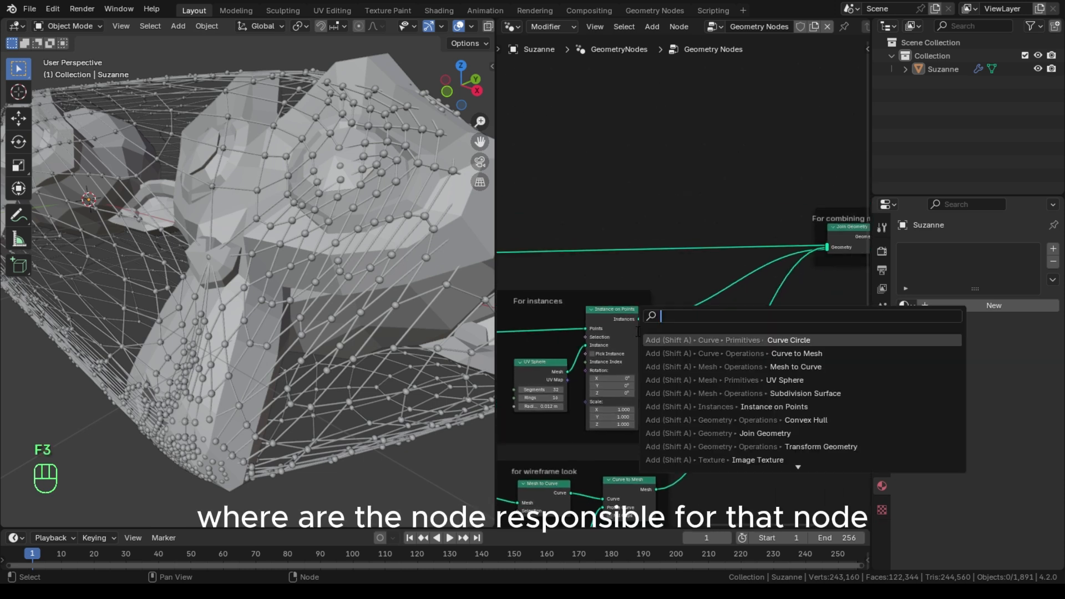
Step: Insert a Set Material node after the sphere instances and assign the 'blue' material
{"action": "type", "text": "set"}
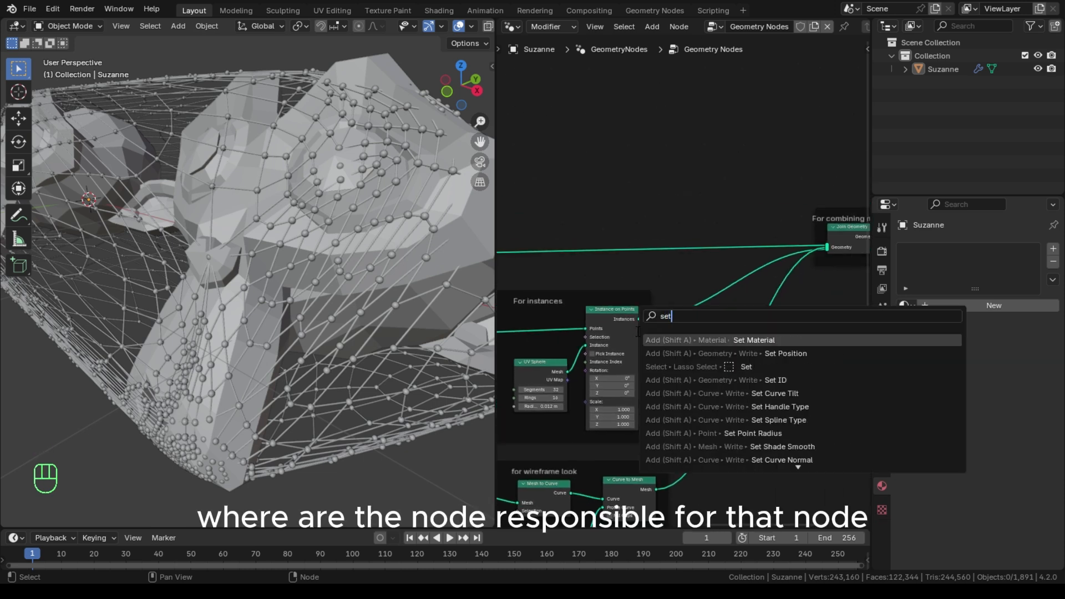
{"action": "left_click", "coordinate": [752, 339]}
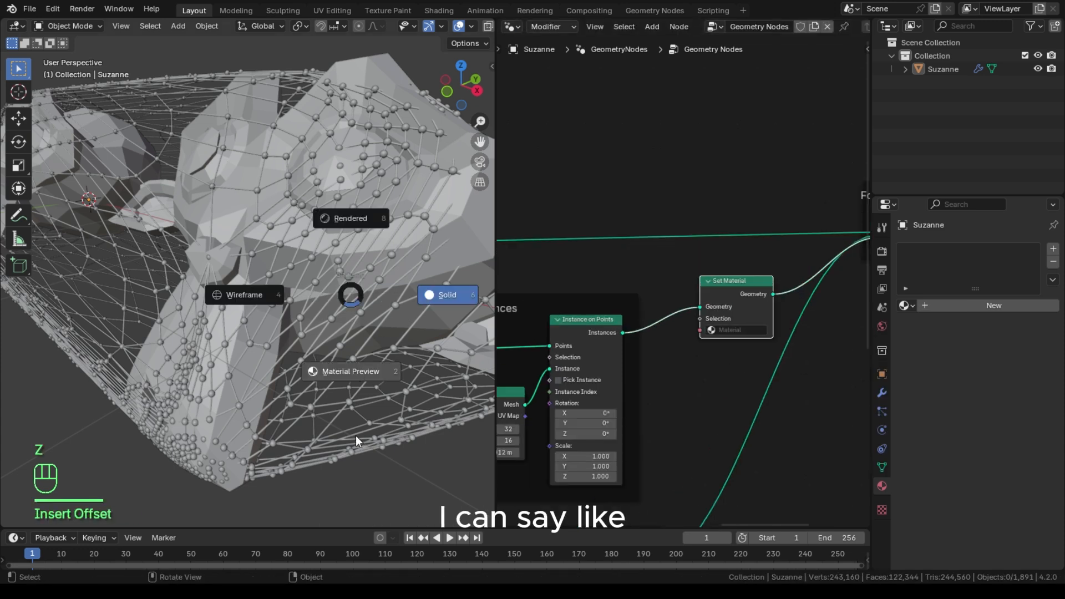
{"action": "left_click", "coordinate": [735, 331]}
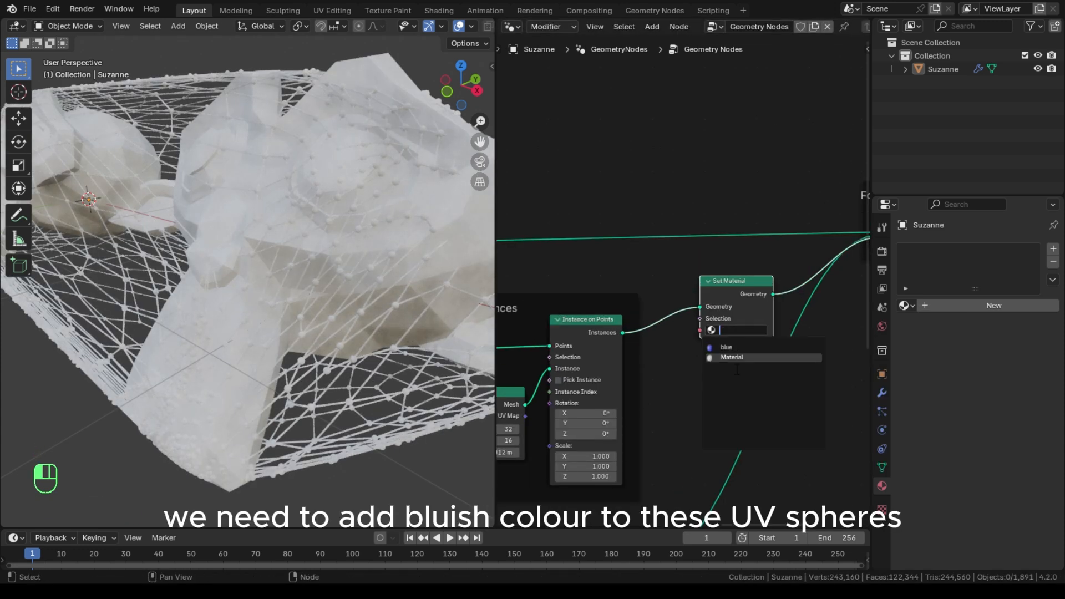
{"action": "left_click", "coordinate": [725, 347]}
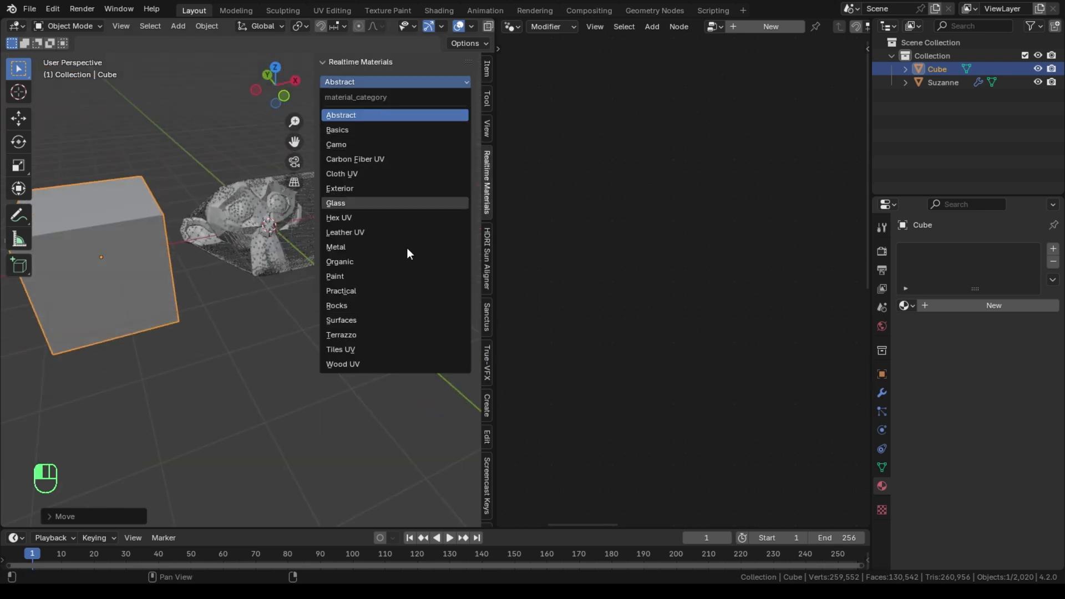
Step: Apply the Camo Light material from the Camo category to the new cube
{"action": "left_click", "coordinate": [340, 333]}
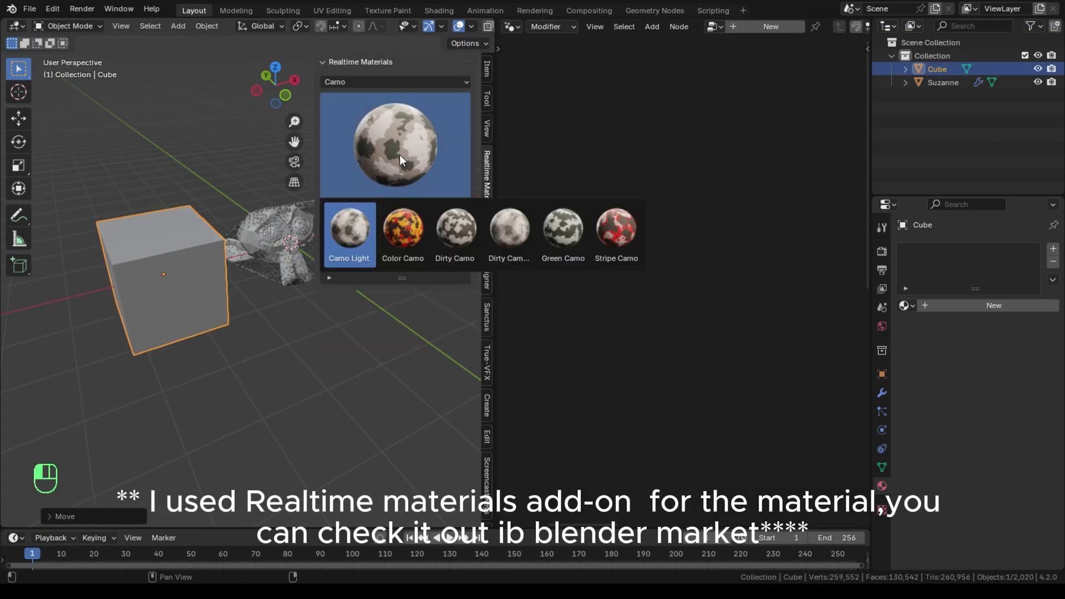
{"action": "left_click", "coordinate": [348, 229]}
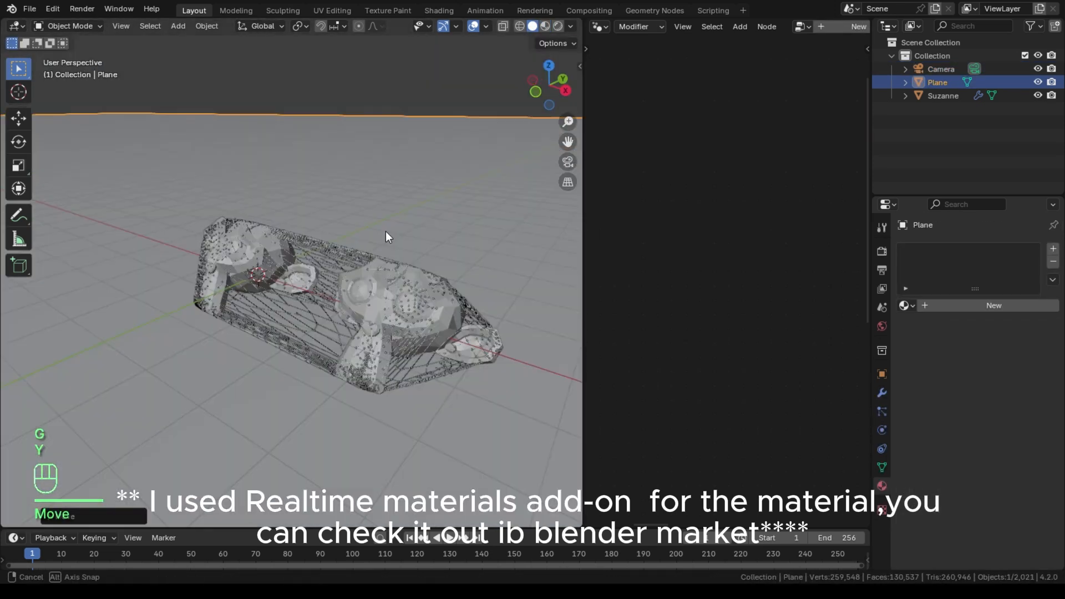
Step: Slide the ground plane along Y and try Spot and Point types on the new light
{"action": "key", "text": "Tab"}
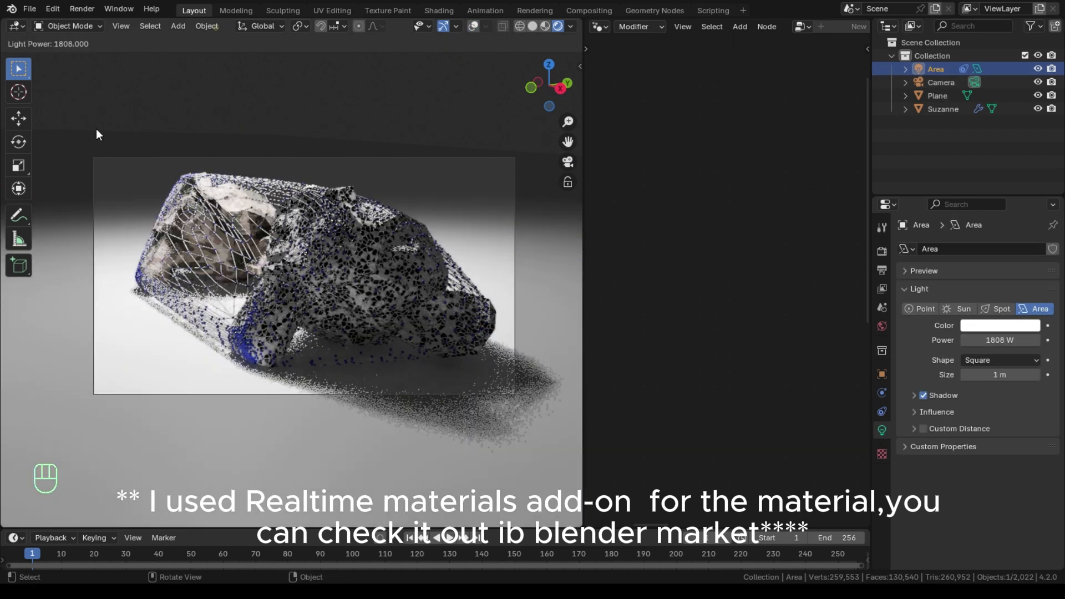
{"action": "left_click", "coordinate": [999, 309]}
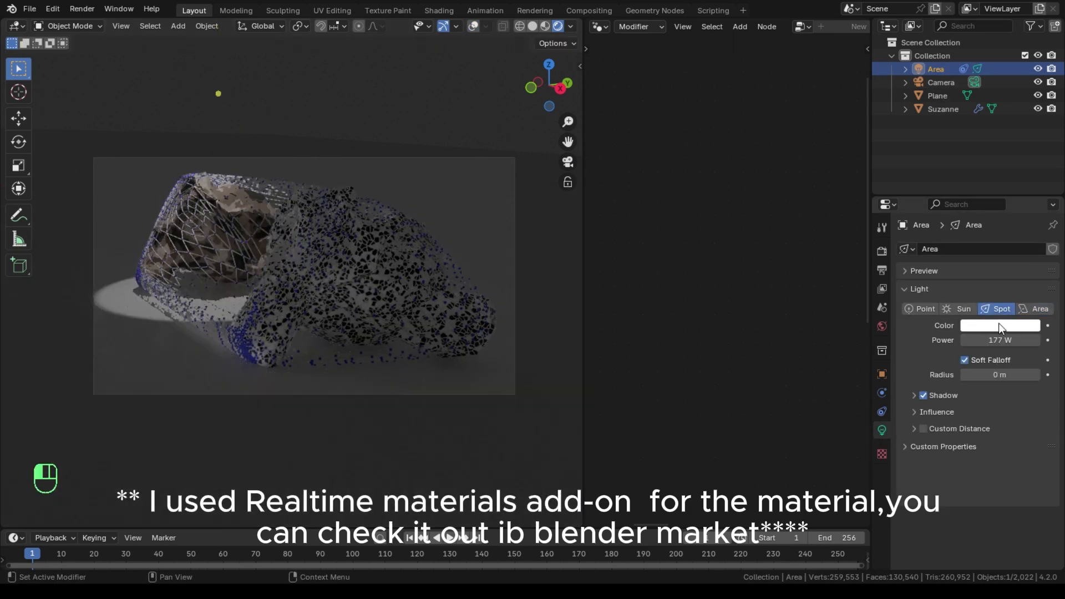
{"action": "left_click", "coordinate": [924, 309]}
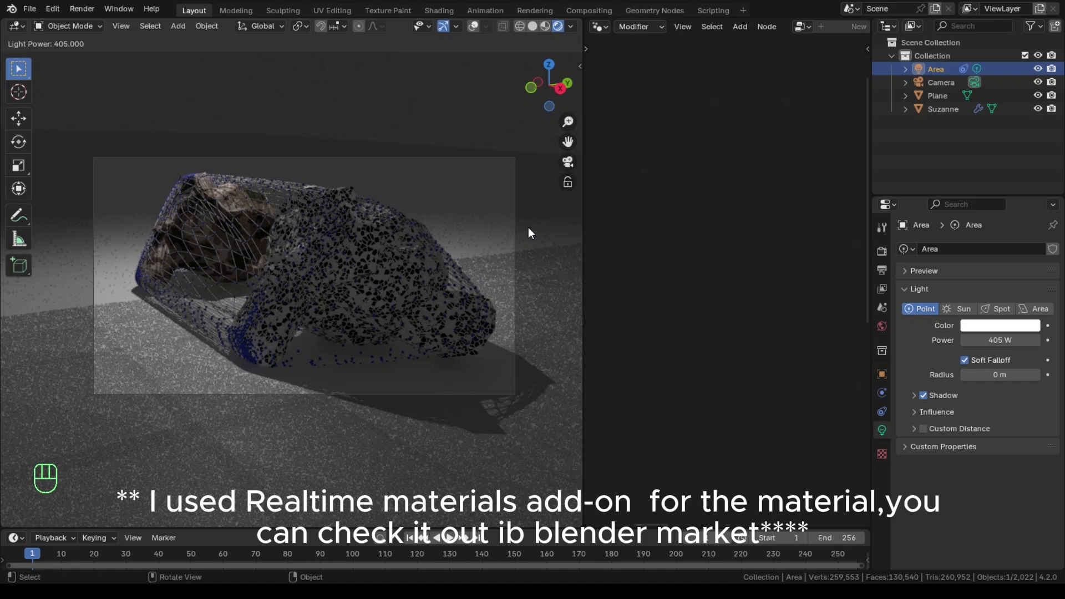
Step: Duplicate the area light with Shift+D, then scale and position the second light
{"action": "key", "text": "shift+d"}
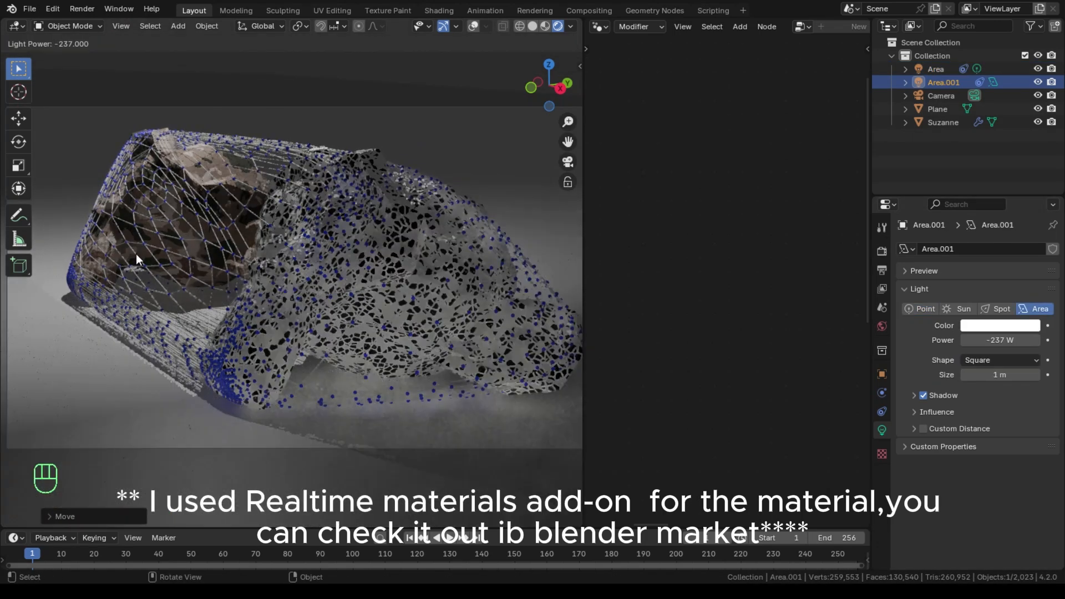
{"action": "key", "text": "a"}
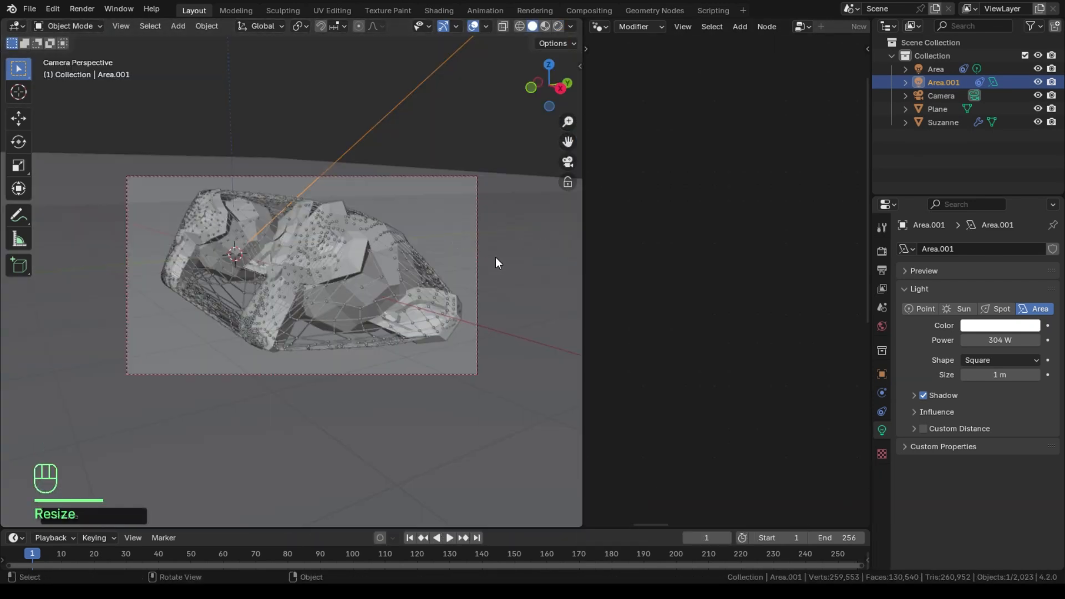
{"action": "key", "text": "g"}
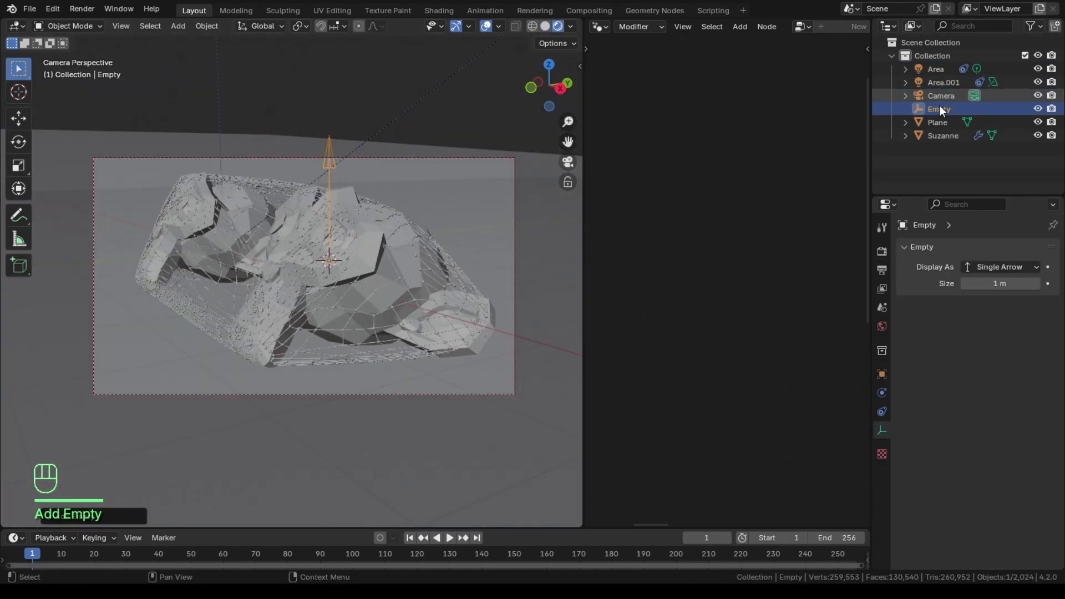
Step: Select the camera and review shading, world background and EEVEE render engine settings
{"action": "left_click", "coordinate": [942, 96]}
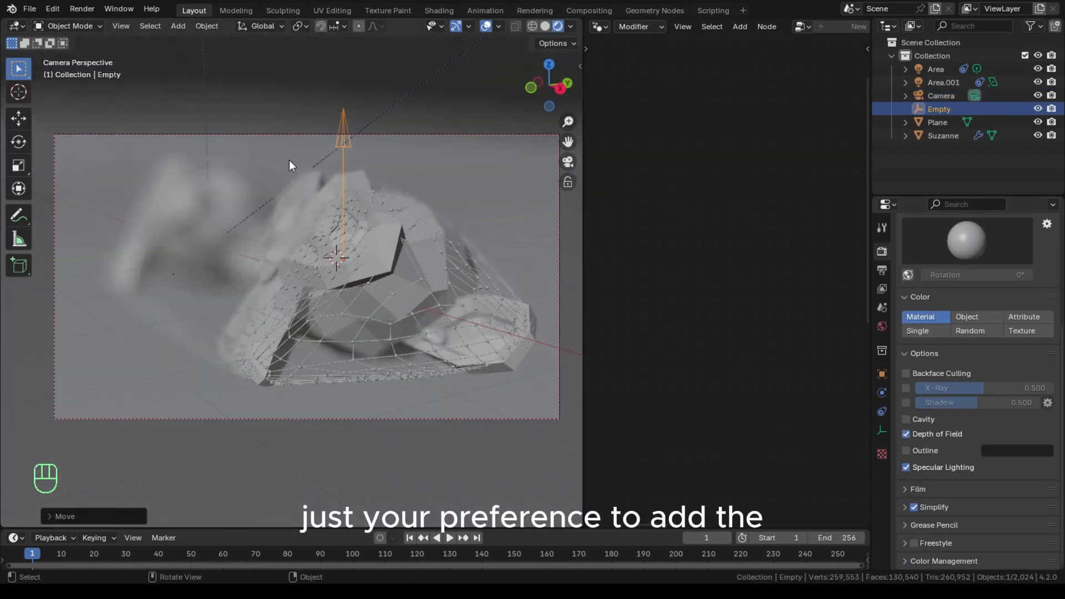
{"action": "left_click", "coordinate": [942, 95]}
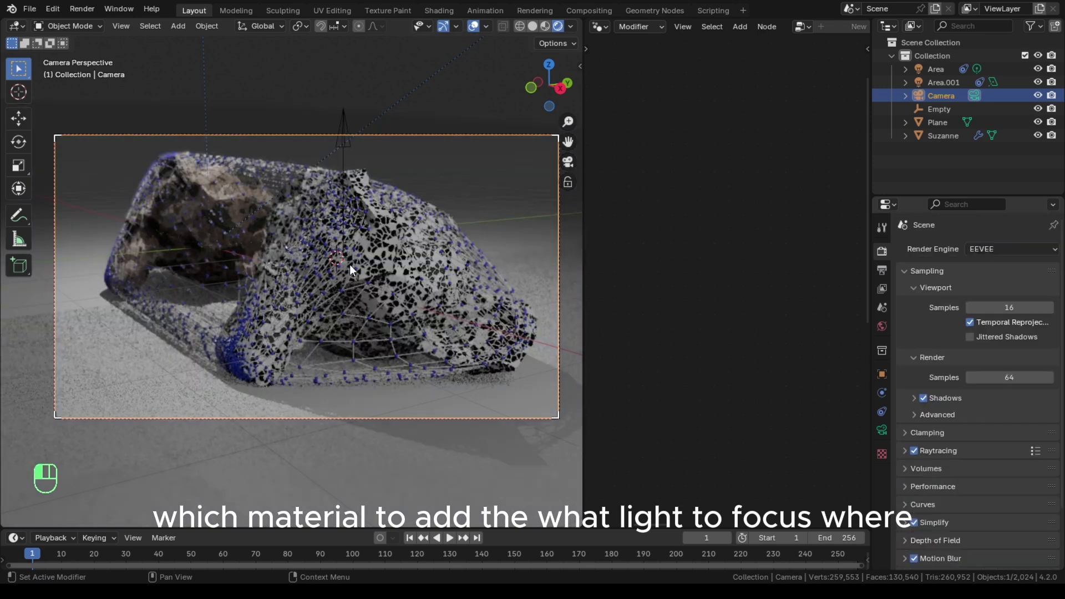
{"action": "left_click", "coordinate": [882, 326]}
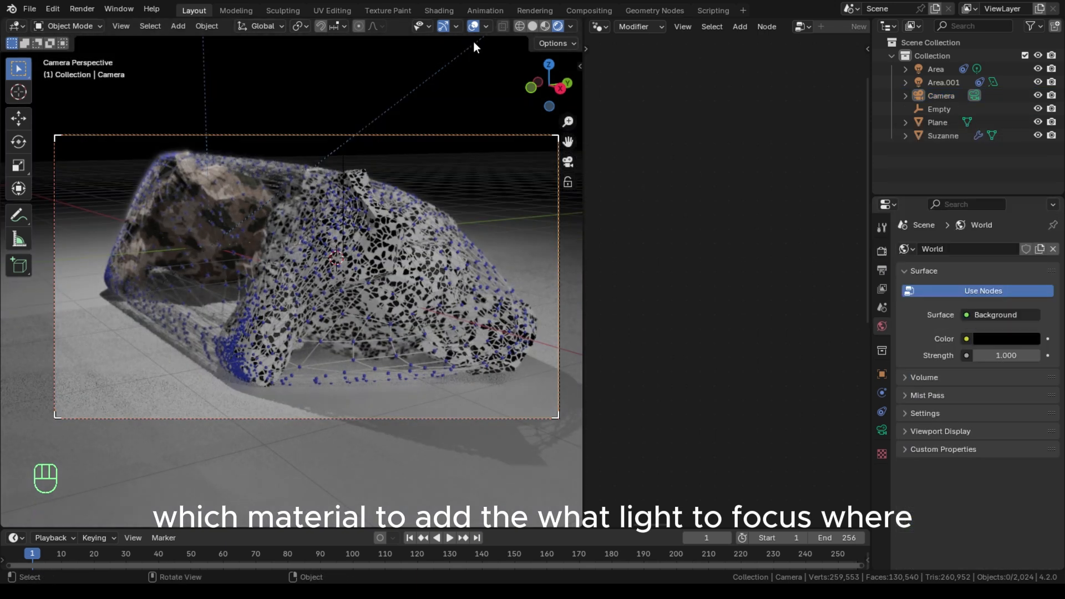
{"action": "left_click", "coordinate": [1008, 249]}
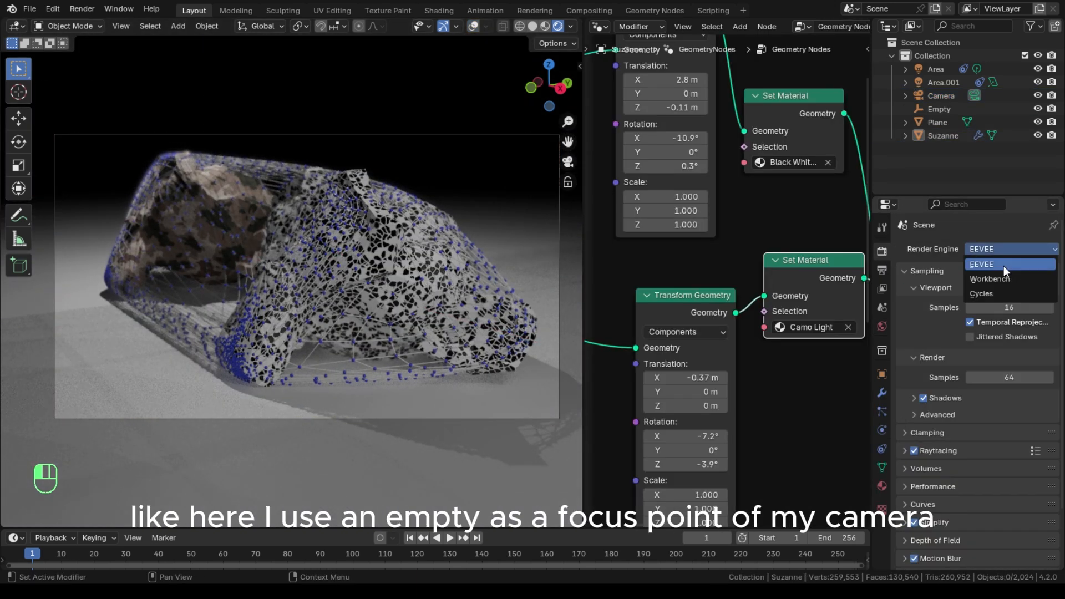
{"action": "left_click", "coordinate": [980, 293]}
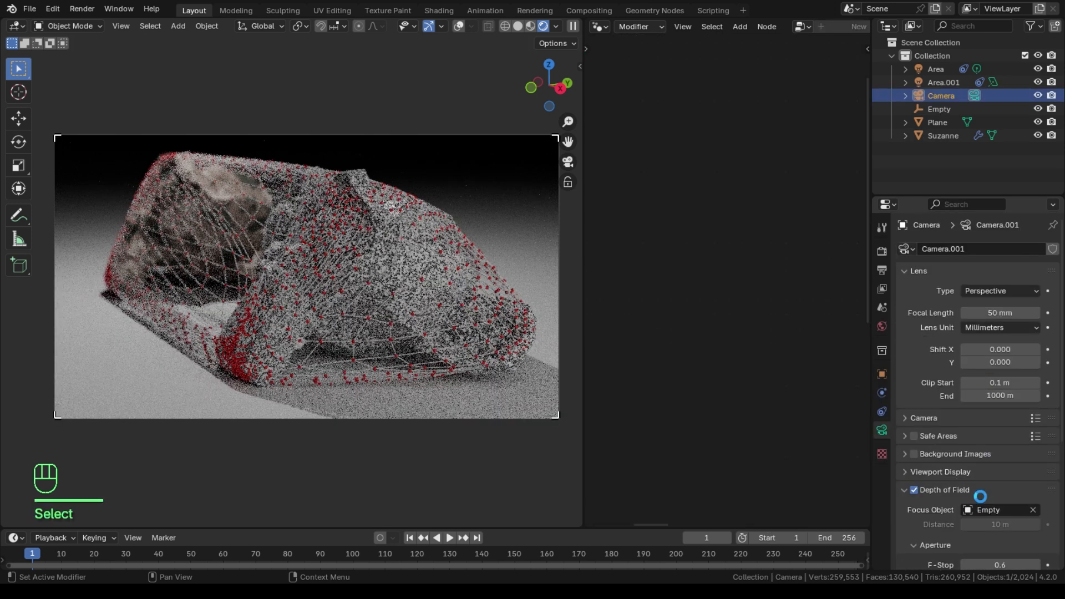
{"action": "left_click", "coordinate": [530, 26]}
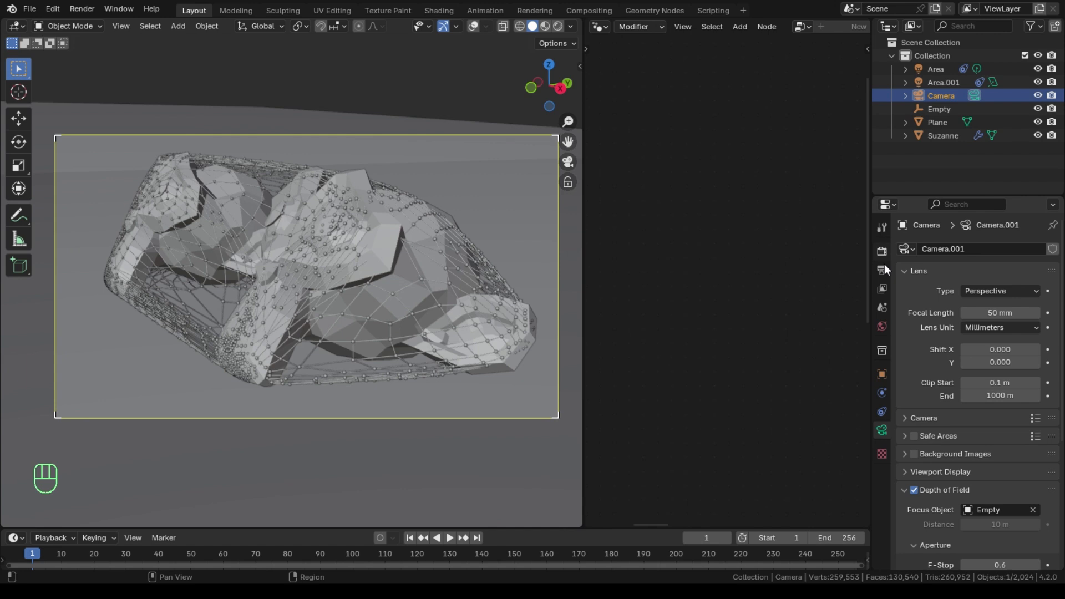
{"action": "key", "text": "ctrl+space"}
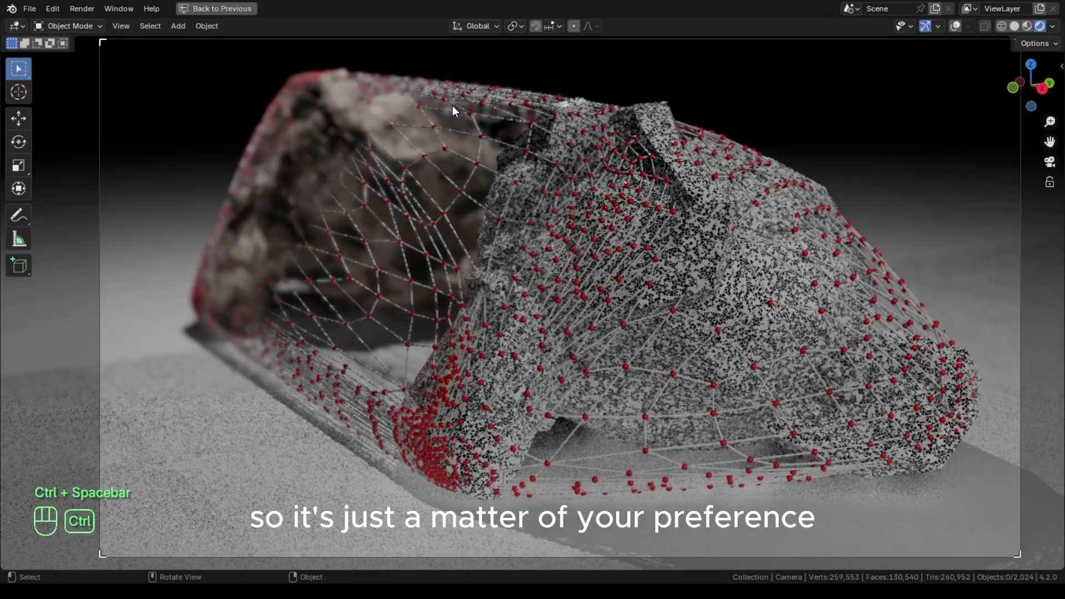
{"action": "key", "text": "ctrl+space"}
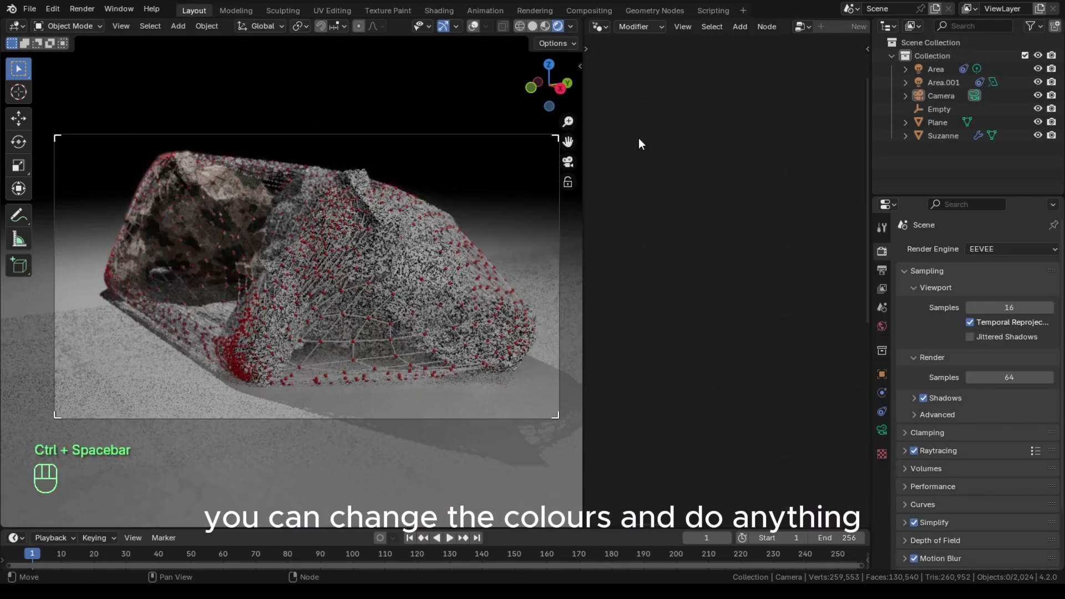